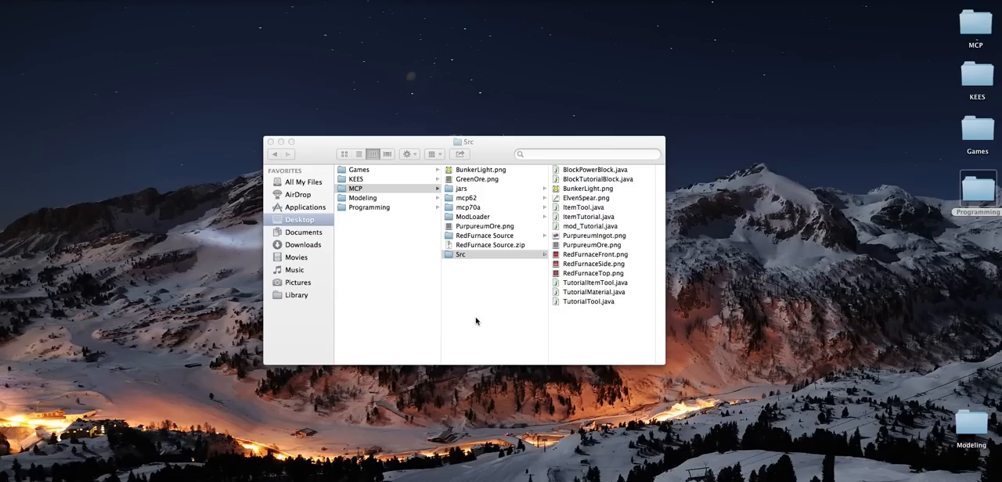
Start the mcp72.zip download from its MediaFire page via the MCP Releases link.
left_click(485, 255)
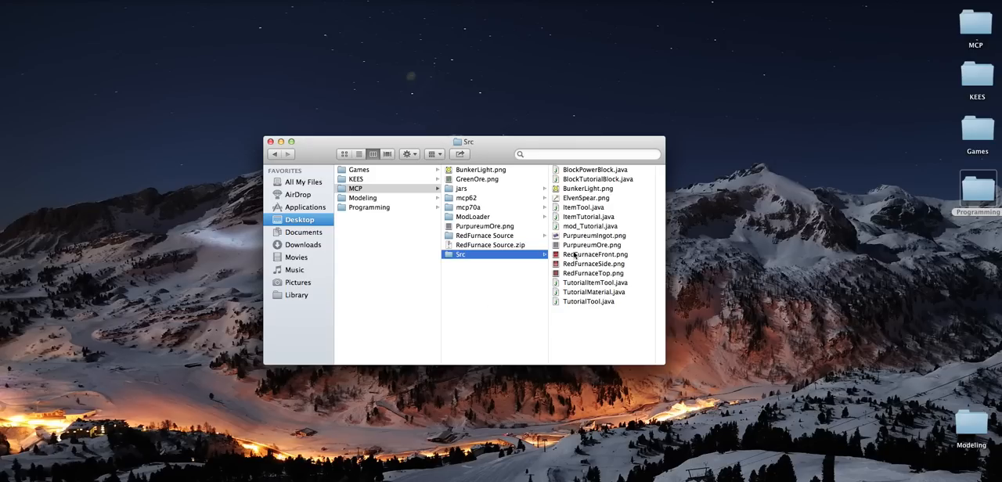
mouse_move(531, 277)
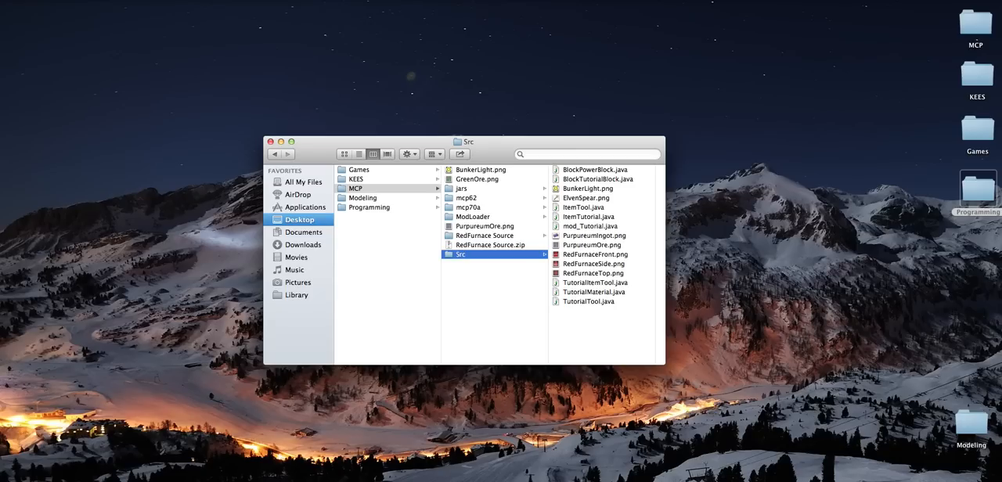
mouse_move(532, 277)
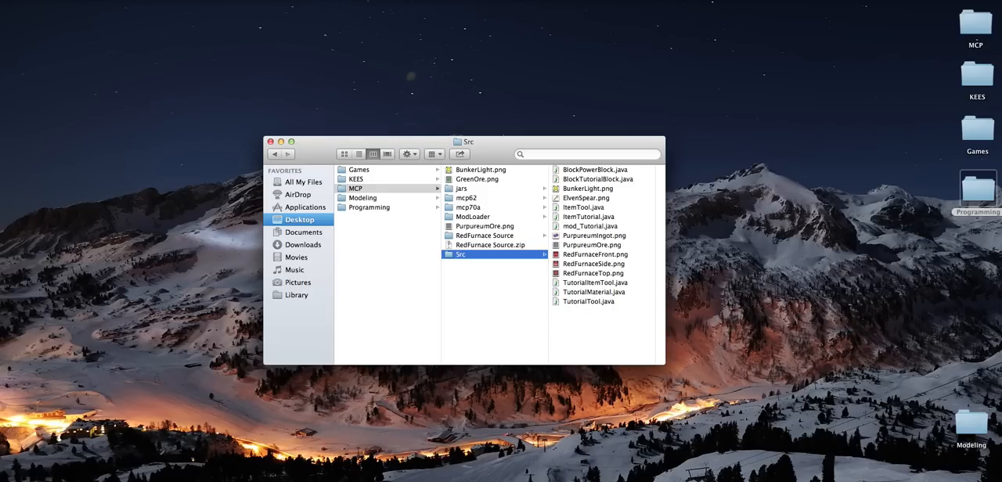
mouse_move(532, 278)
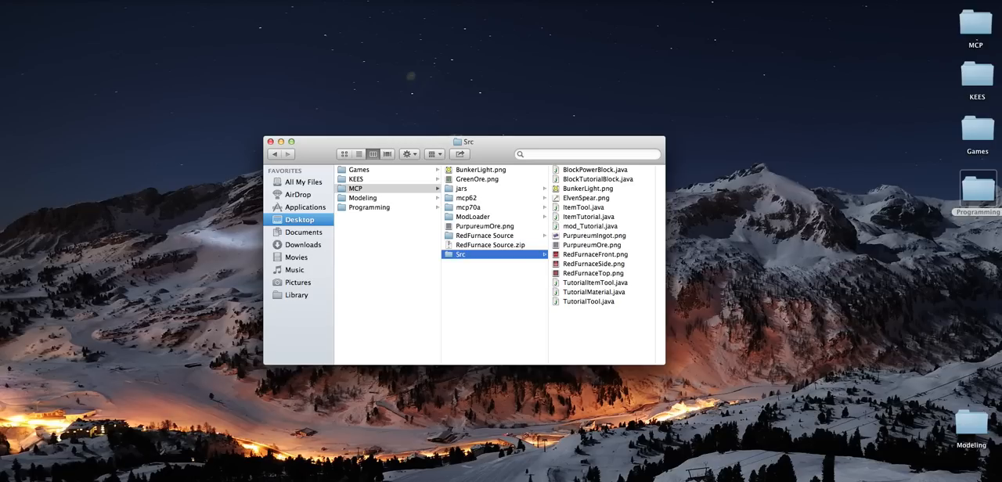
mouse_move(531, 277)
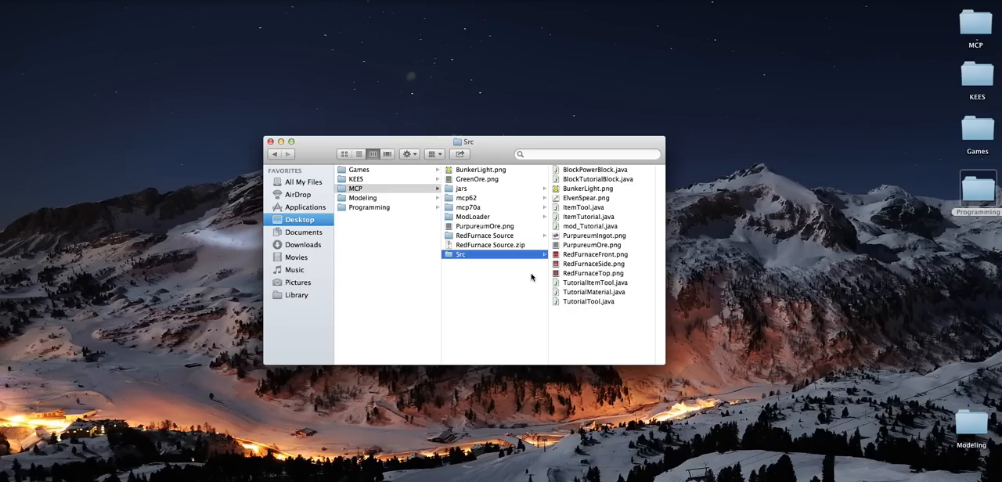
mouse_move(540, 271)
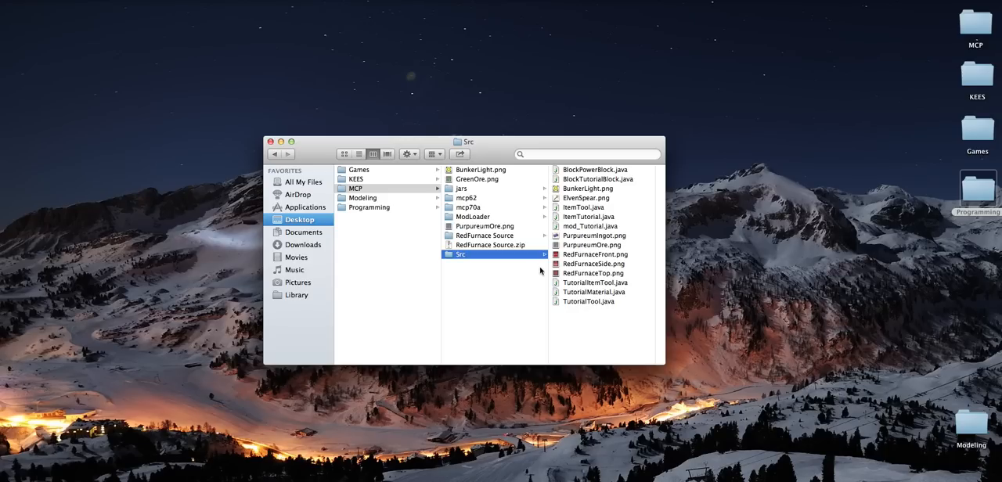
mouse_move(474, 296)
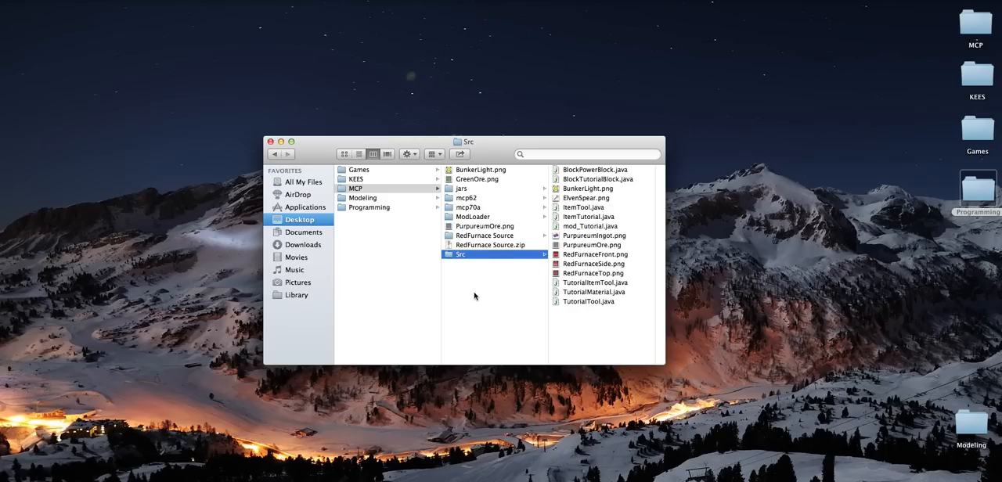
mouse_move(458, 321)
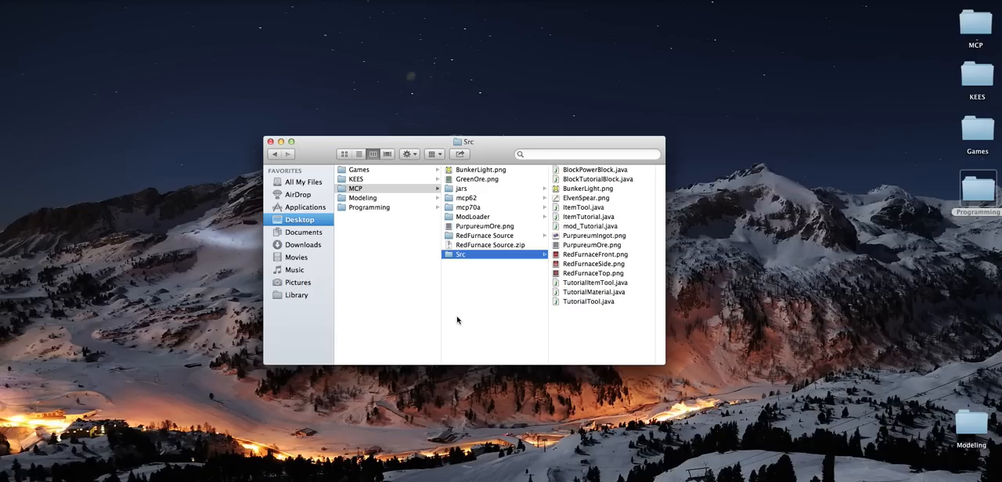
mouse_move(453, 318)
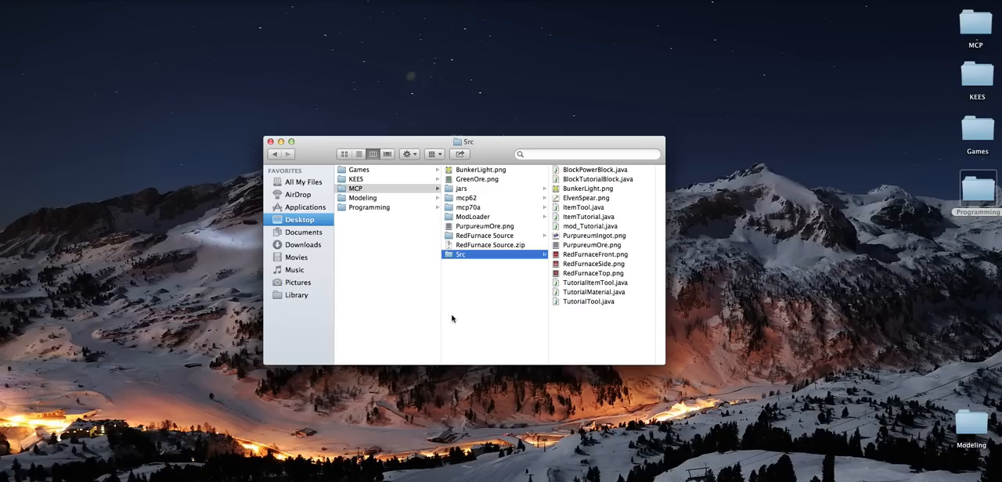
mouse_move(469, 313)
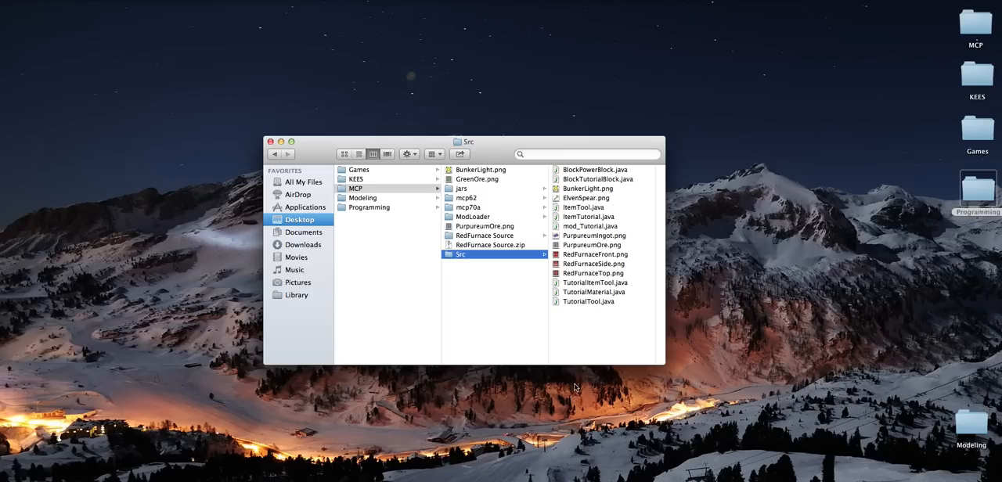
mouse_move(702, 336)
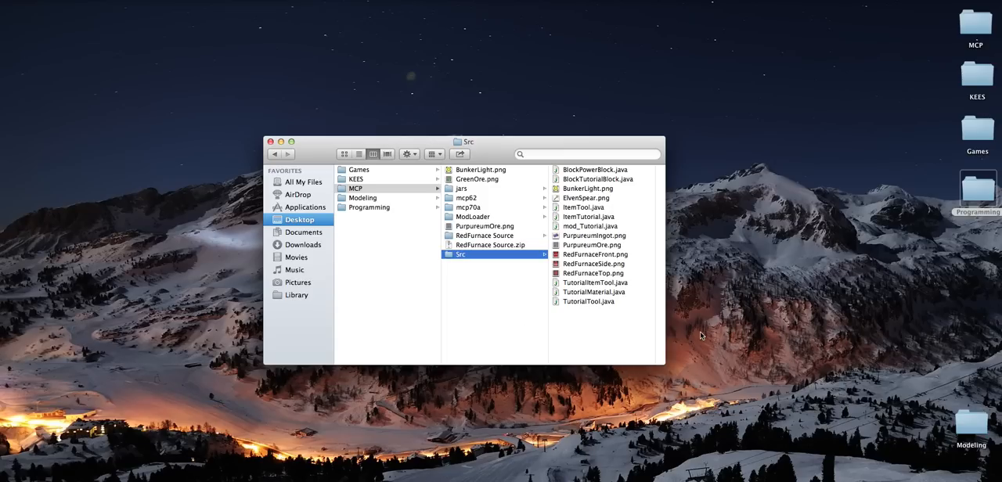
mouse_move(532, 282)
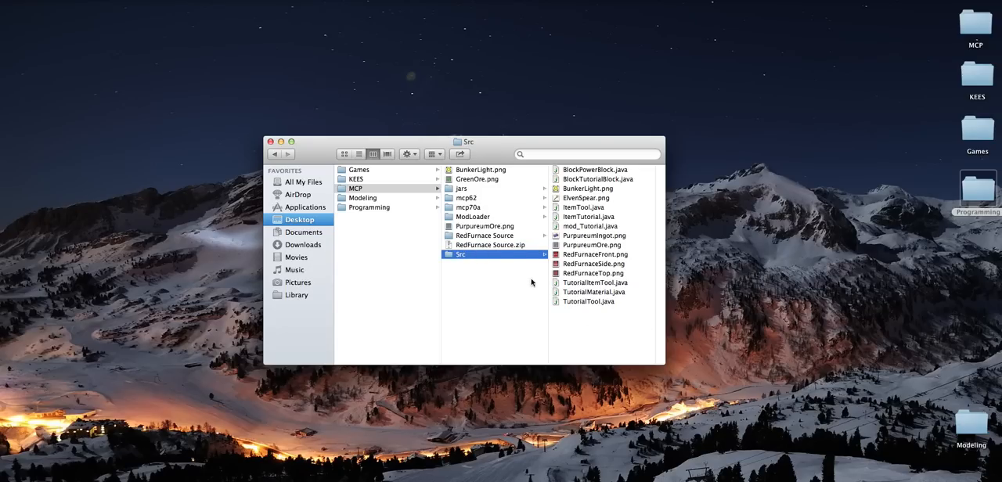
mouse_move(523, 339)
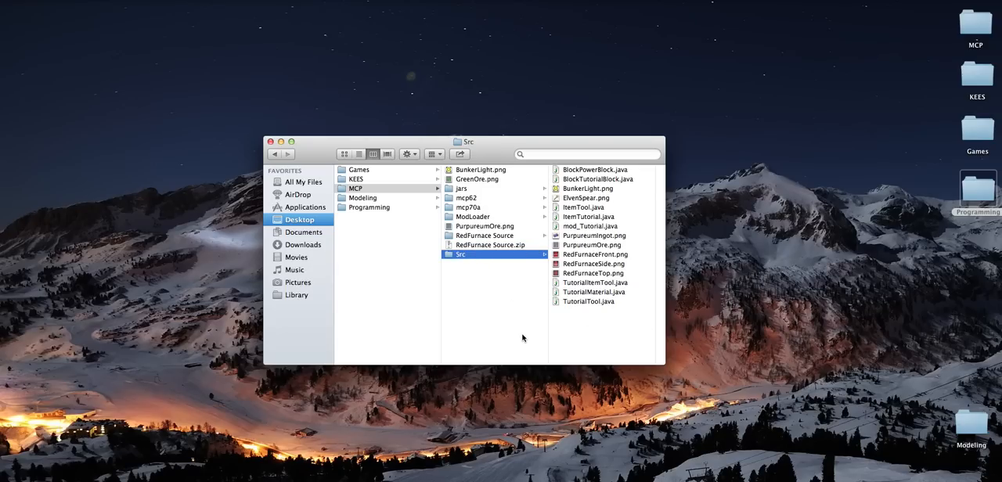
mouse_move(707, 431)
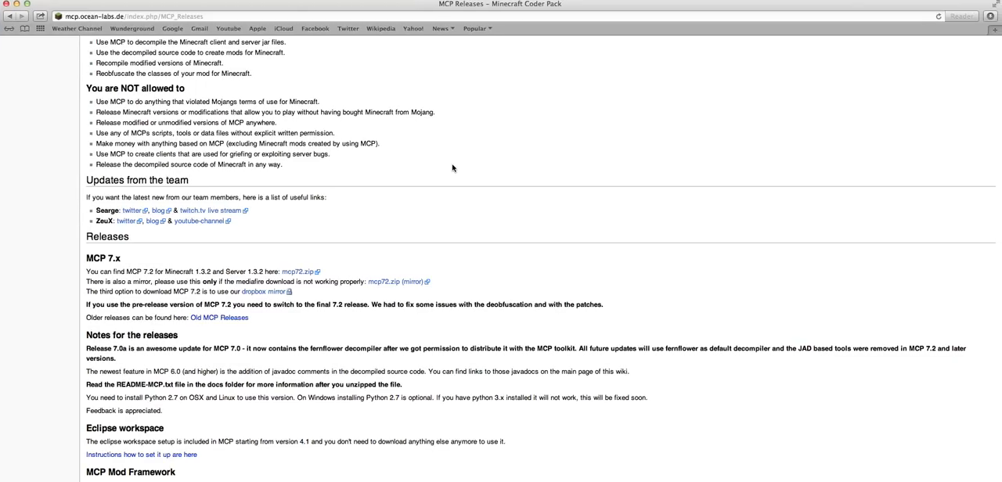
scroll("up", 3)
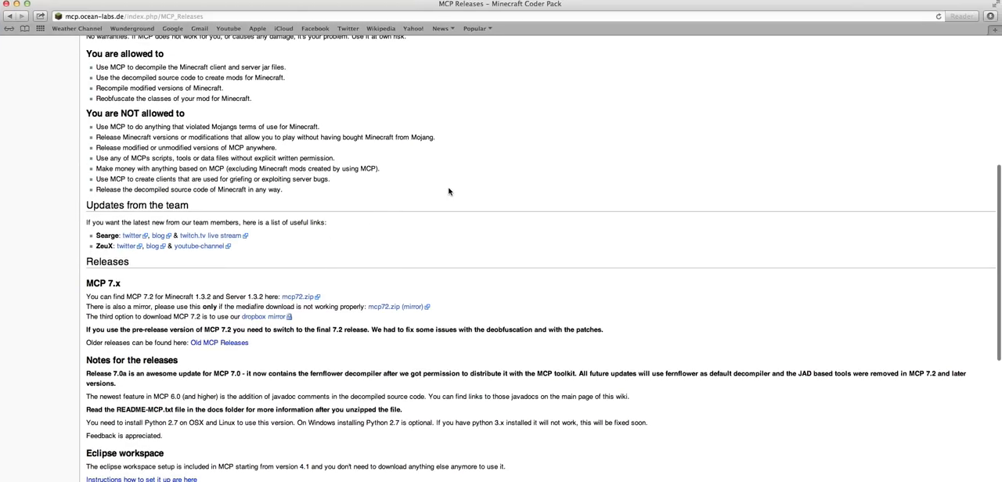
mouse_move(447, 166)
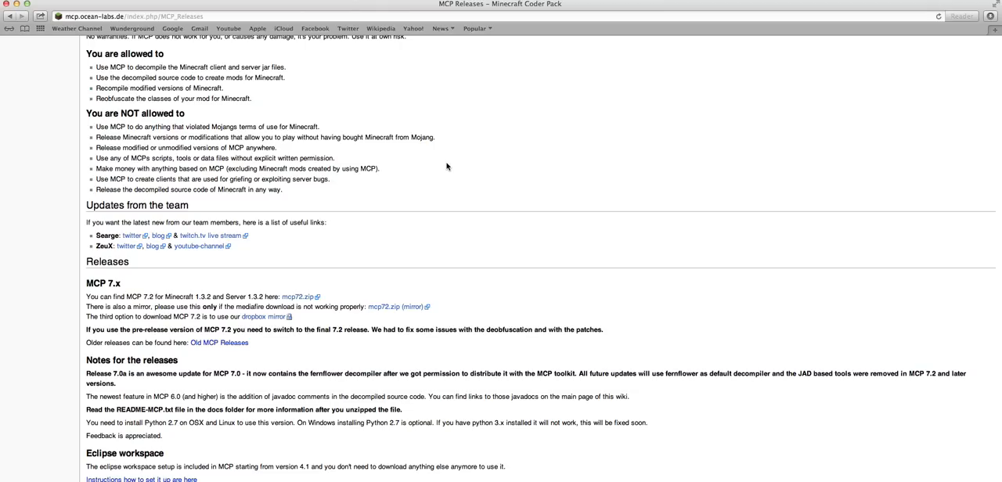
mouse_move(381, 267)
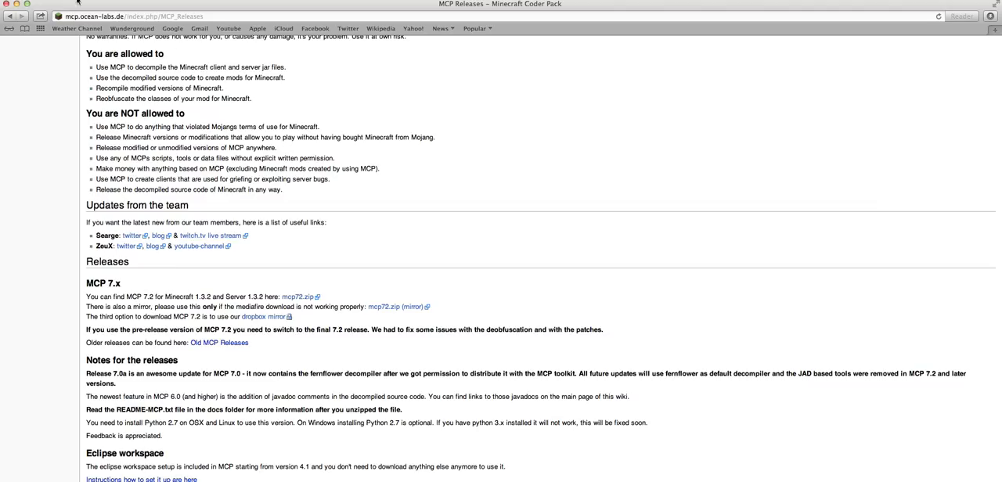
mouse_move(271, 305)
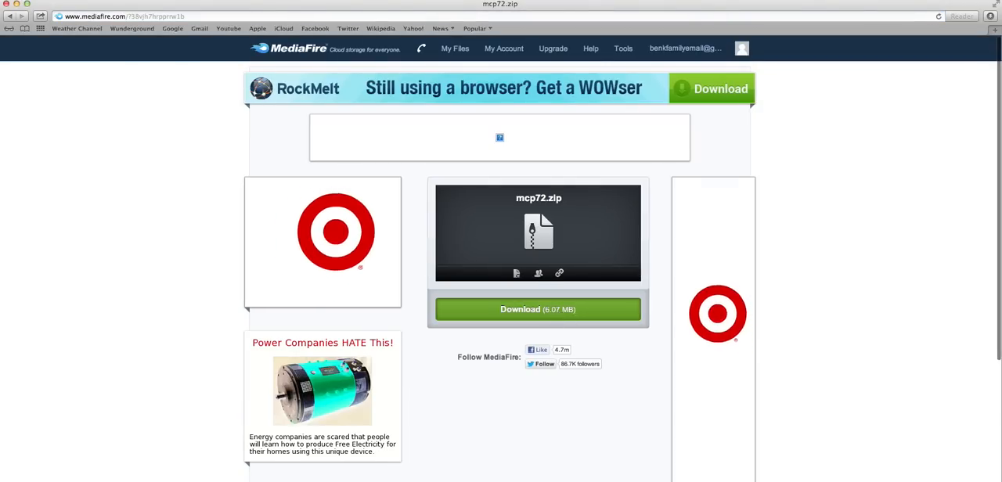
left_click(538, 308)
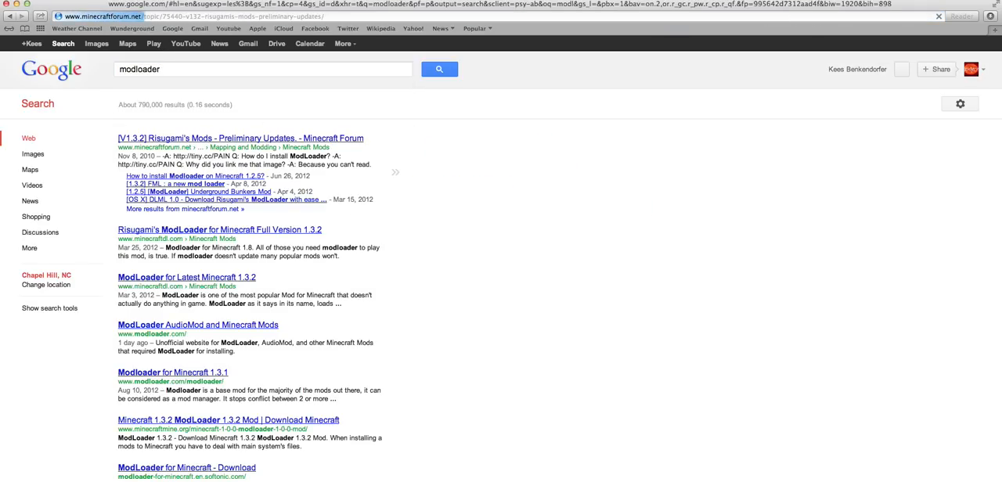
Open the V1.3.2 mods forum thread and download ModLoader 1.3.2 directly.
left_click(240, 138)
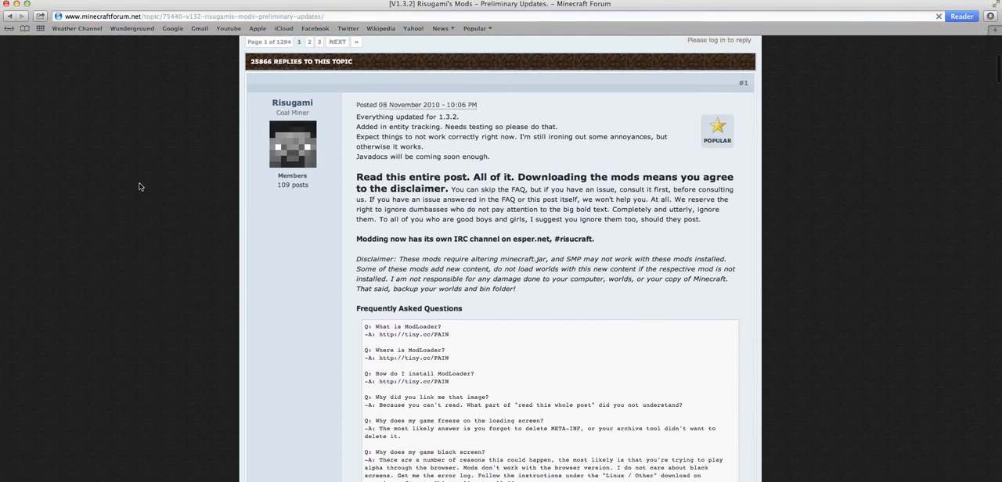
scroll("down", 3)
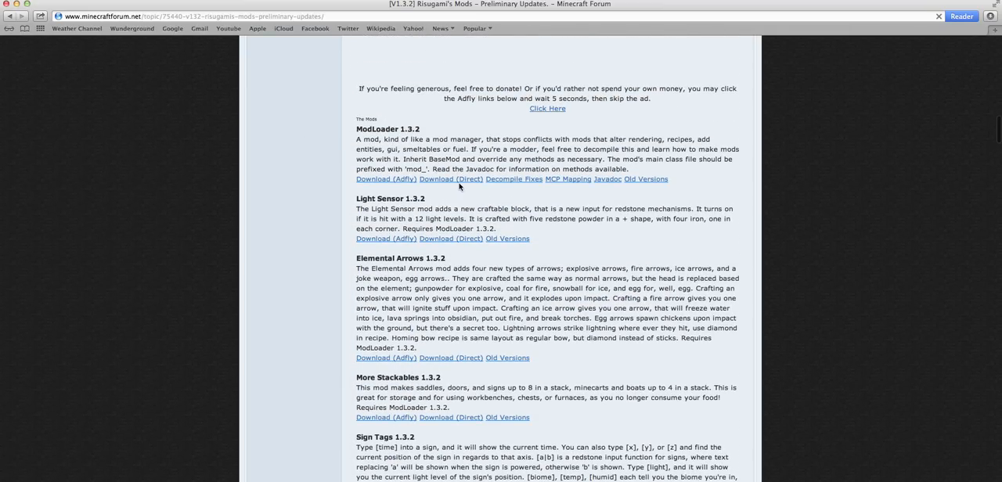
left_click(386, 179)
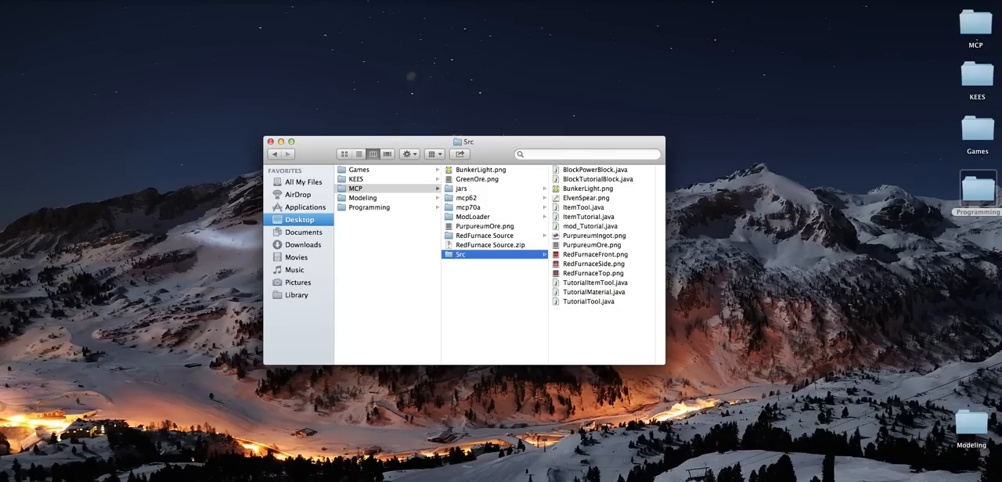
Drop the downloaded mcp72 folder into the MCP folder, answering the replace prompt.
left_click_drag(468, 142, 444, 117)
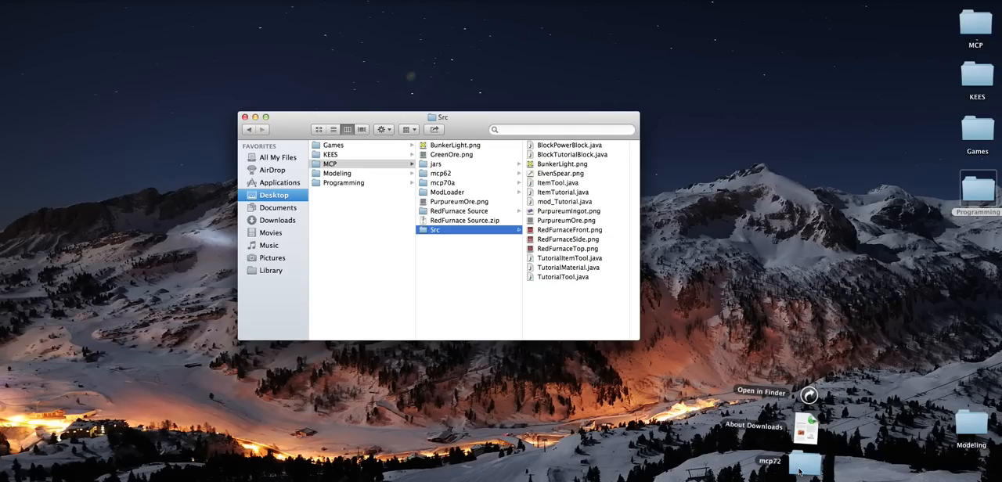
mouse_move(393, 117)
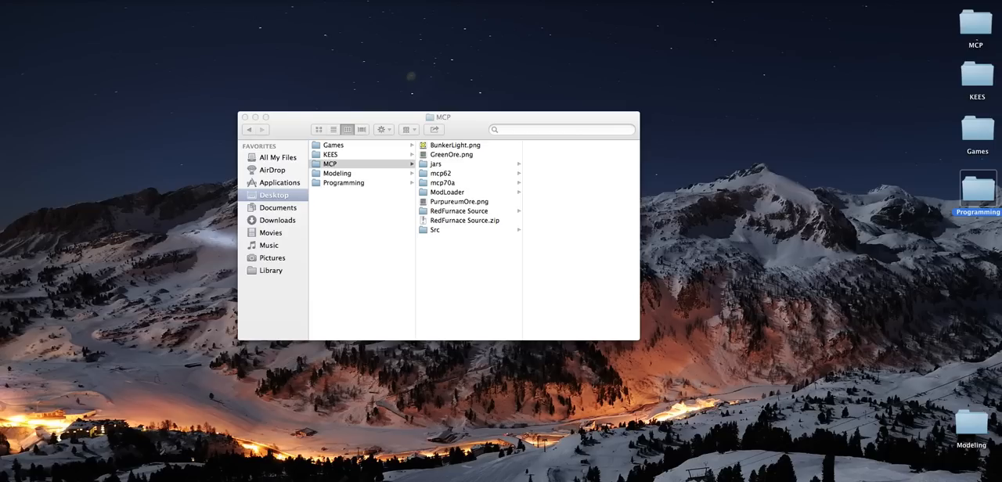
left_click(330, 163)
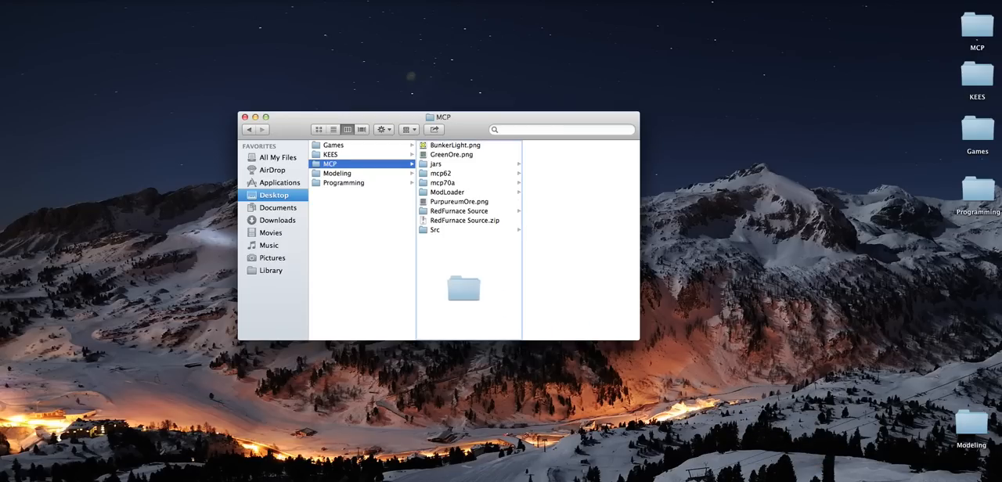
left_click(441, 191)
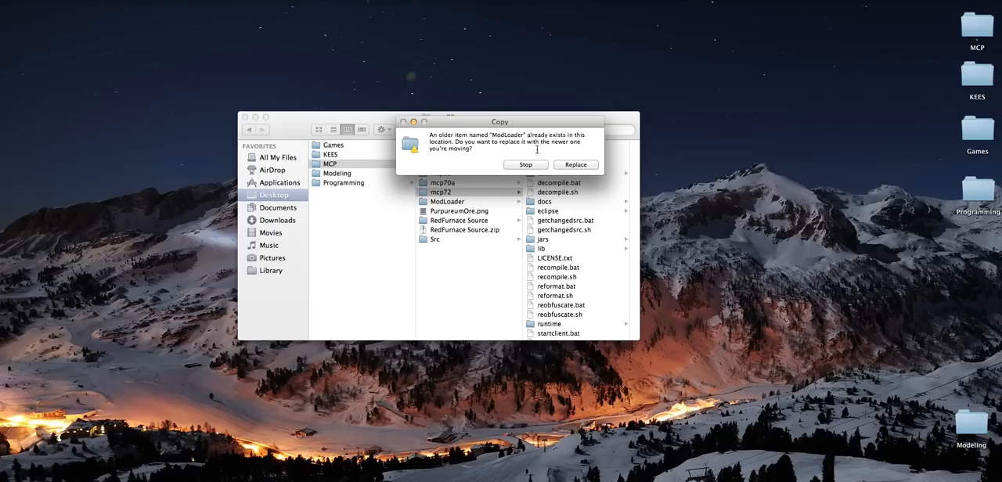
left_click(576, 164)
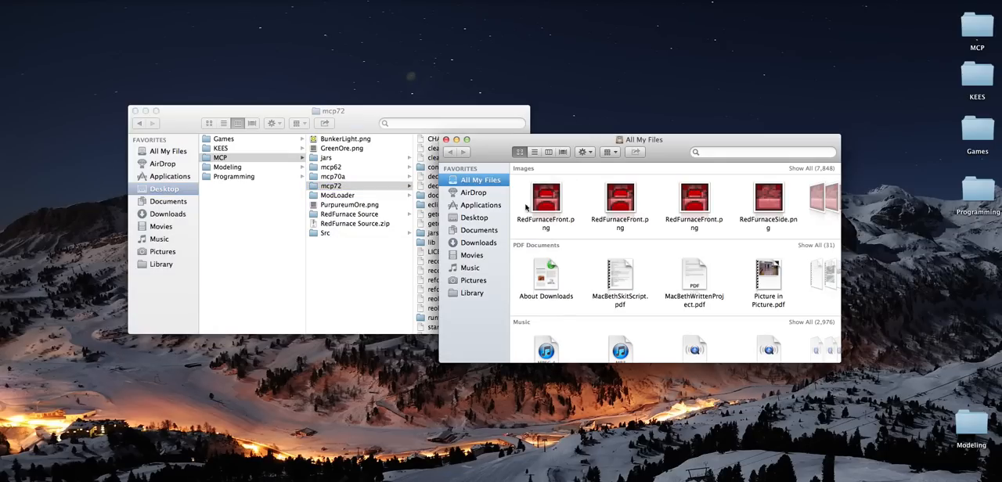
Browse through Library to the game's bin folder with minecraft.jar, then close that window.
left_click(473, 292)
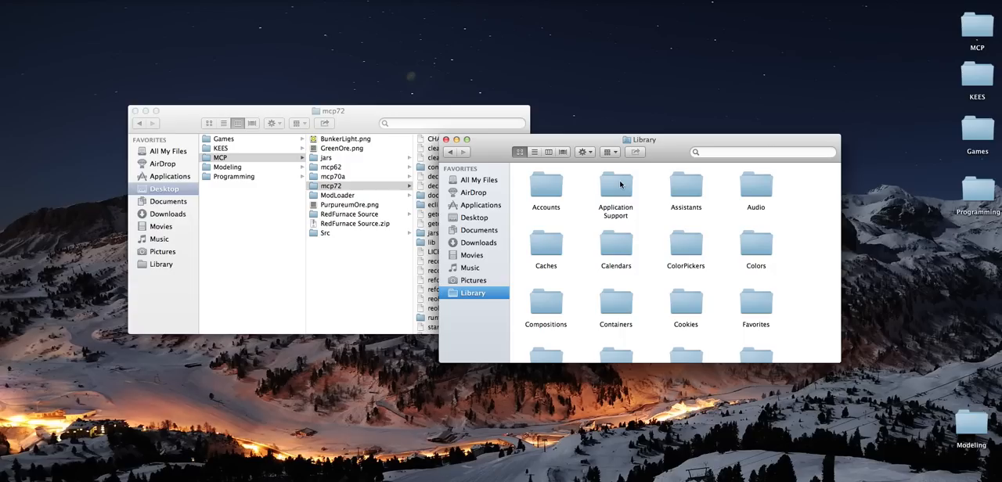
scroll("down", 3)
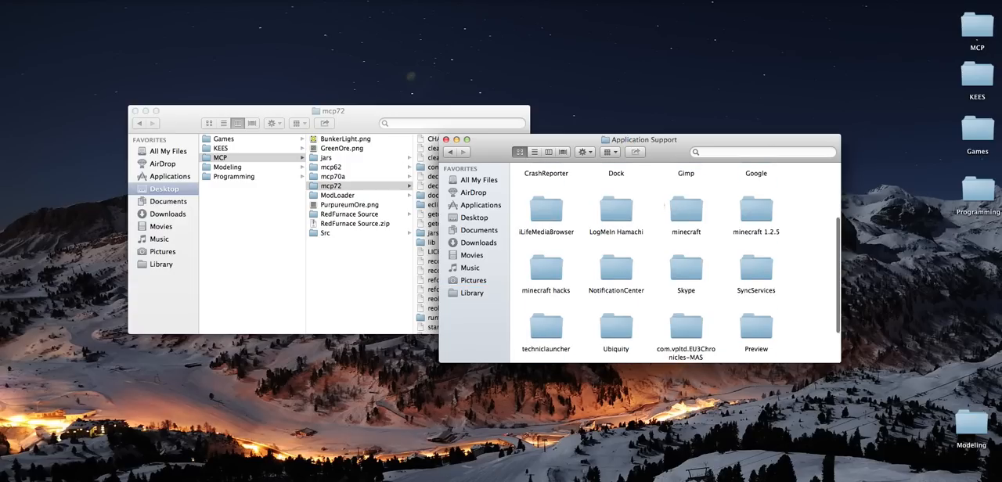
scroll("down", 3)
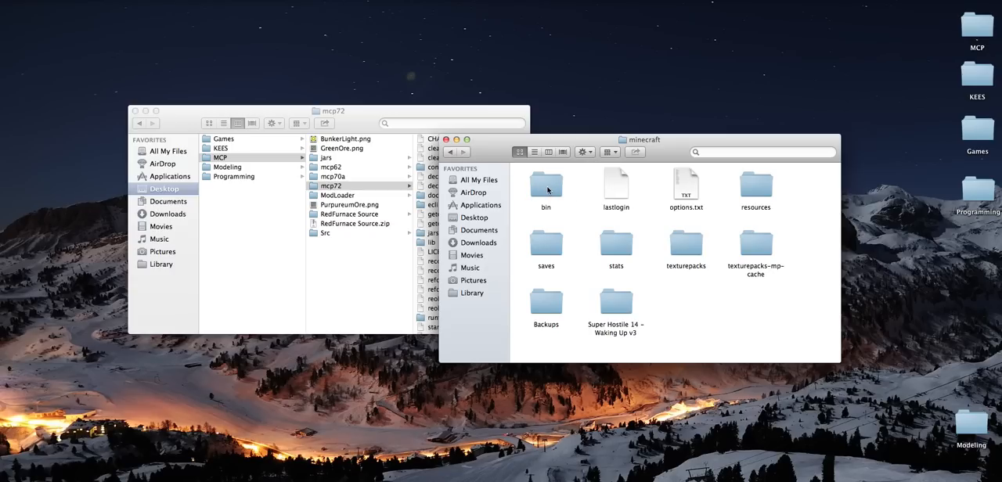
double_click(546, 186)
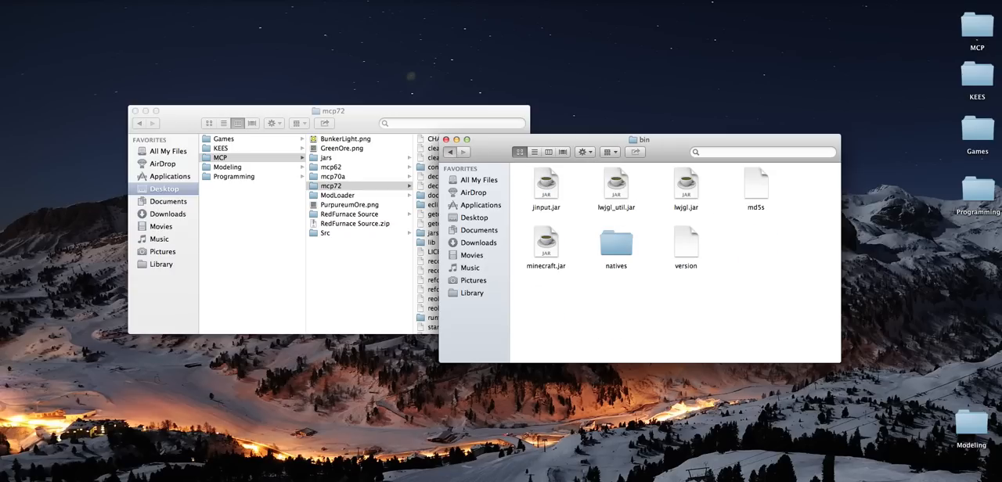
left_click(450, 152)
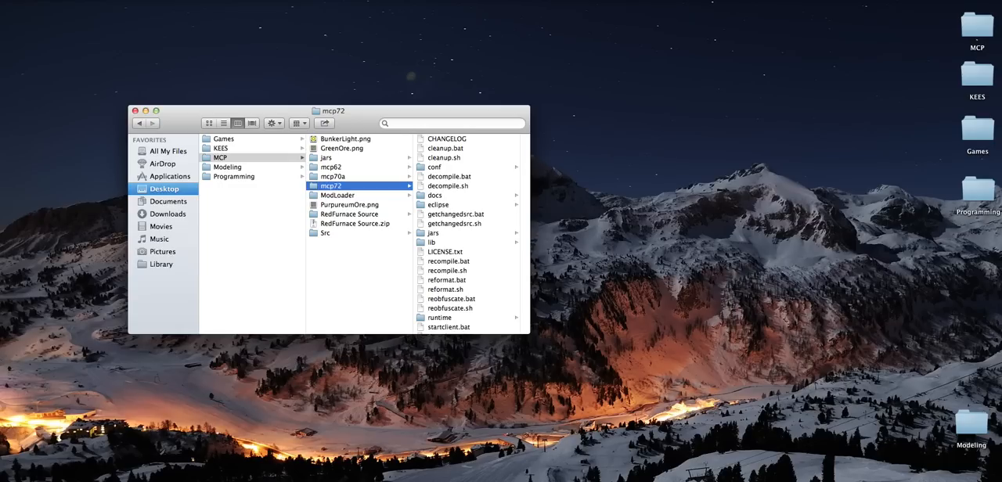
mouse_move(362, 296)
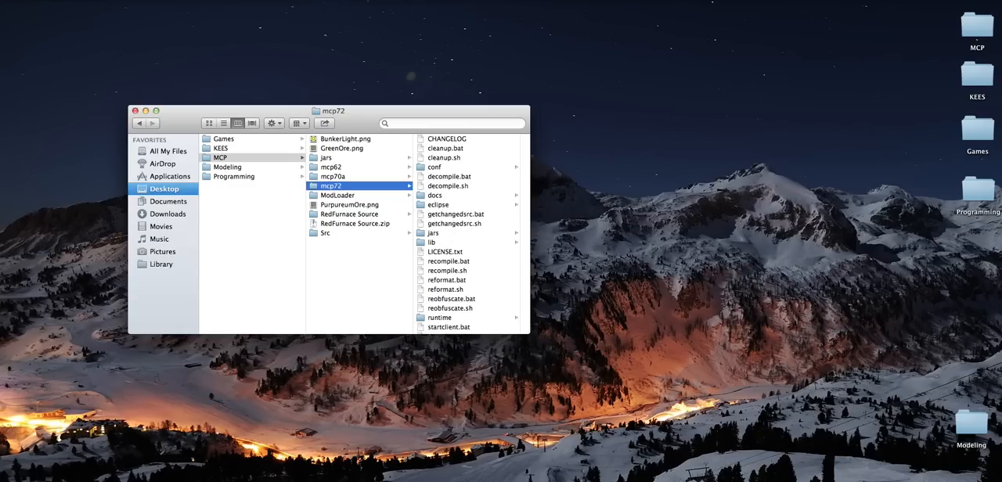
left_click(435, 232)
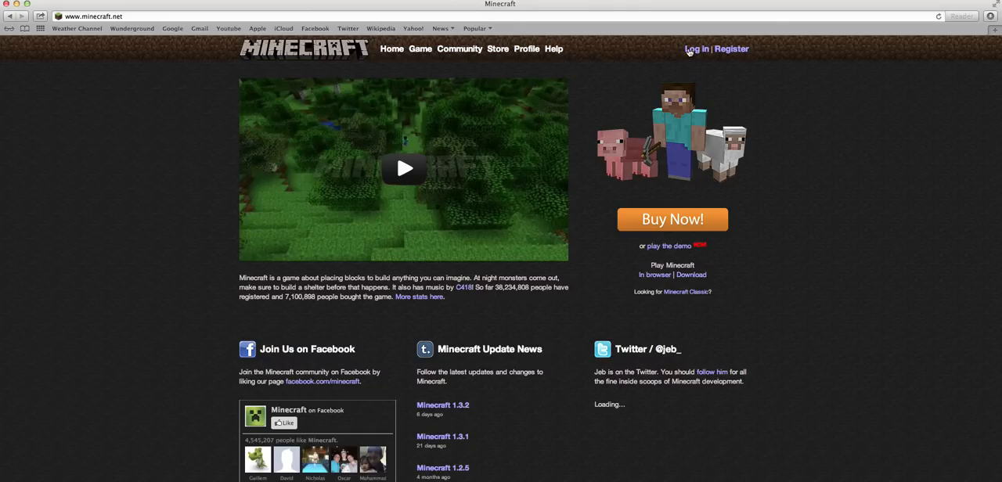
Log in on minecraft.net and start the Minecraft for Mac OS X download.
left_click(696, 49)
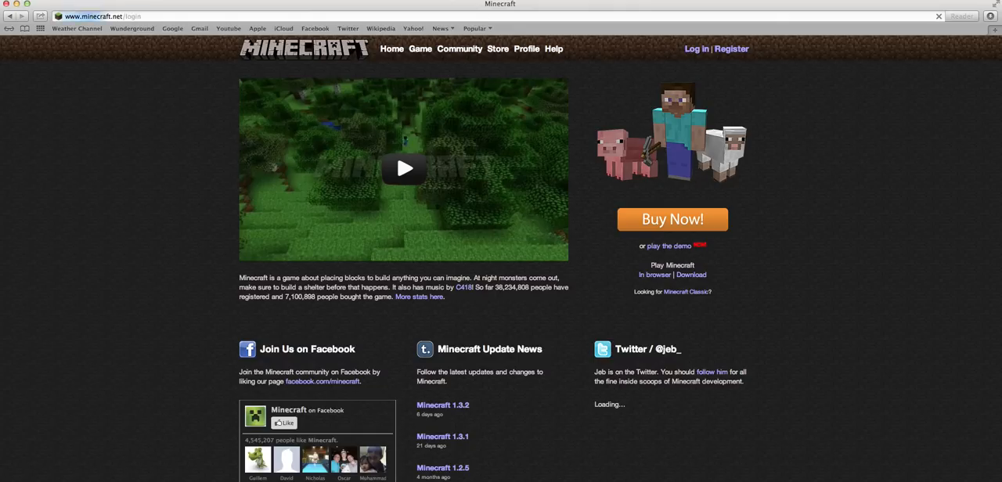
left_click(696, 49)
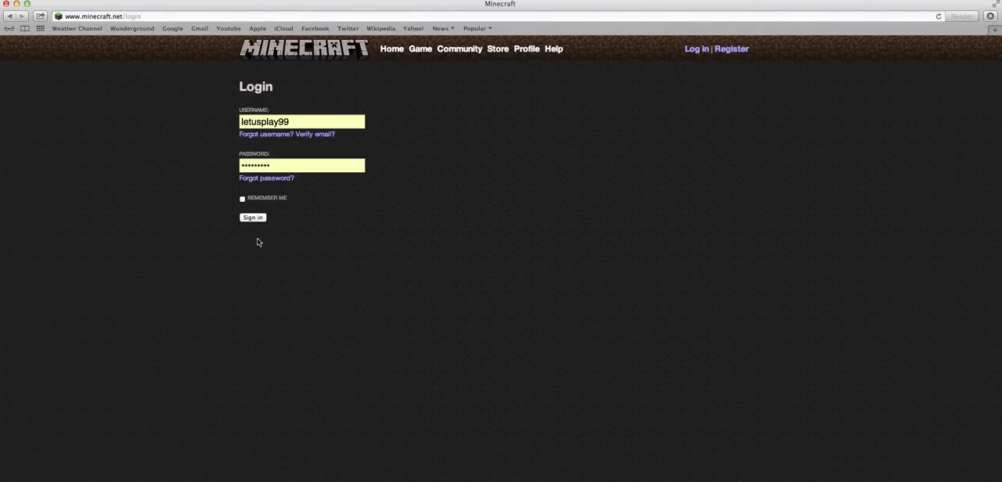
left_click(252, 217)
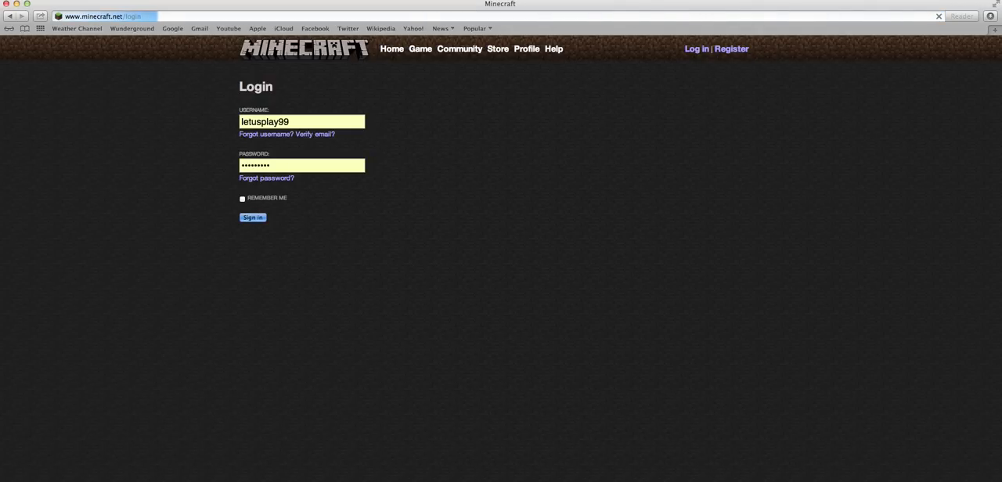
left_click(253, 218)
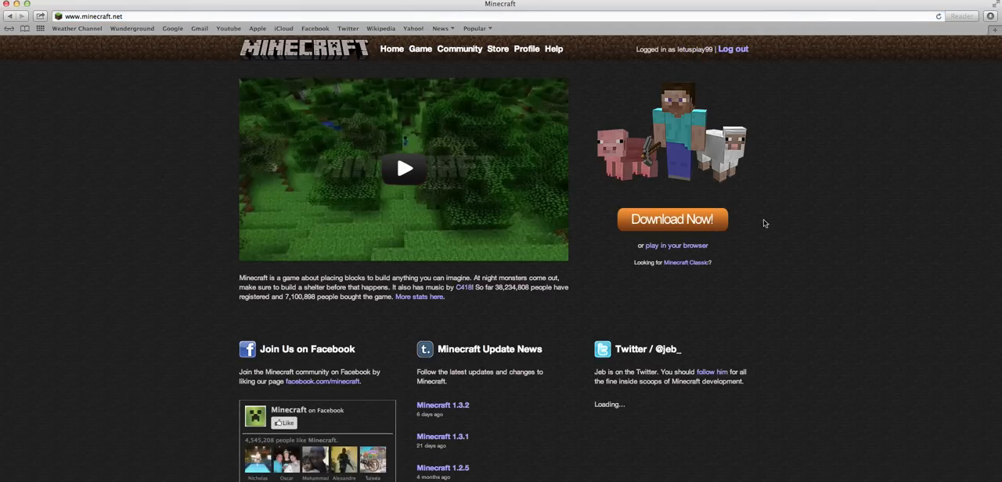
left_click(672, 219)
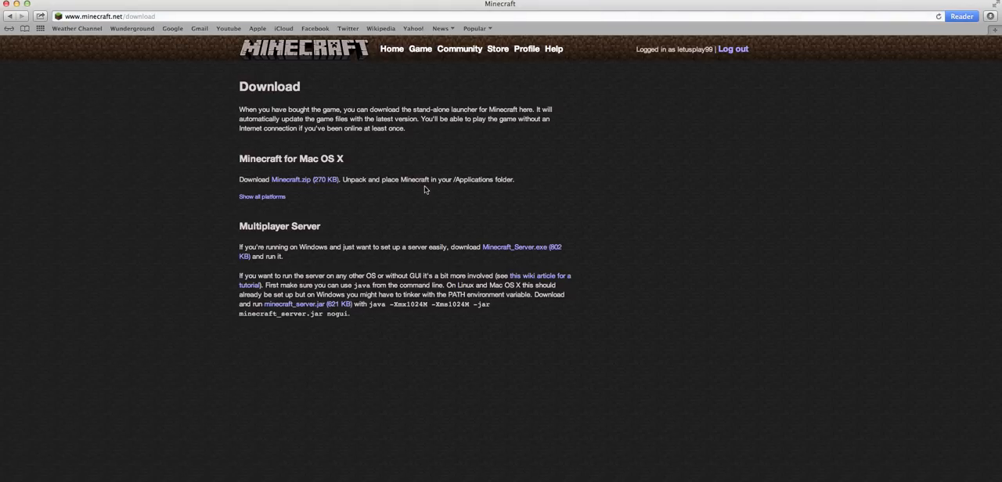
mouse_move(298, 306)
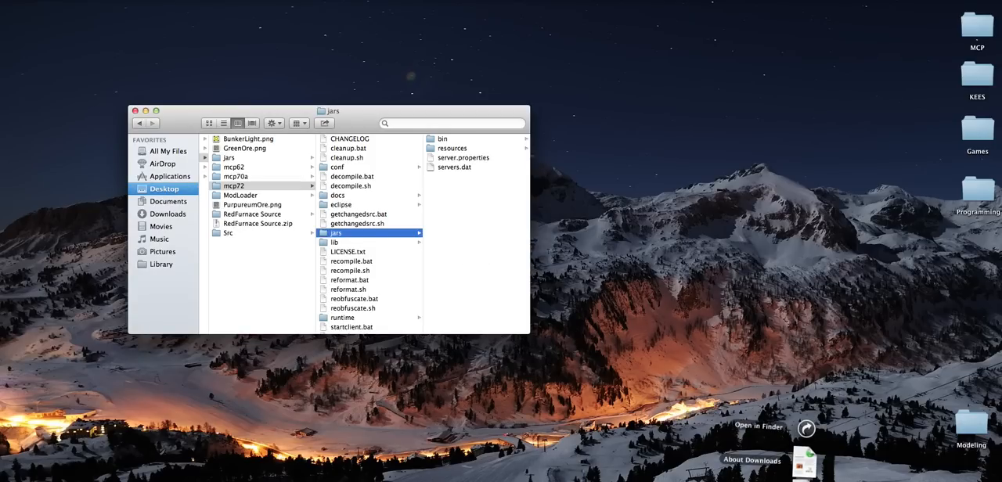
Browse into the mcp72 jars folder showing minecraft_server.jar and bin.
left_click(359, 148)
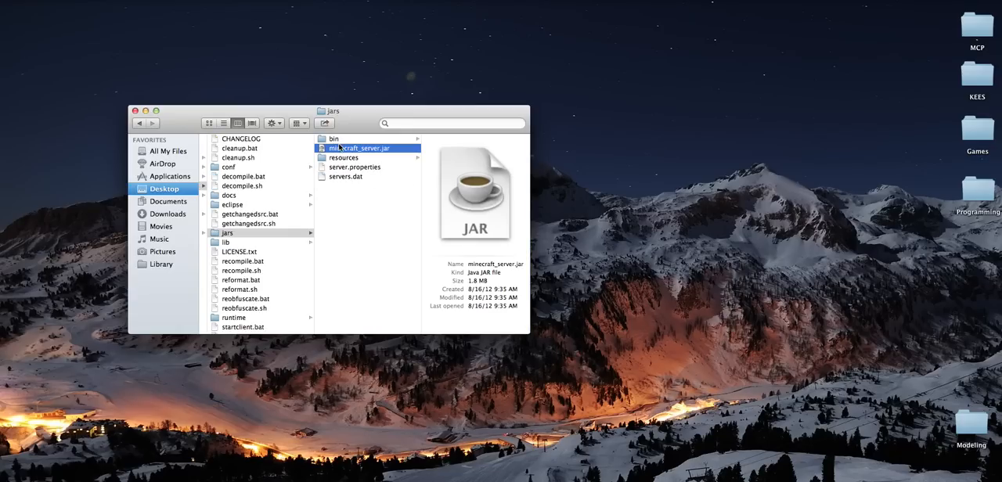
mouse_move(341, 124)
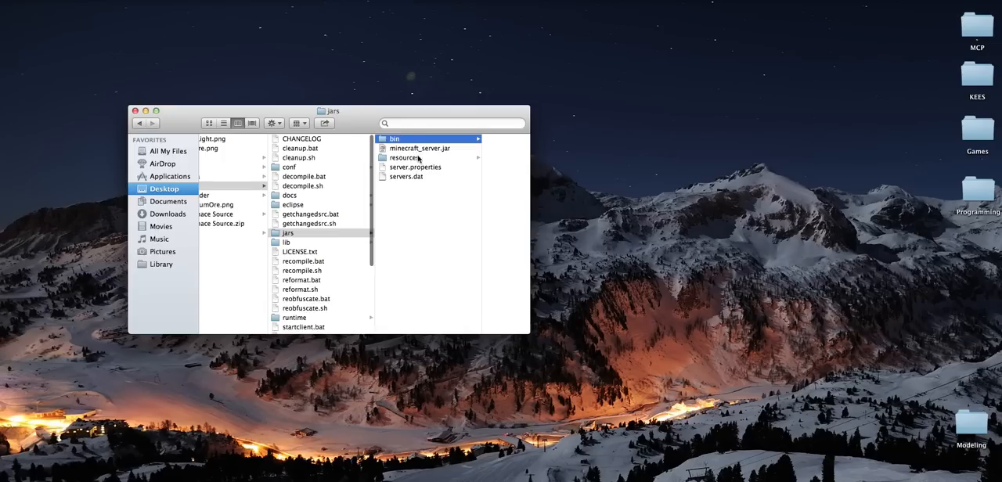
Extract minecraft.jar with The Unarchiver into the mcp72/jars/bin folder.
right_click(450, 176)
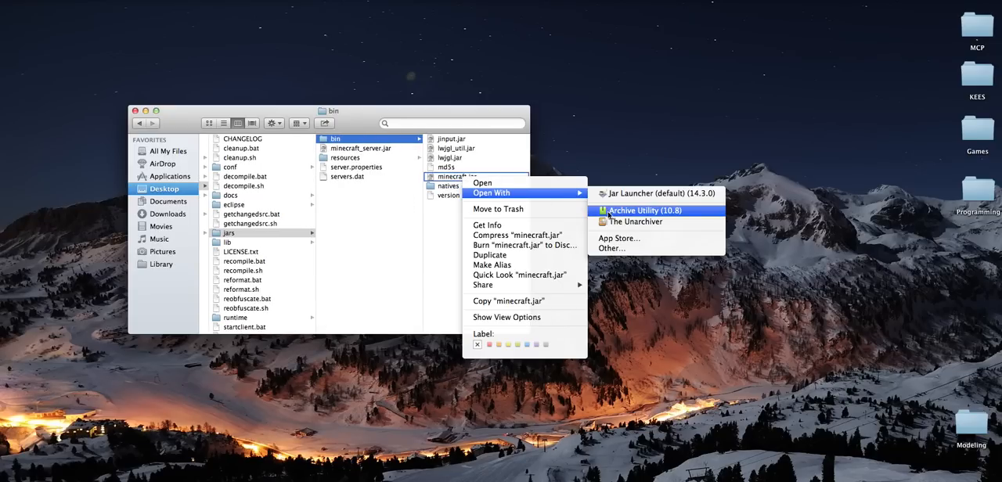
mouse_move(636, 221)
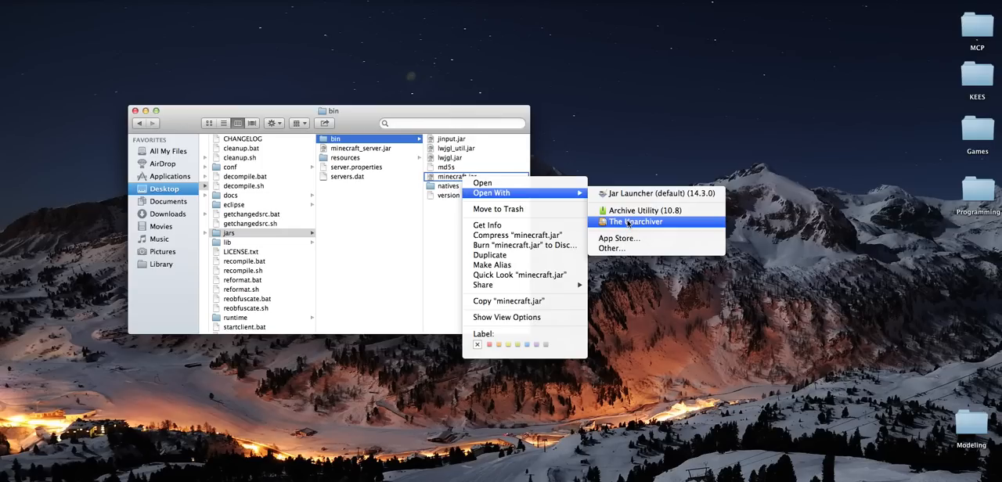
left_click(634, 222)
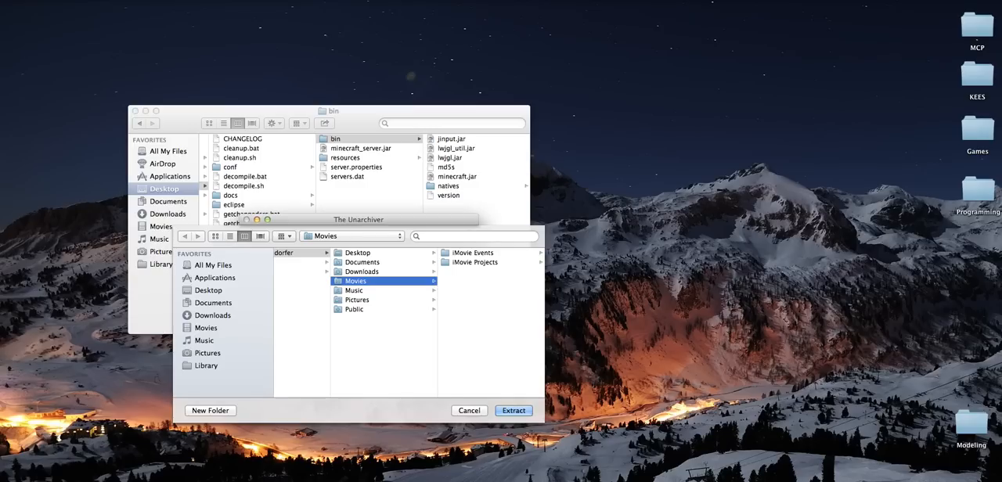
mouse_move(328, 271)
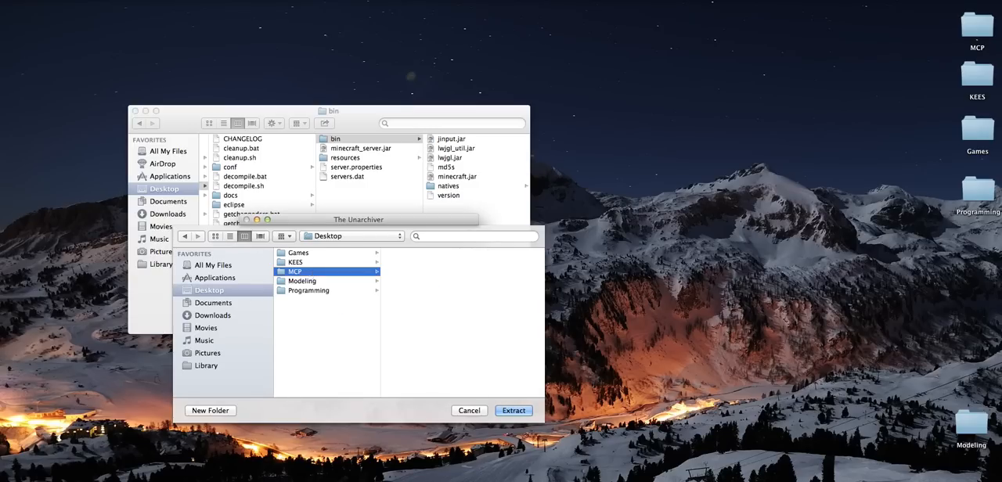
left_click(355, 300)
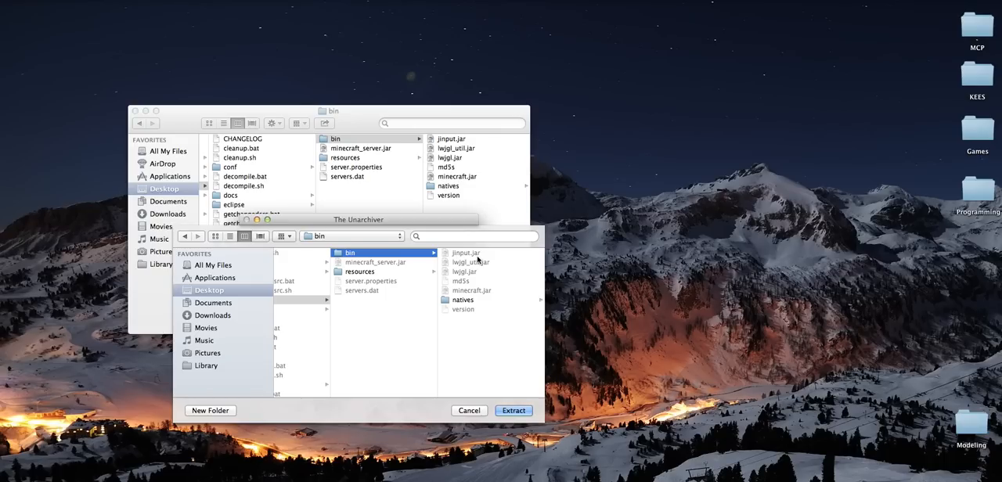
mouse_move(495, 352)
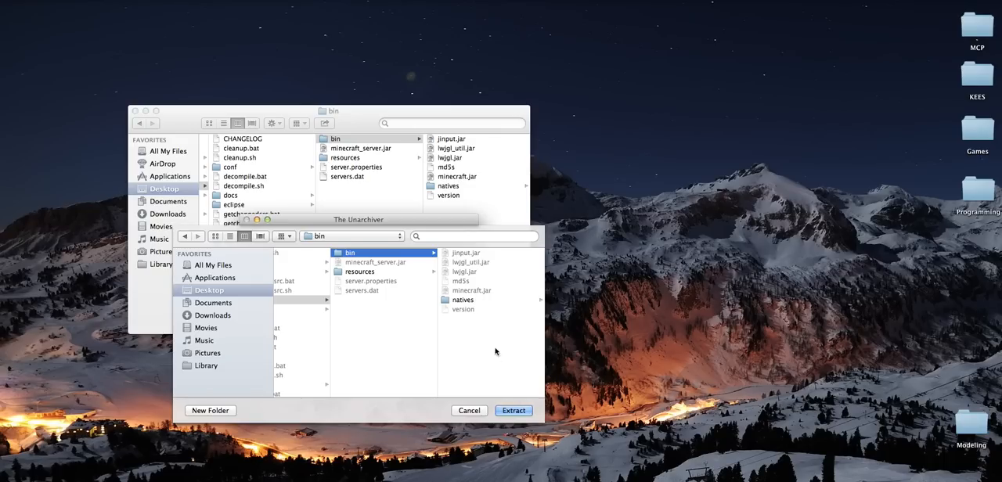
left_click(512, 411)
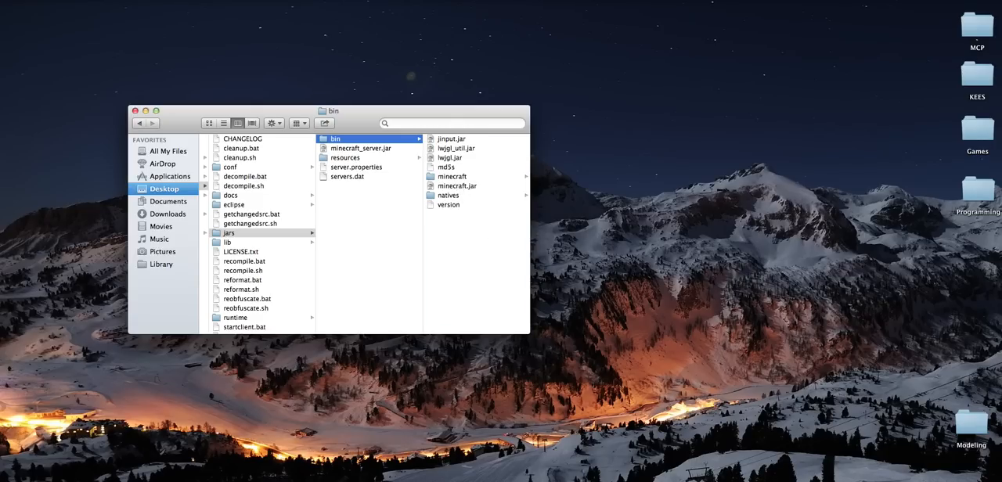
Copy all ModLoader class files into the extracted minecraft folder, replacing duplicates.
left_click(452, 176)
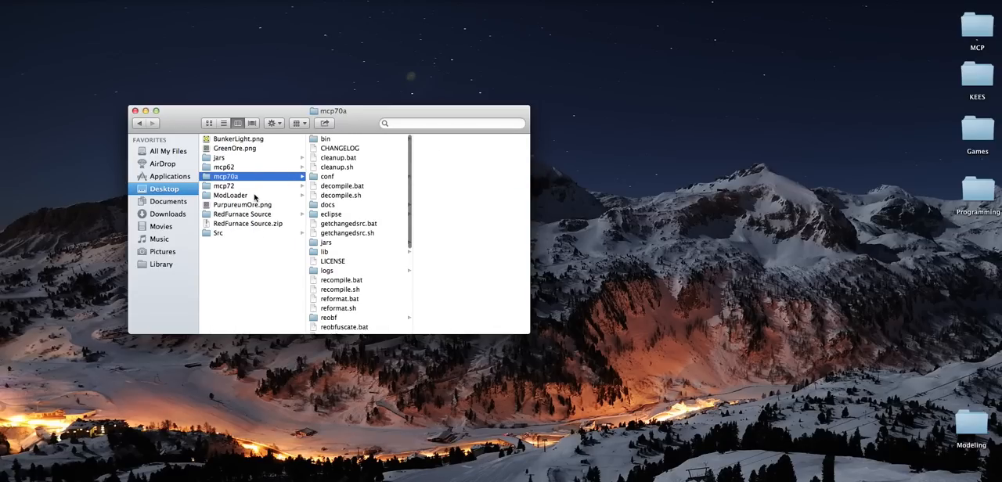
left_click(230, 195)
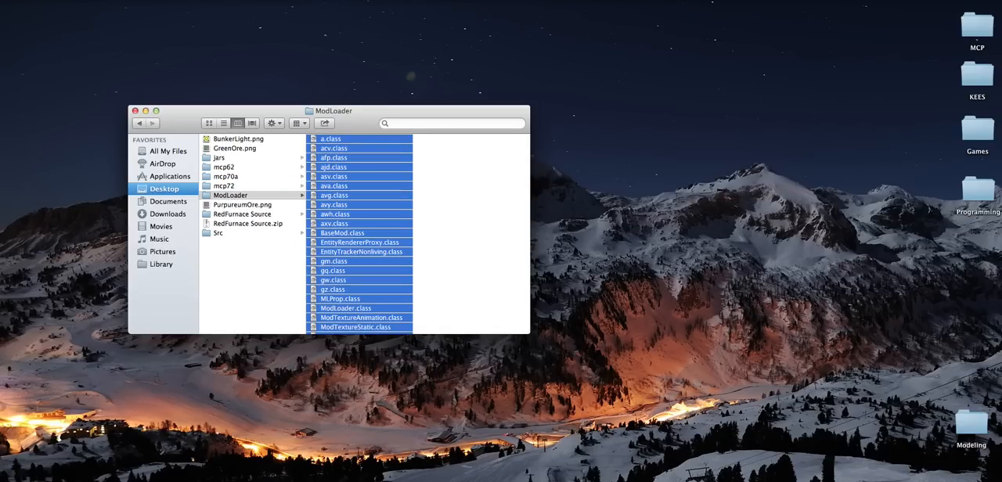
left_click(230, 195)
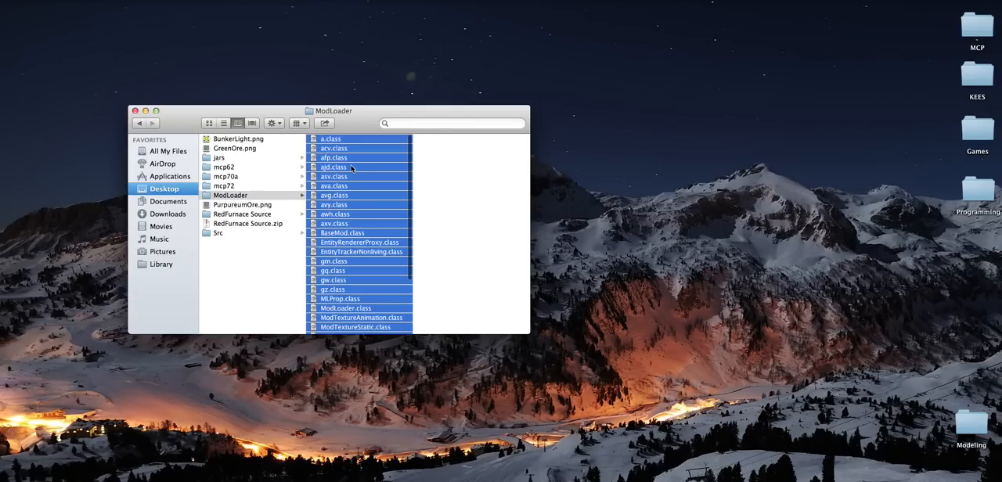
left_click(225, 185)
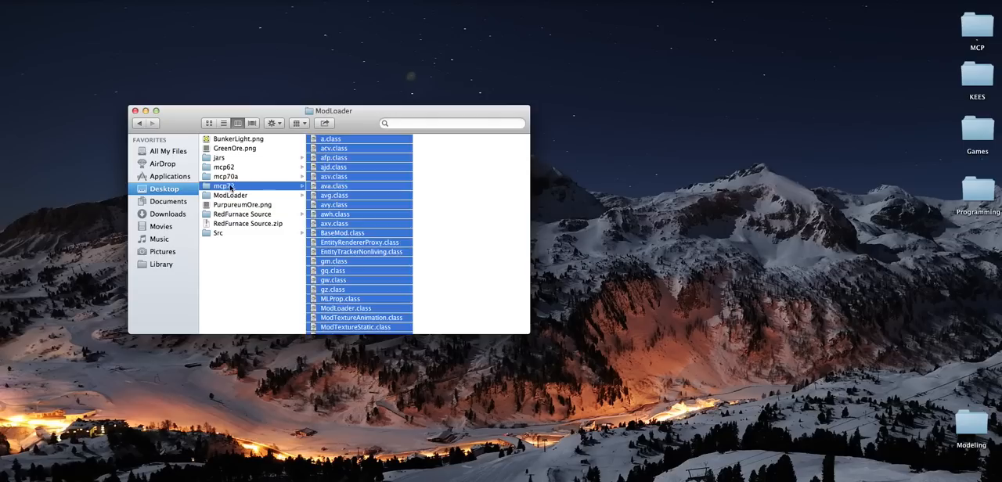
left_click(220, 185)
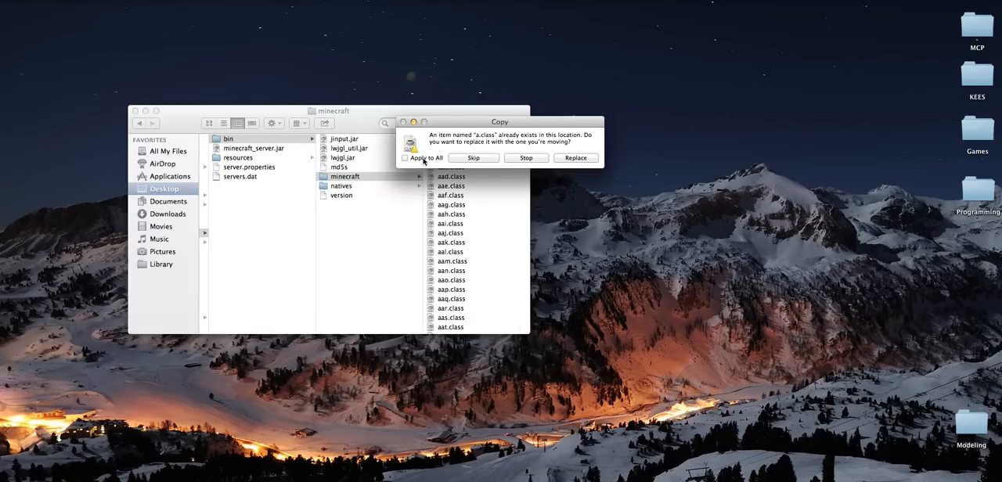
left_click(576, 157)
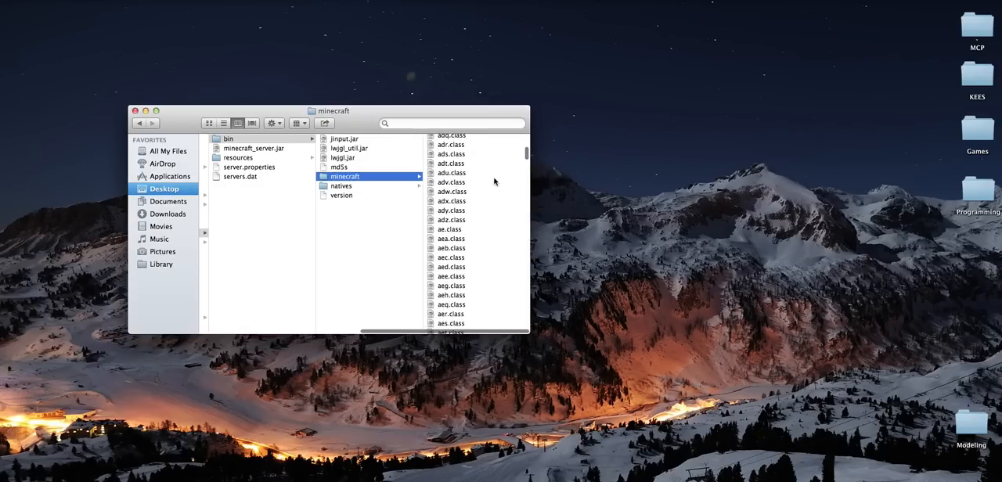
scroll("down", 3)
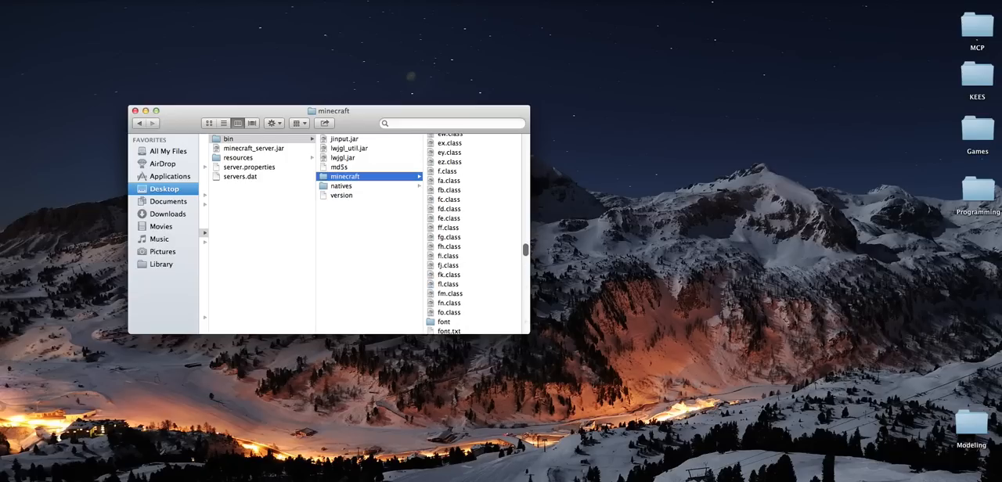
scroll("down", 3)
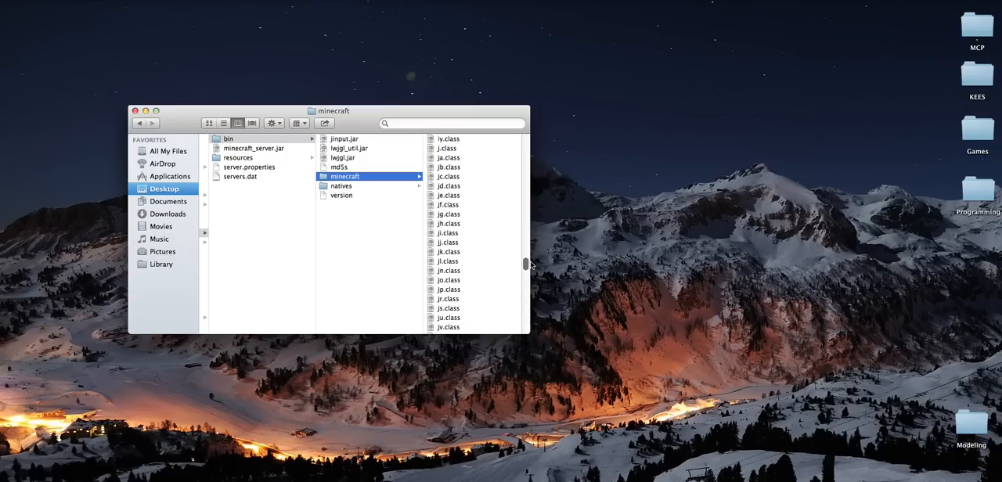
scroll("down", 3)
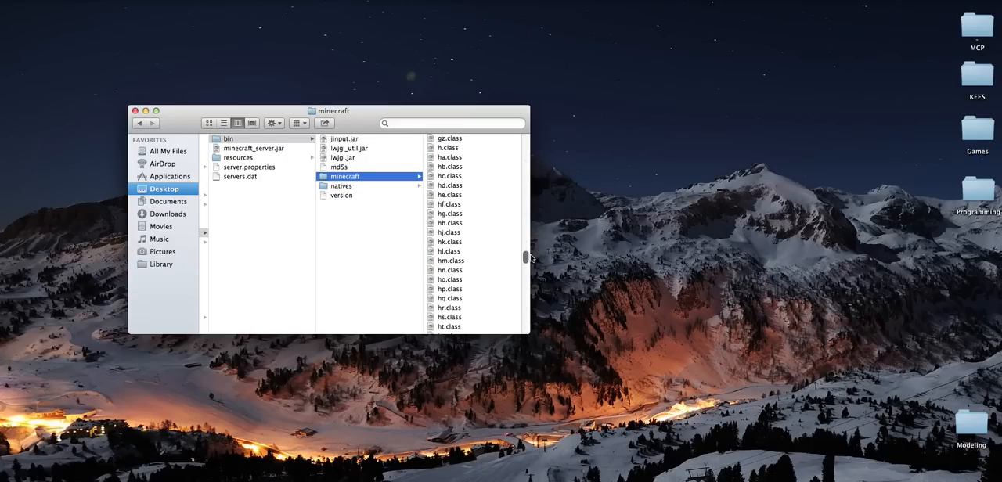
scroll("down", 3)
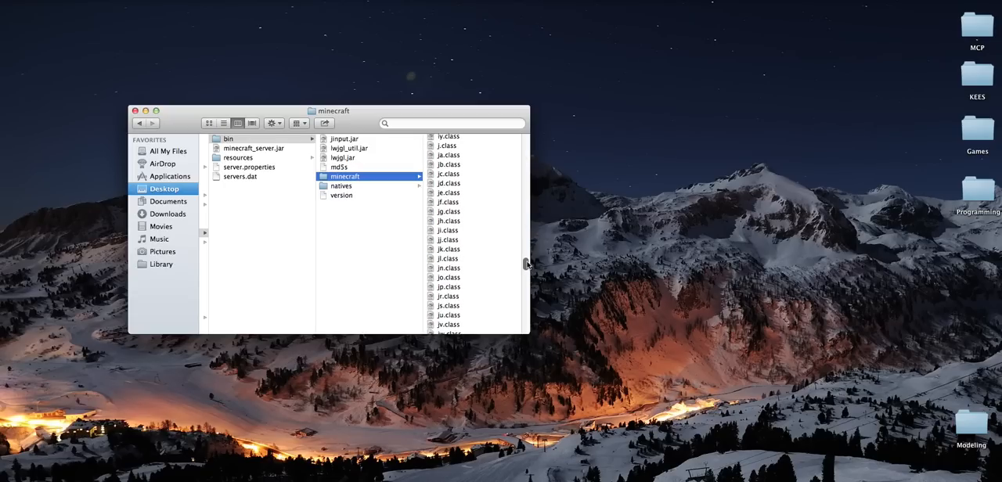
scroll("down", 3)
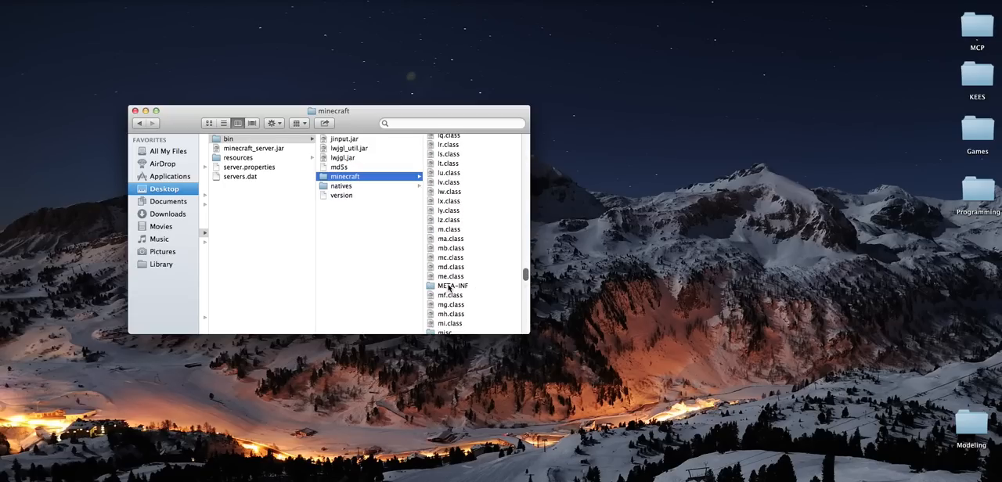
scroll("down", 3)
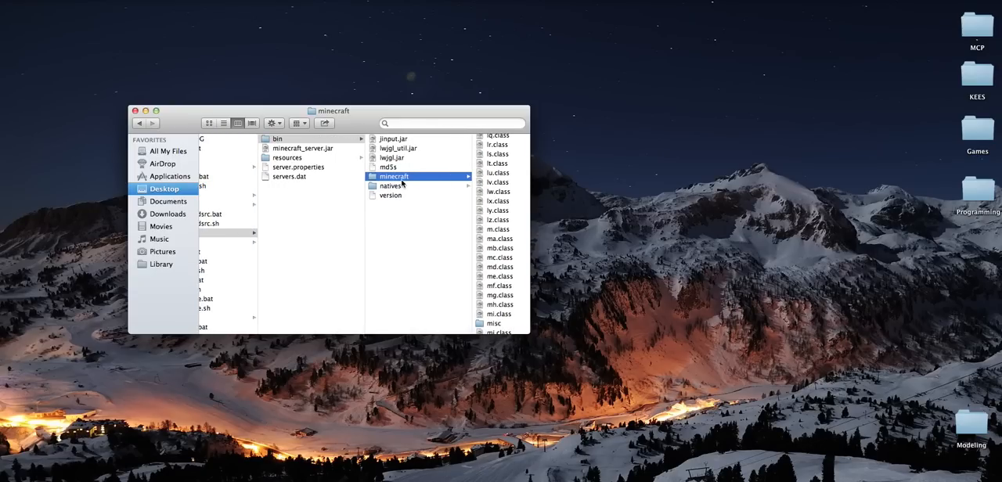
Trash the unpacked minecraft folder and rename minecraft.zip to minecraft.jar.
right_click(395, 177)
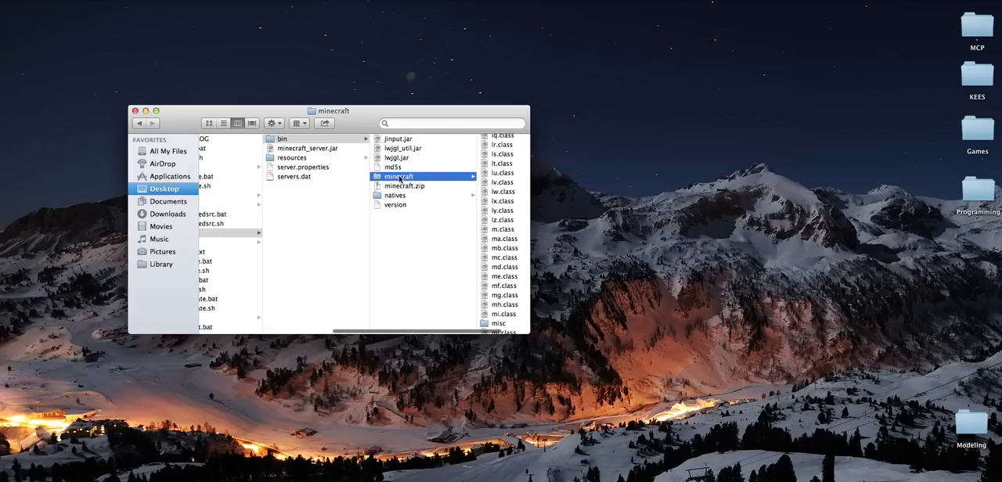
left_click(282, 139)
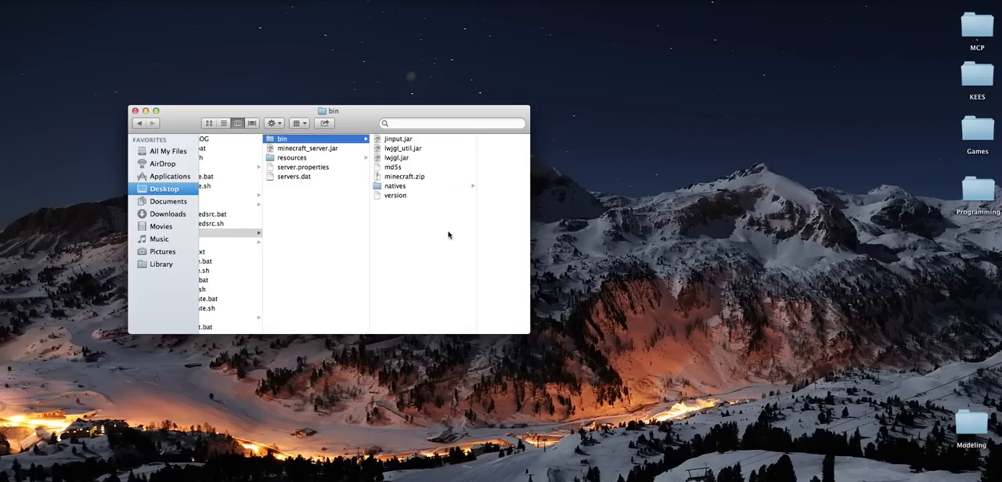
left_click(404, 177)
type("jar")
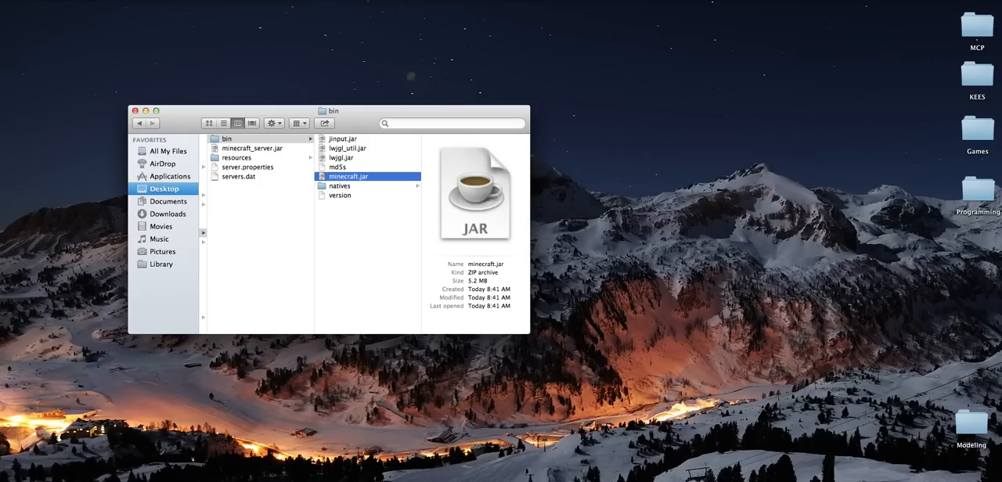
mouse_move(376, 248)
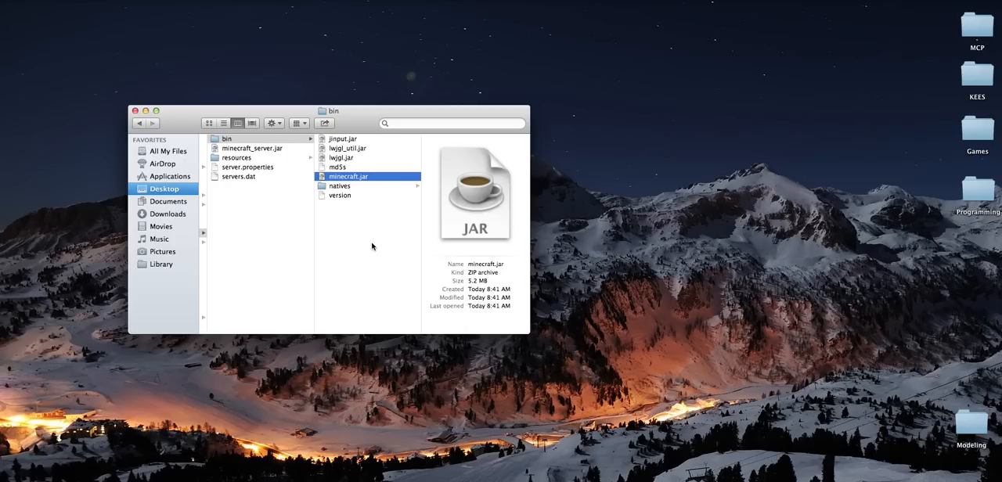
mouse_move(382, 241)
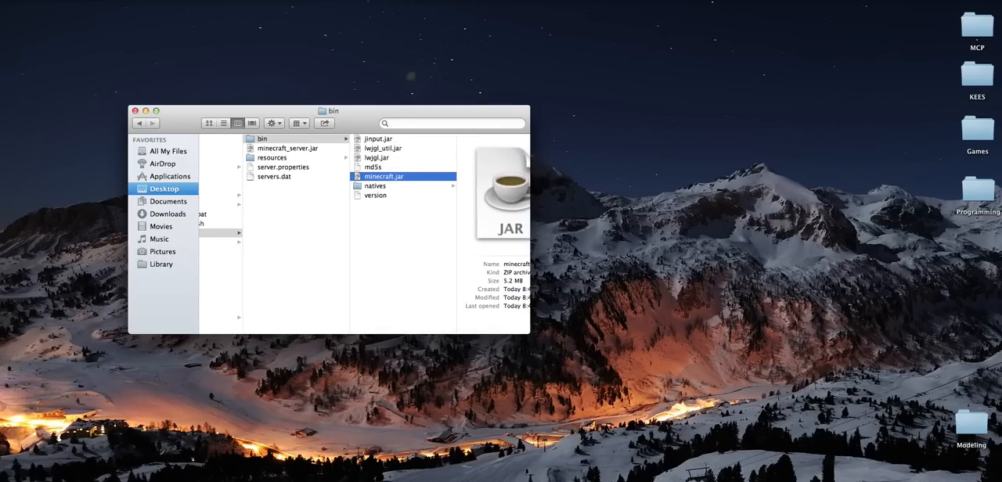
mouse_move(420, 165)
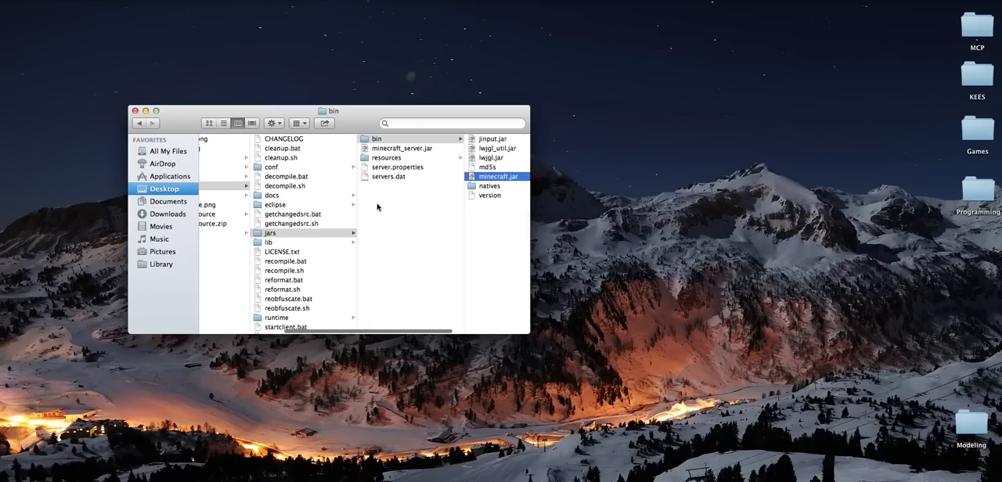
Launch Terminal via Spotlight and cd into the mcp72 folder by dragging its path in.
type("ter")
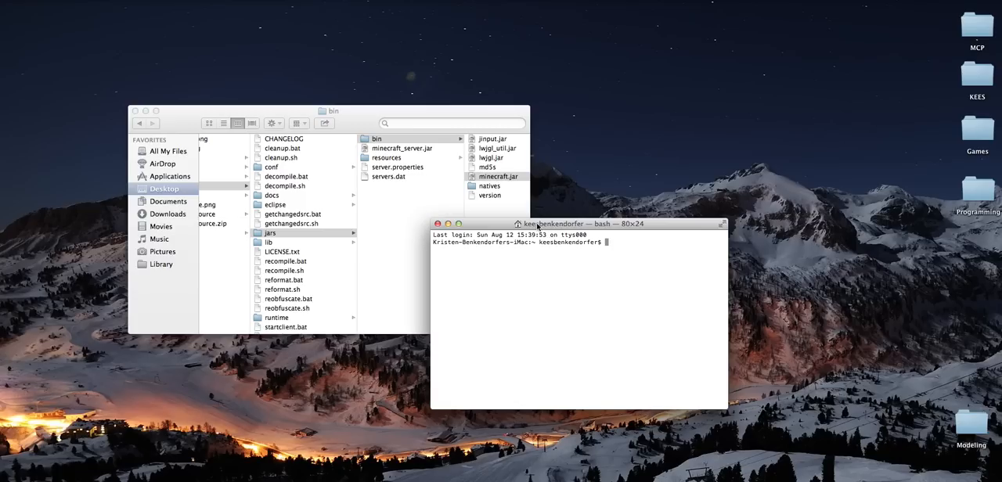
left_click_drag(579, 224, 689, 150)
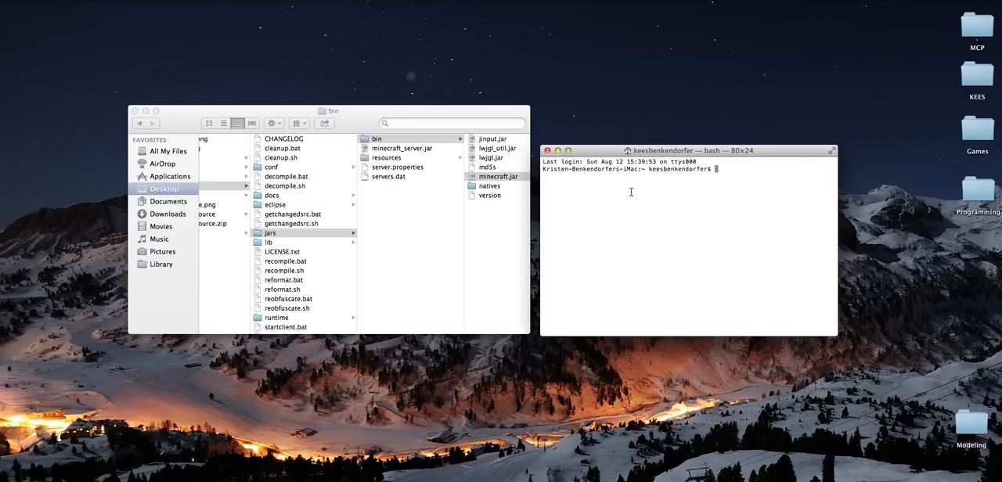
mouse_move(152, 155)
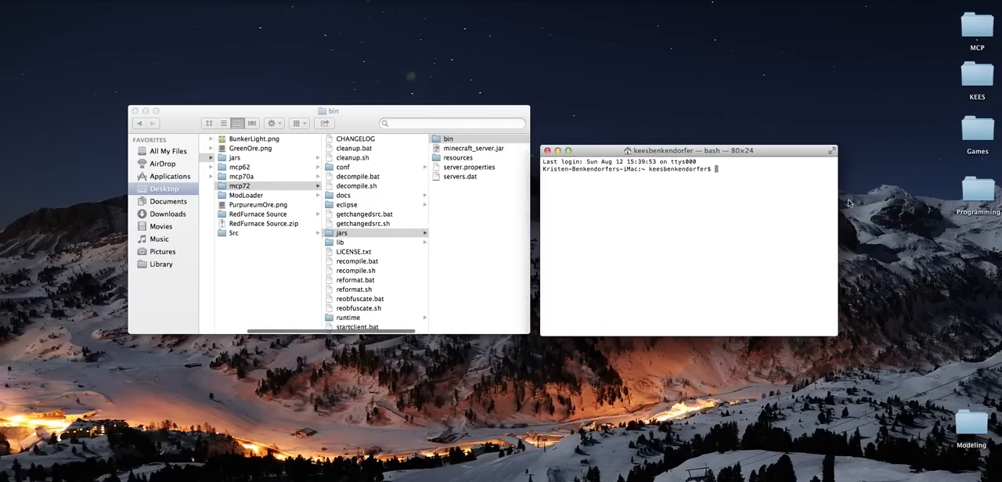
type("cd")
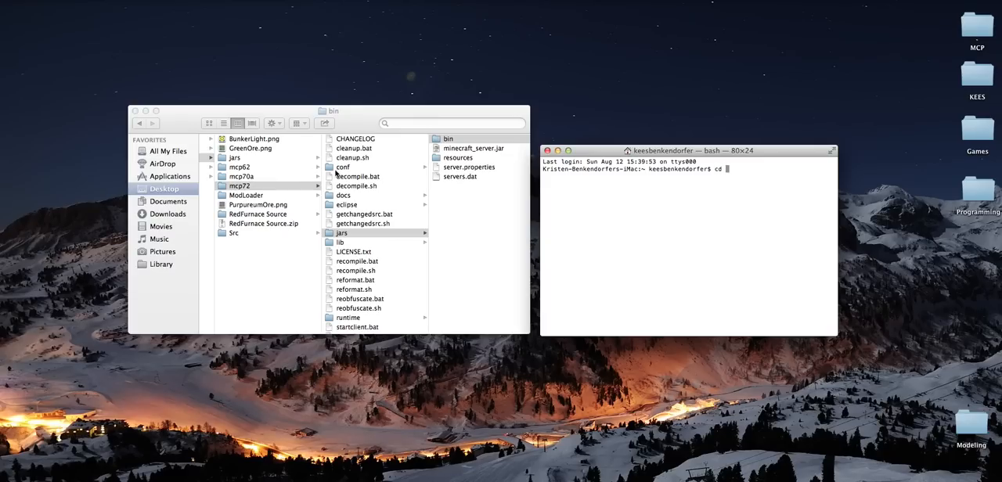
left_click_drag(240, 185, 724, 213)
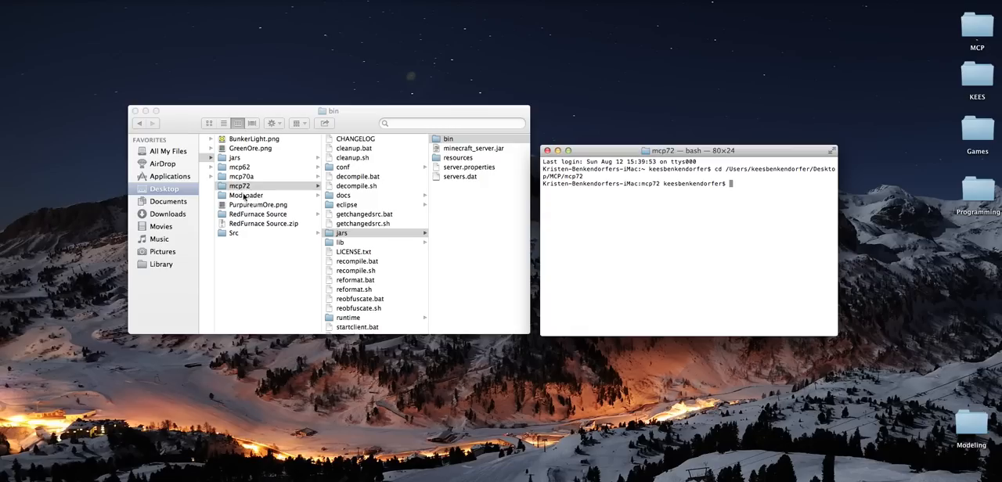
mouse_move(671, 156)
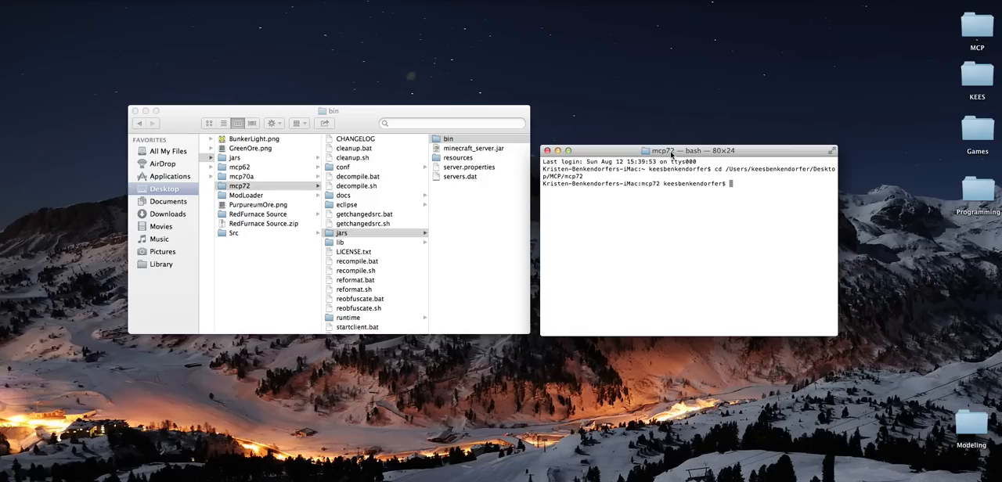
mouse_move(338, 217)
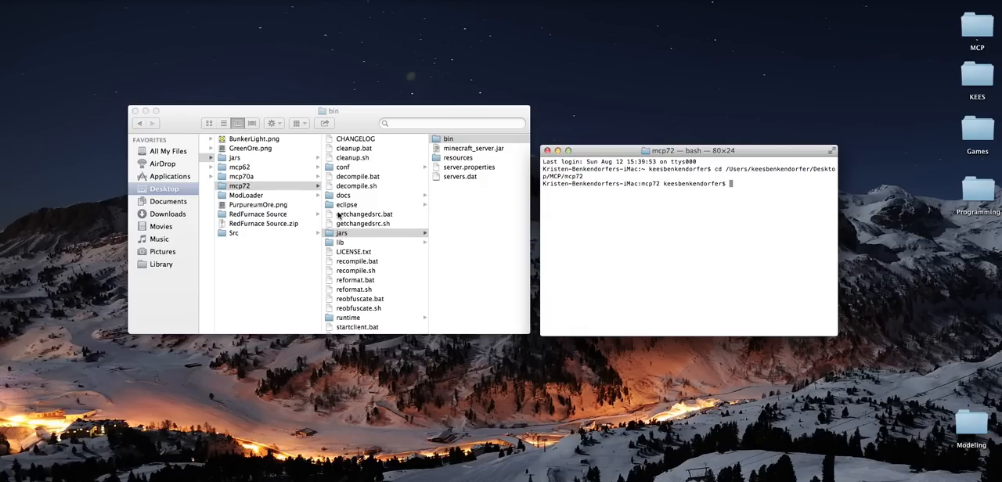
mouse_move(363, 266)
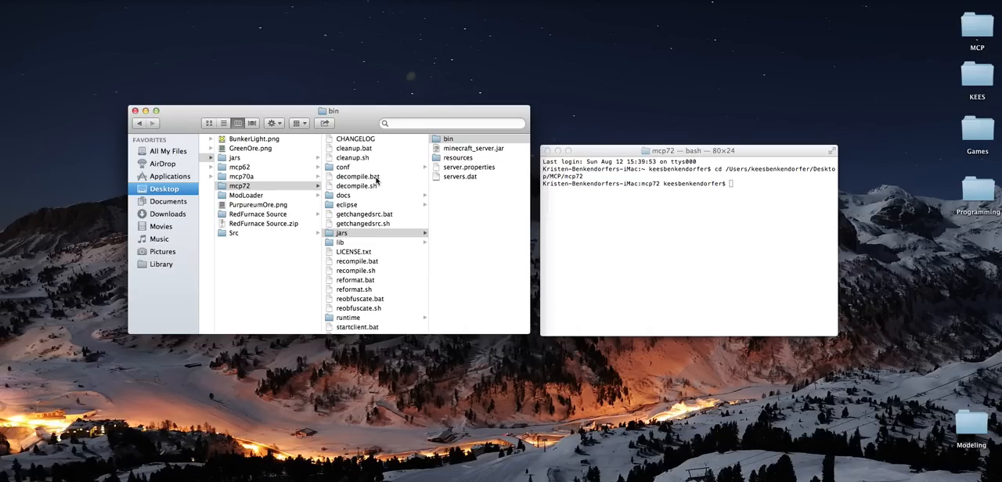
double_click(354, 176)
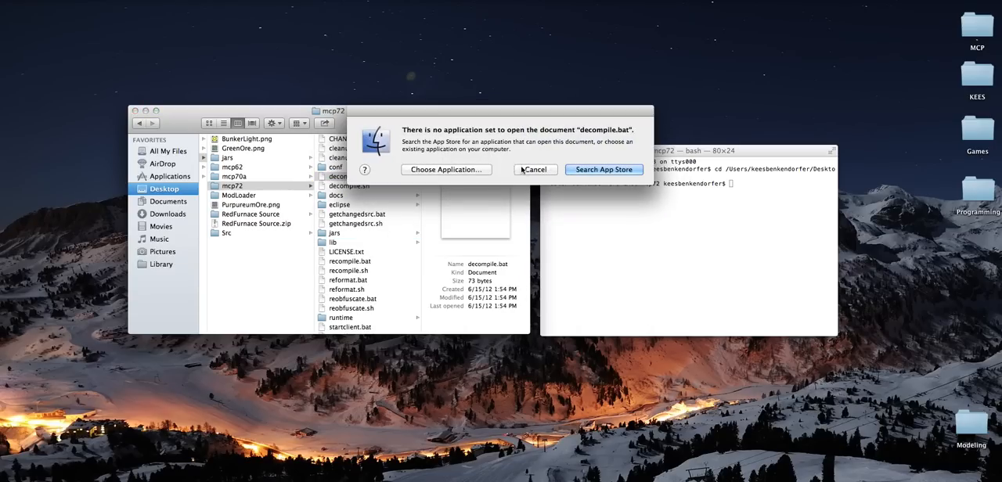
left_click(535, 169)
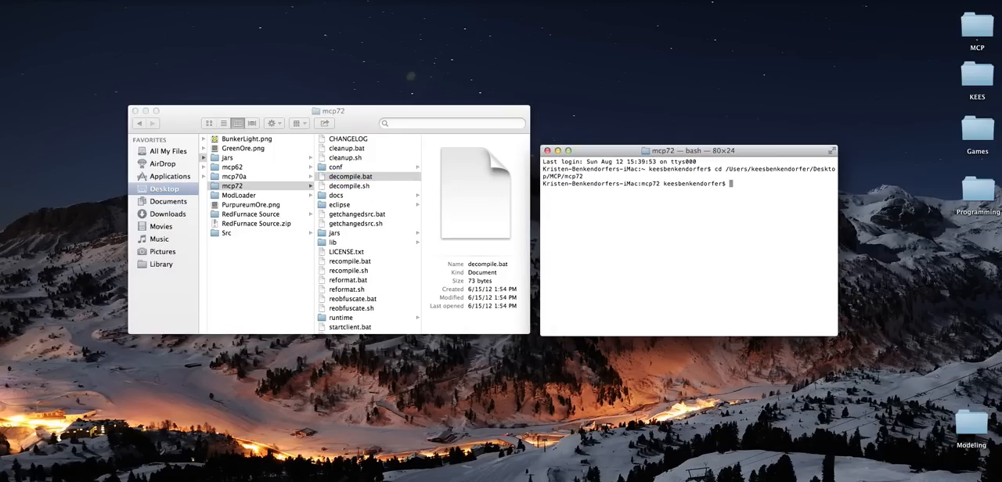
Start decompile.sh under bash so MCP begins decompiling the 1.3.2 client.
type("bash /Users/keesbenkendorfer/Desktop/MCP/mcp72/decompile.sh")
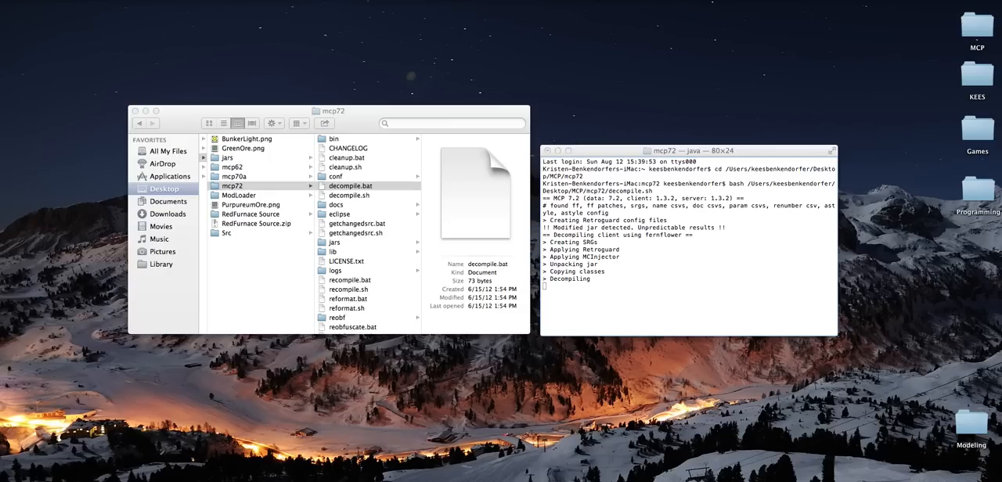
mouse_move(576, 144)
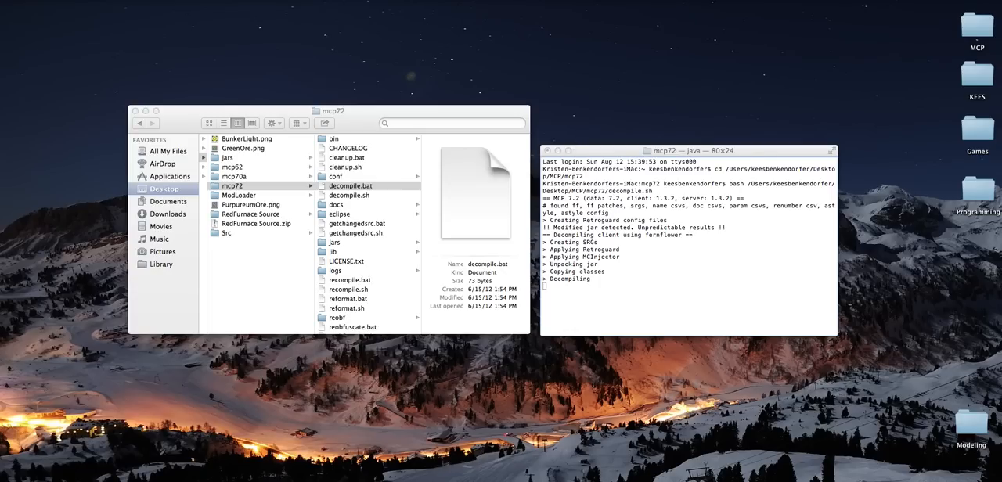
mouse_move(577, 143)
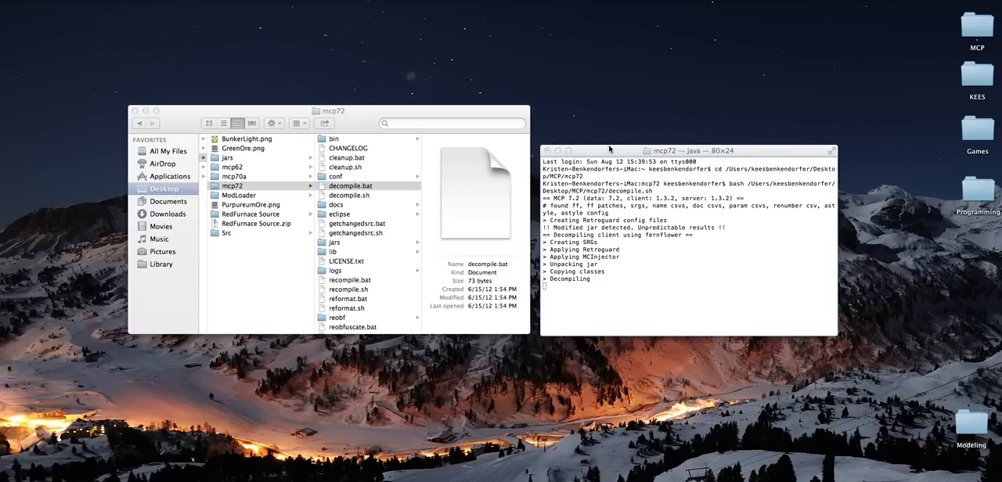
mouse_move(602, 124)
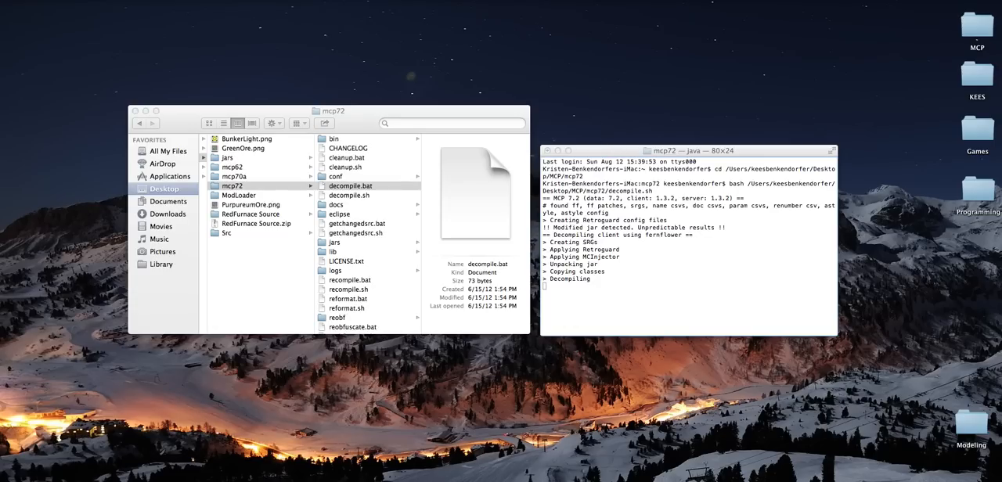
mouse_move(603, 125)
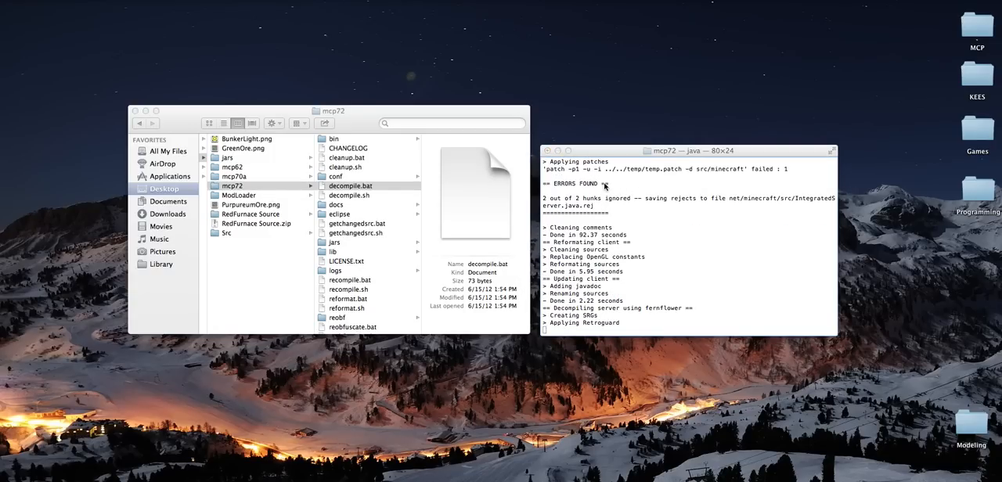
mouse_move(672, 205)
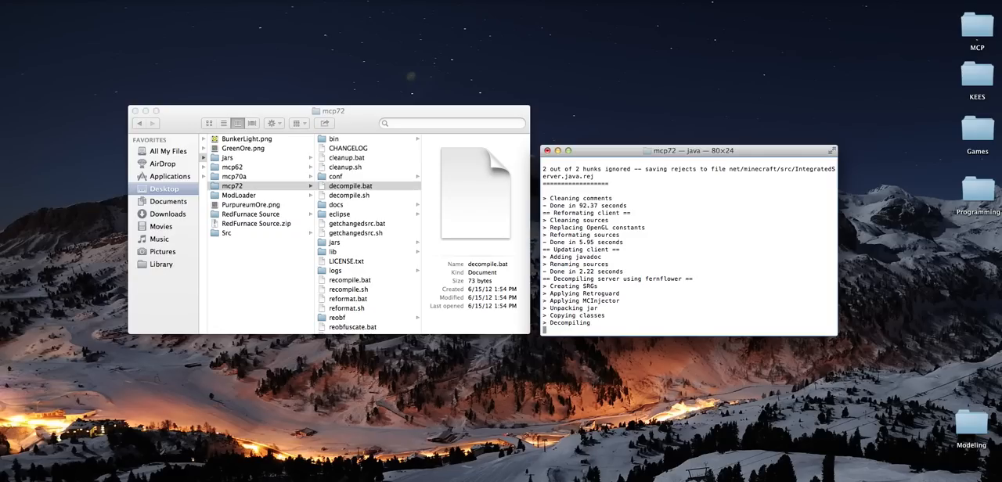
mouse_move(651, 228)
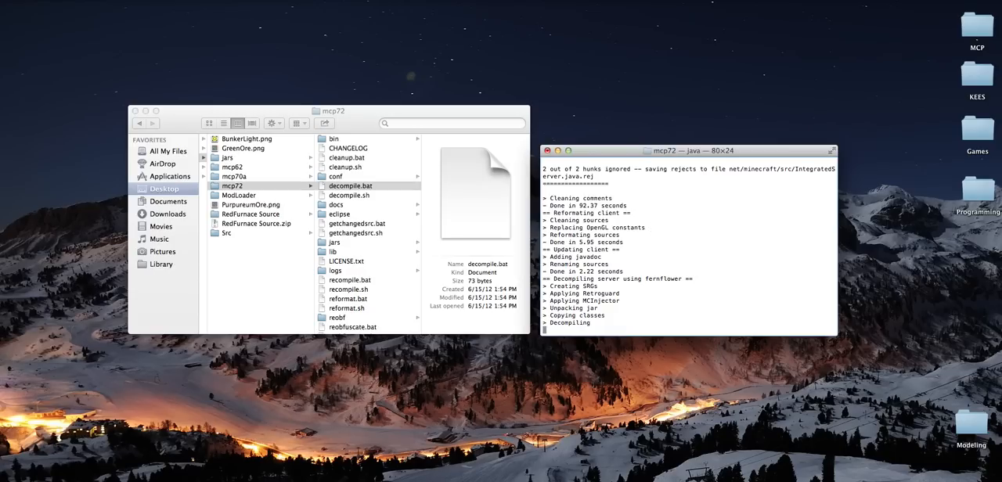
mouse_move(652, 228)
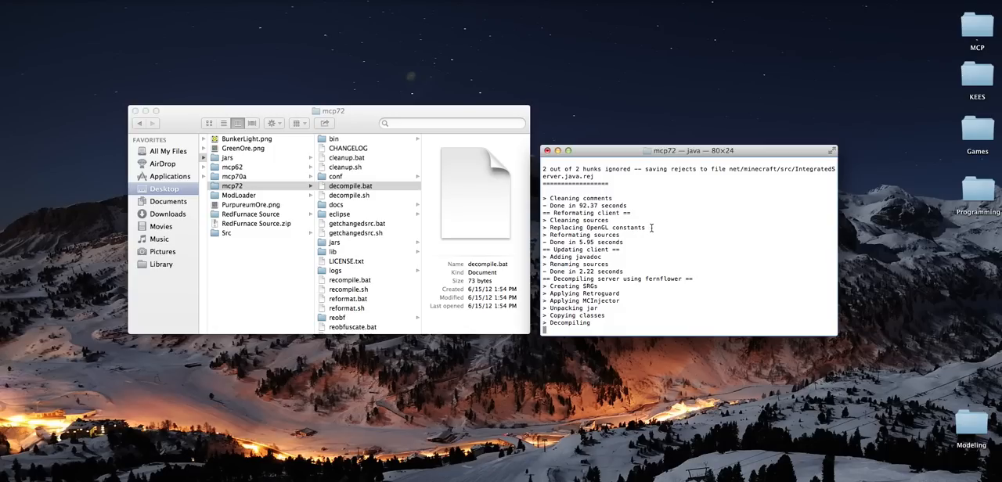
mouse_move(651, 228)
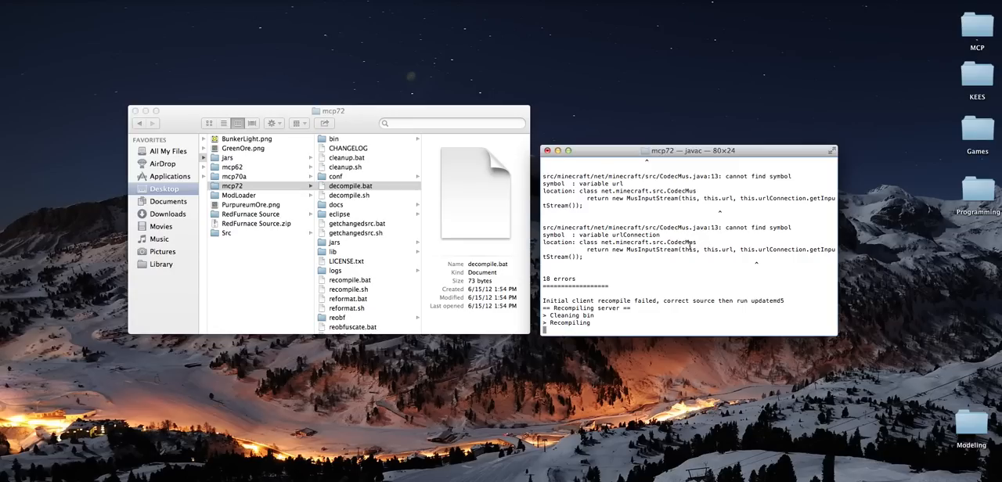
mouse_move(617, 304)
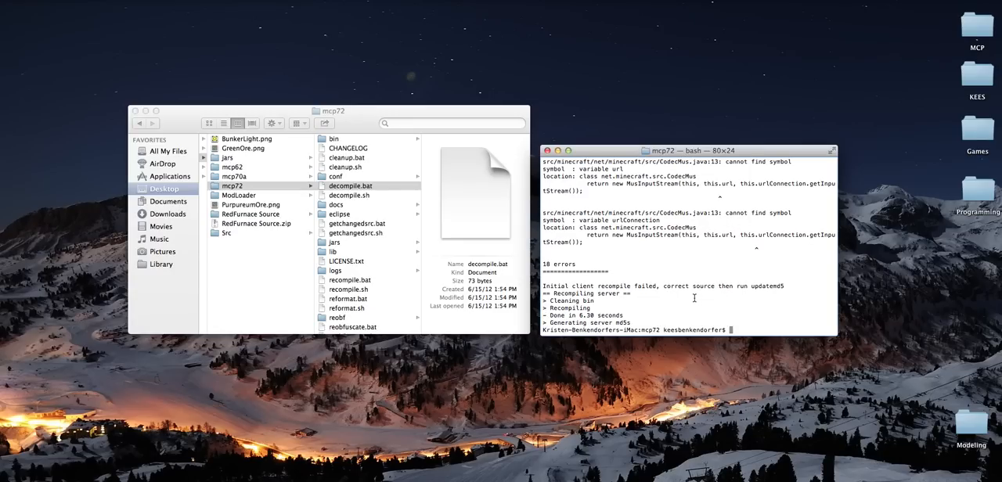
mouse_move(751, 248)
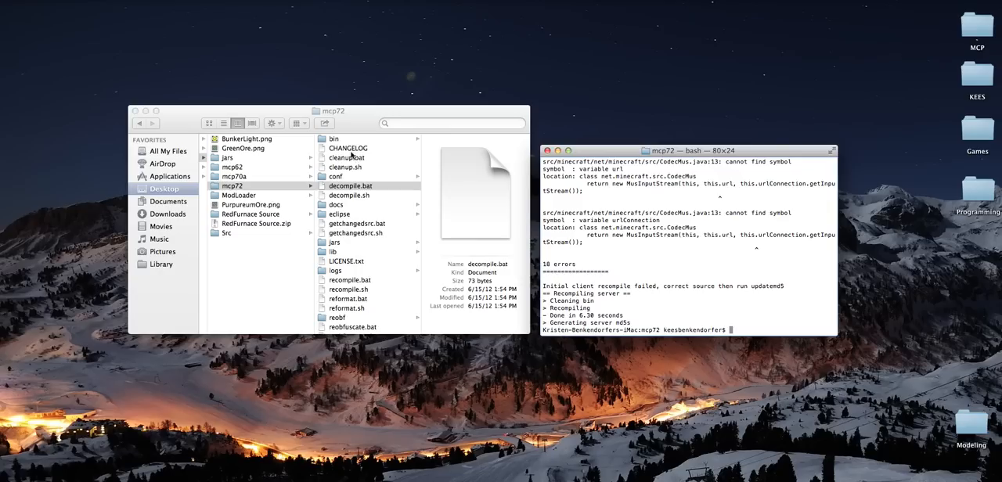
Unpack minecraft.jar in the jars bin folder with The Unarchiver and select it to list its class files.
left_click(351, 186)
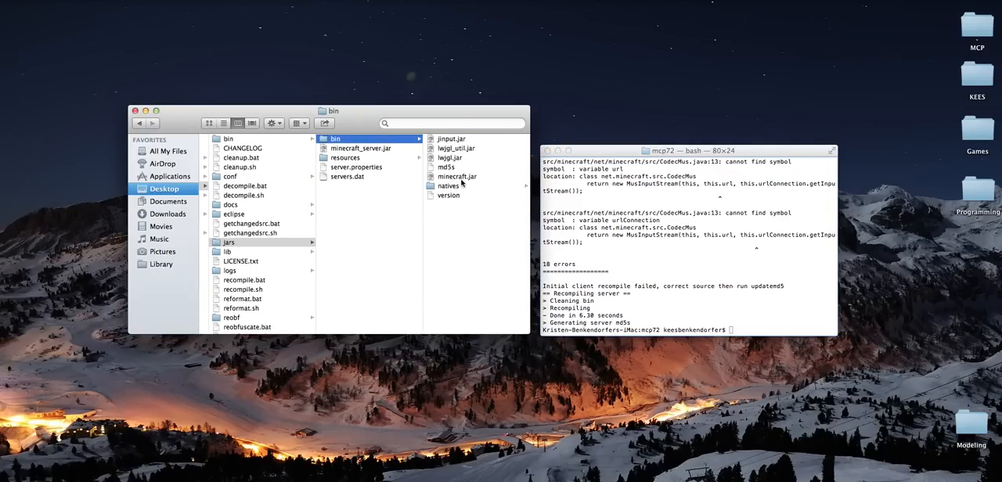
left_click(457, 177)
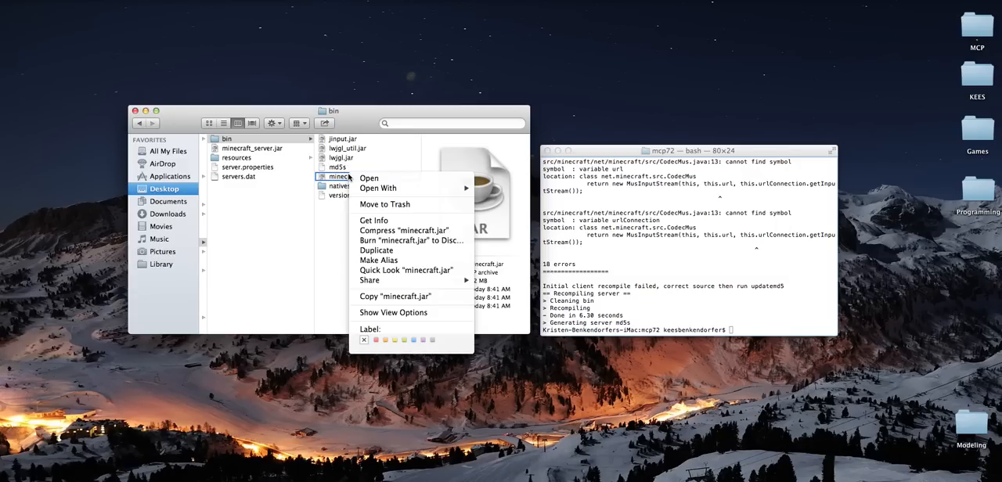
left_click(378, 188)
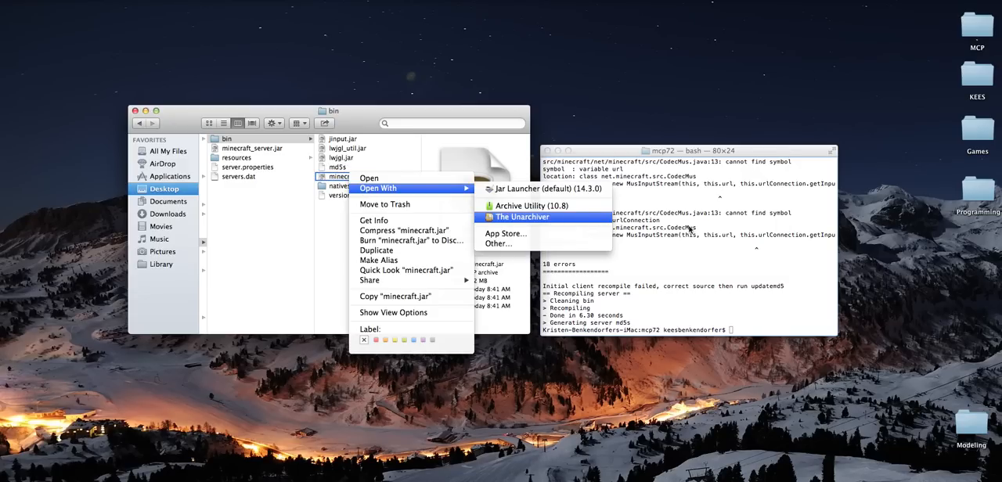
left_click(522, 217)
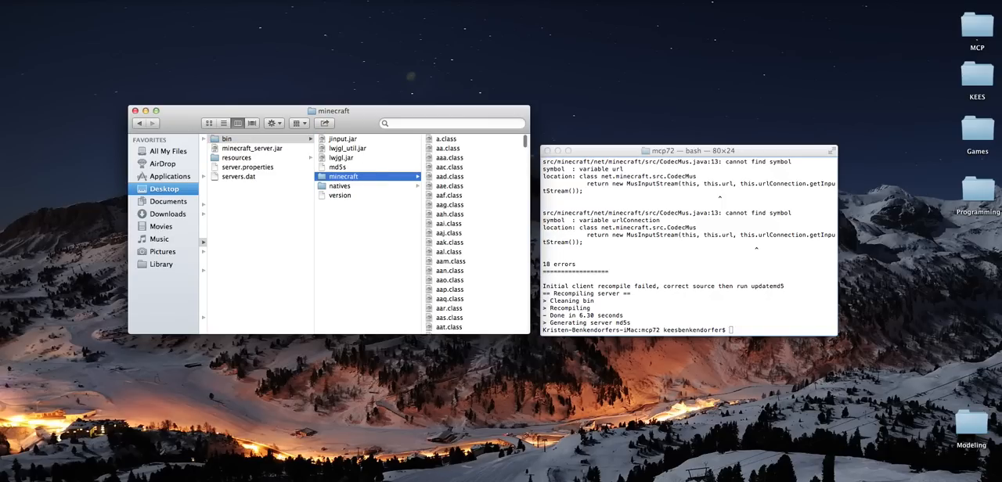
left_click(347, 176)
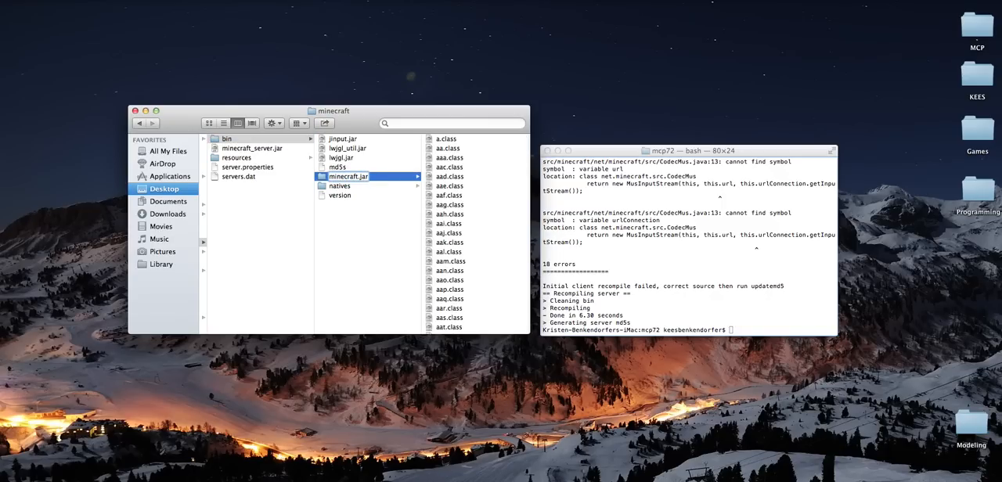
mouse_move(499, 183)
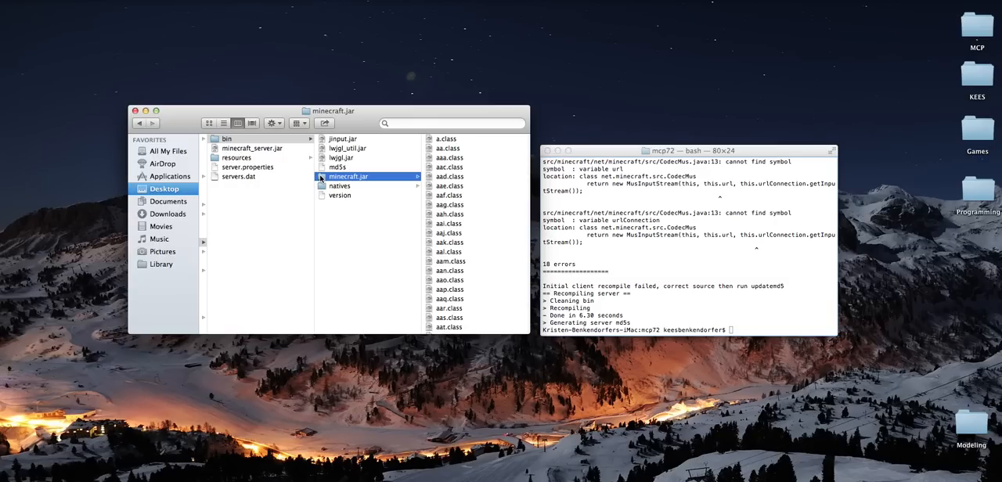
mouse_move(321, 179)
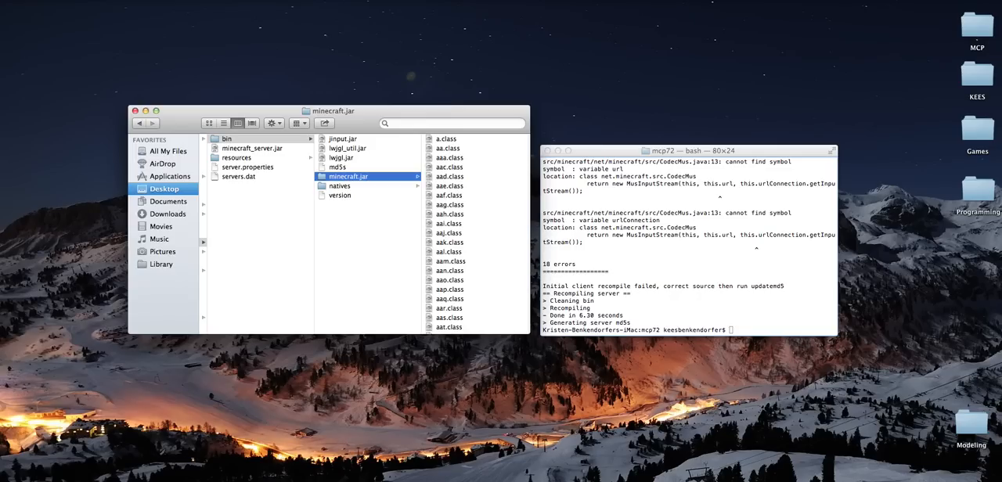
mouse_move(441, 104)
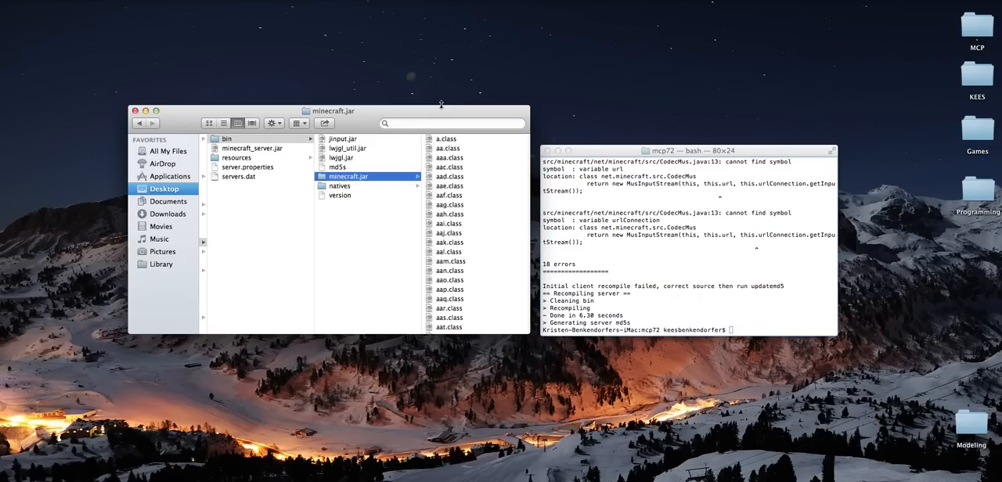
Launch Eclipse from Spotlight with mcp72/eclipse chosen as the workspace folder.
type("ec")
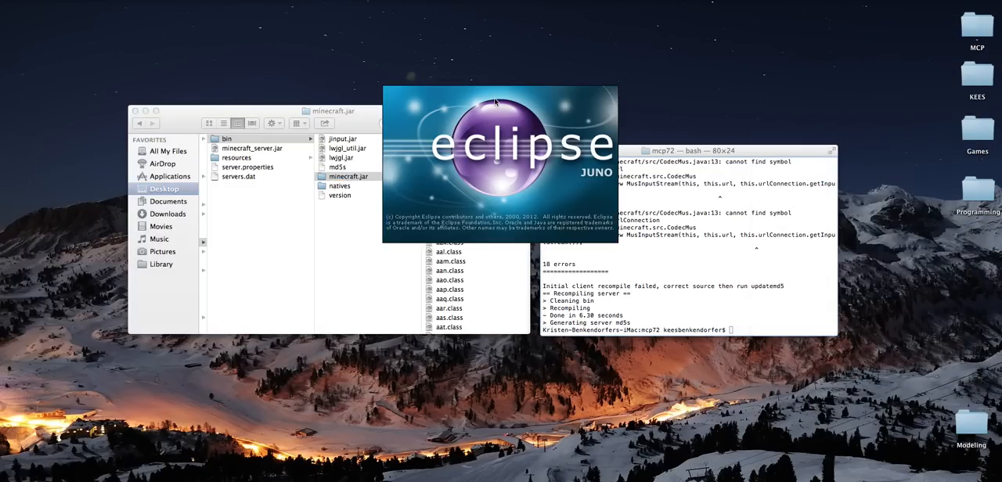
mouse_move(495, 102)
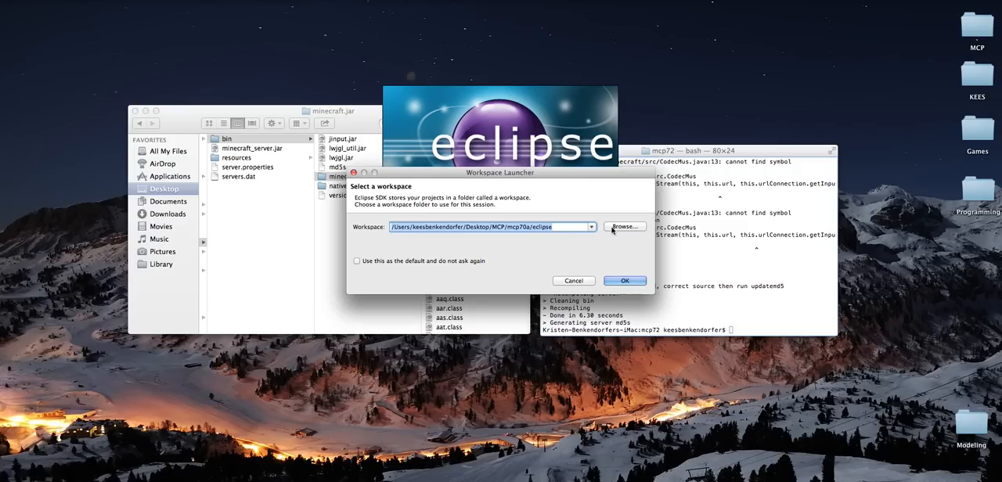
left_click(624, 227)
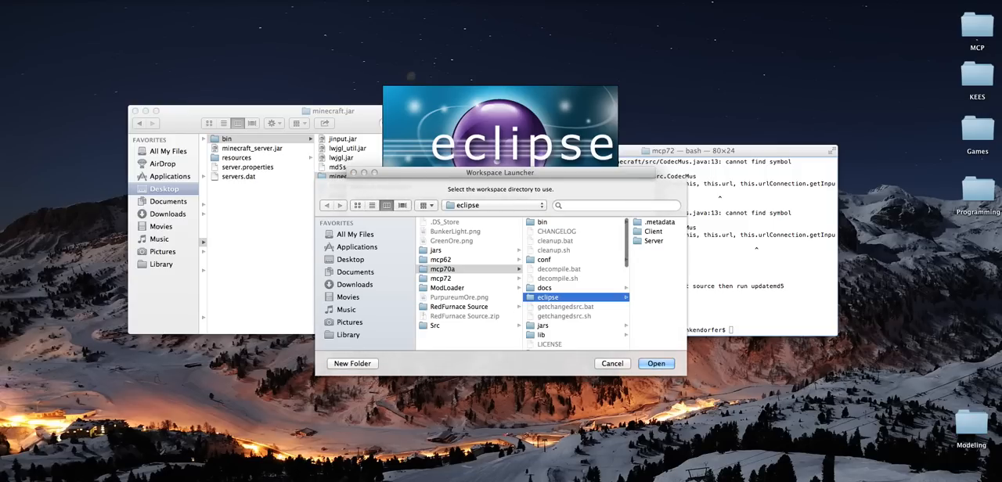
left_click(441, 278)
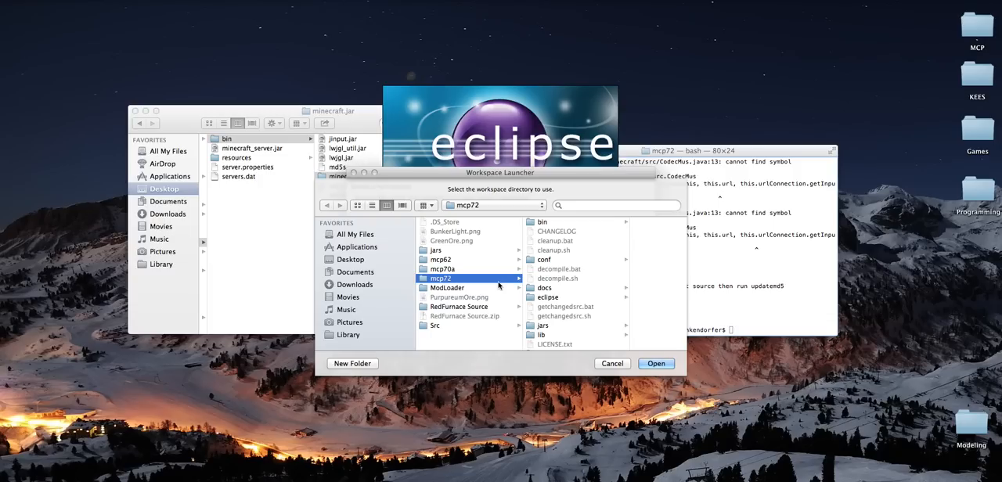
mouse_move(398, 288)
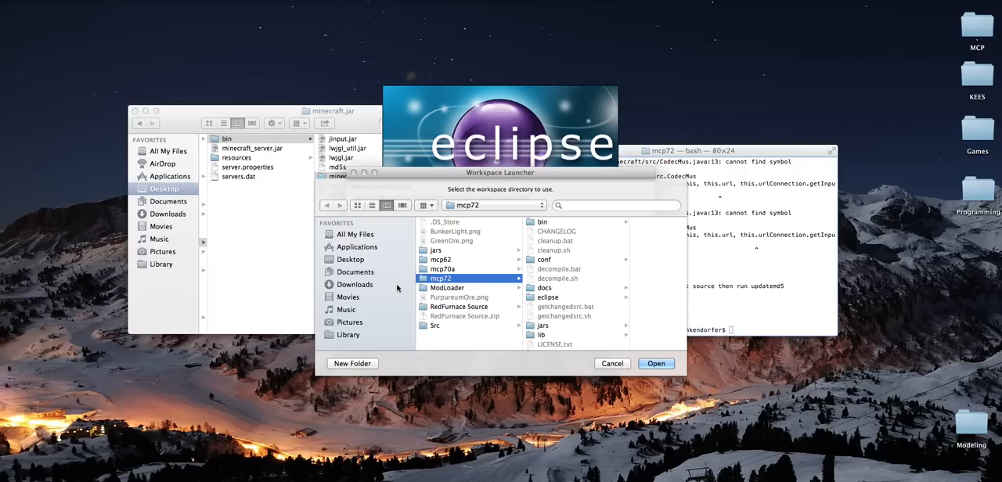
mouse_move(494, 295)
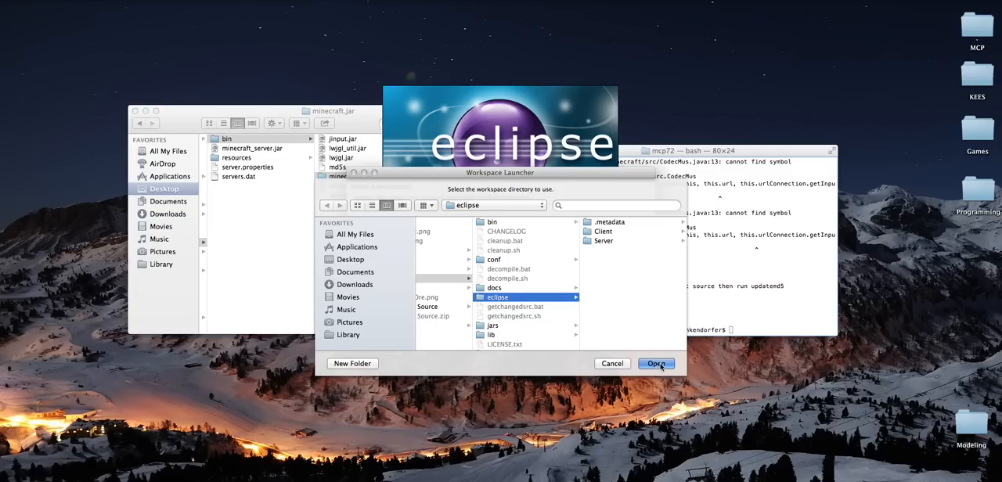
left_click(656, 363)
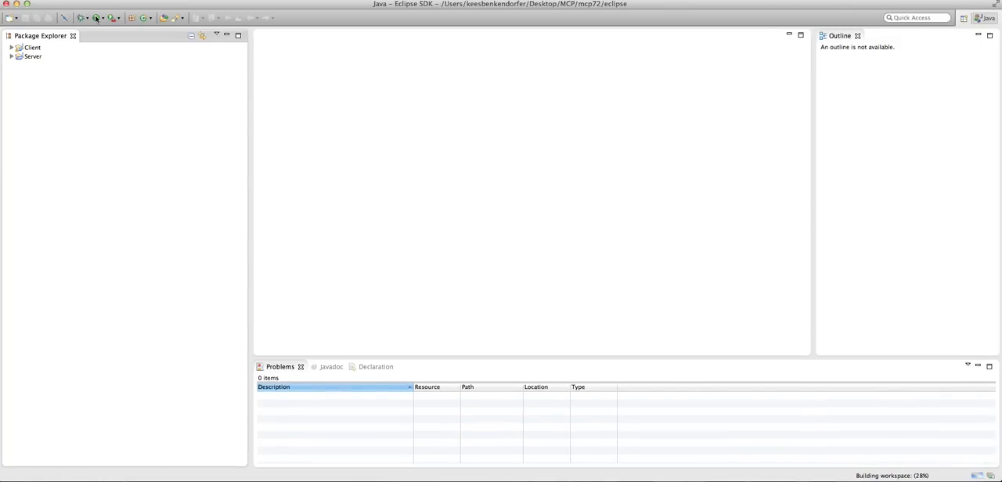
mouse_move(97, 17)
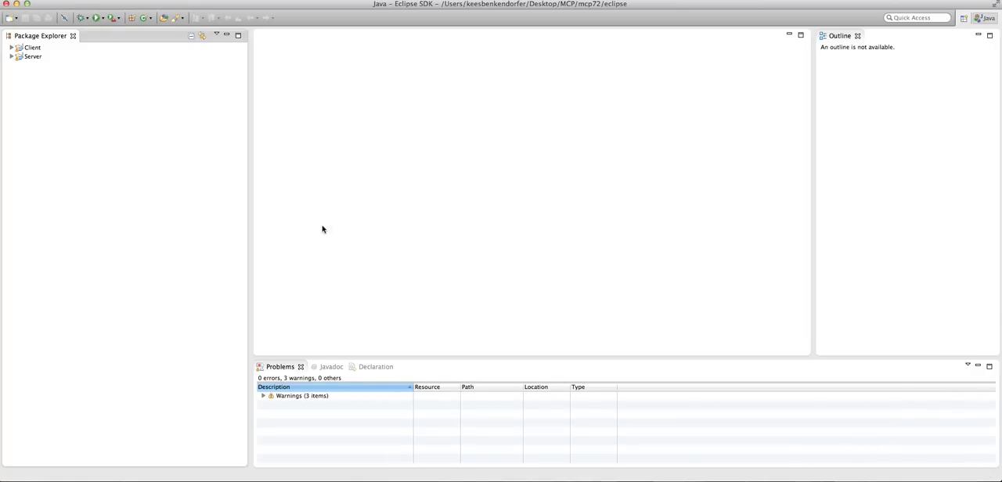
Expand the three resource-leak warnings in Problems and run the Client configuration.
left_click(264, 395)
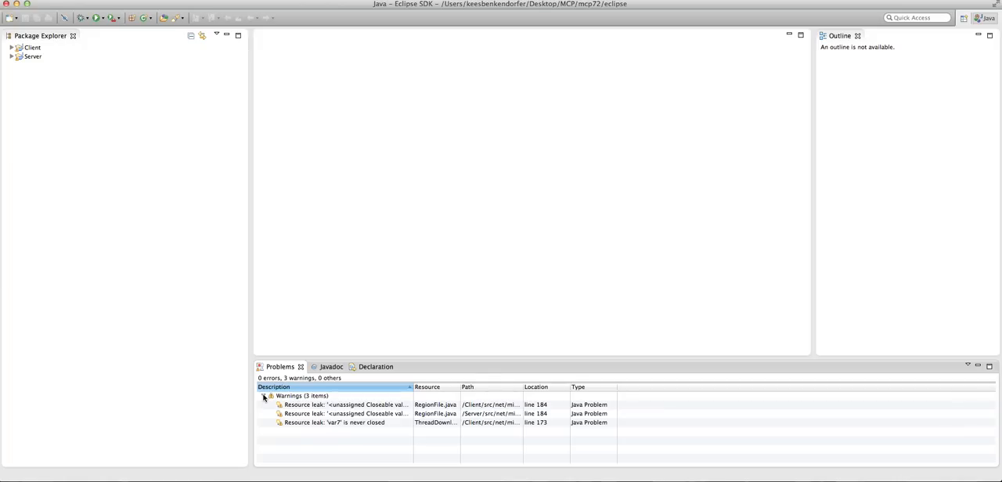
left_click(264, 396)
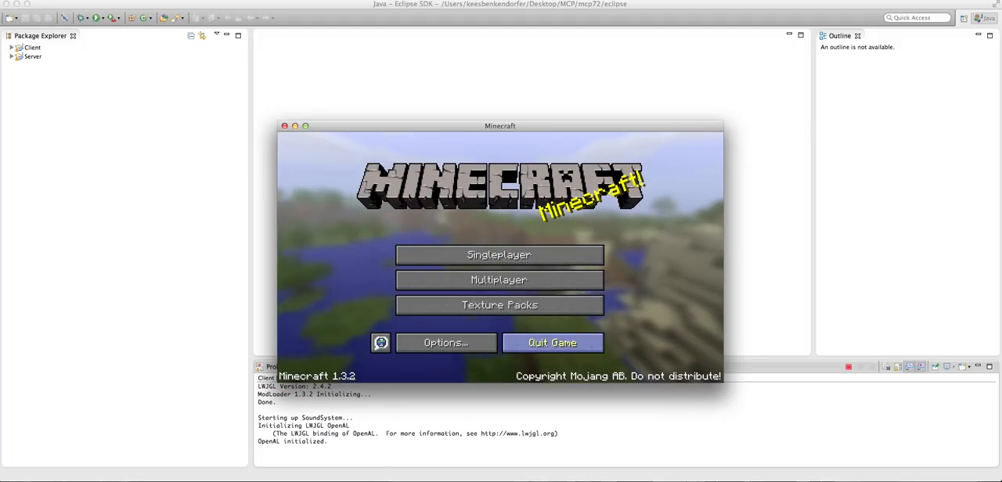
Quit the game from the Minecraft title screen, ending the Eclipse run.
left_click(552, 342)
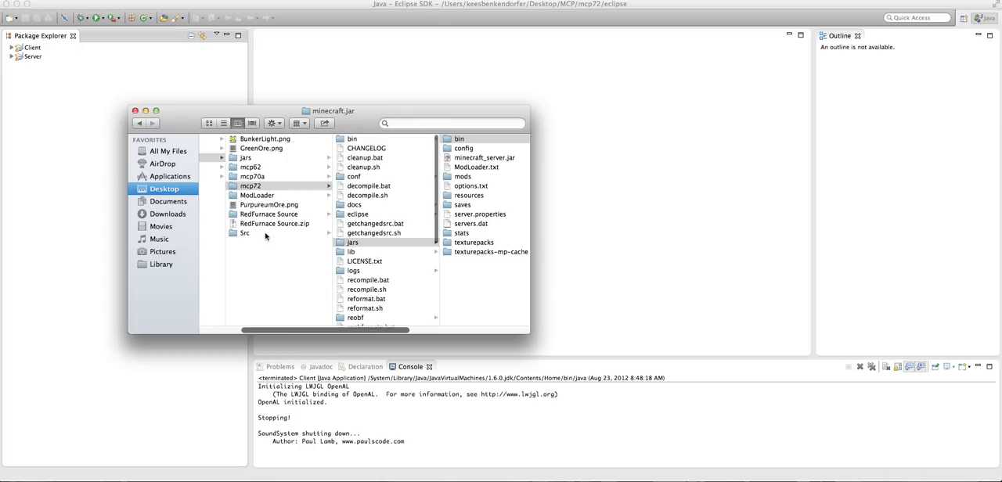
Browse the old mcp70a client sources in Finder and land in the Desktop Src folder of mod files.
left_click(246, 232)
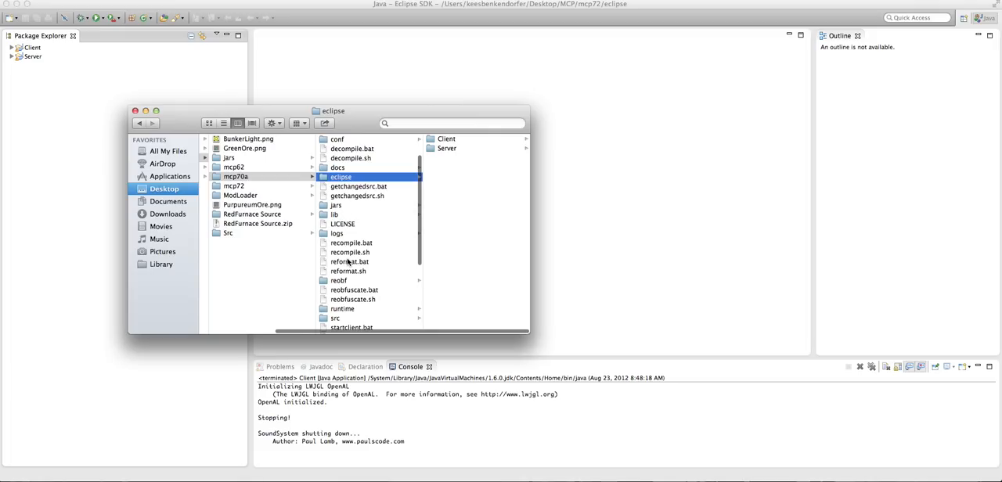
left_click(336, 318)
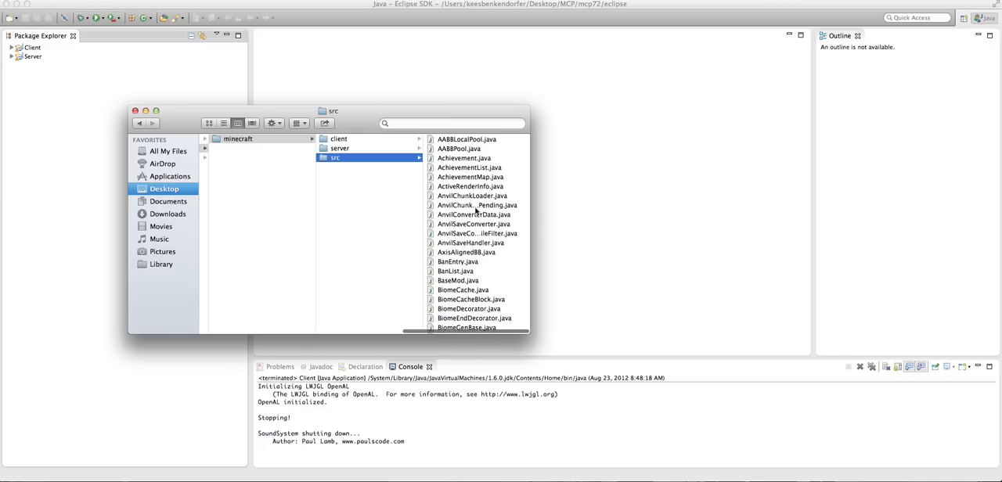
scroll("down", 3)
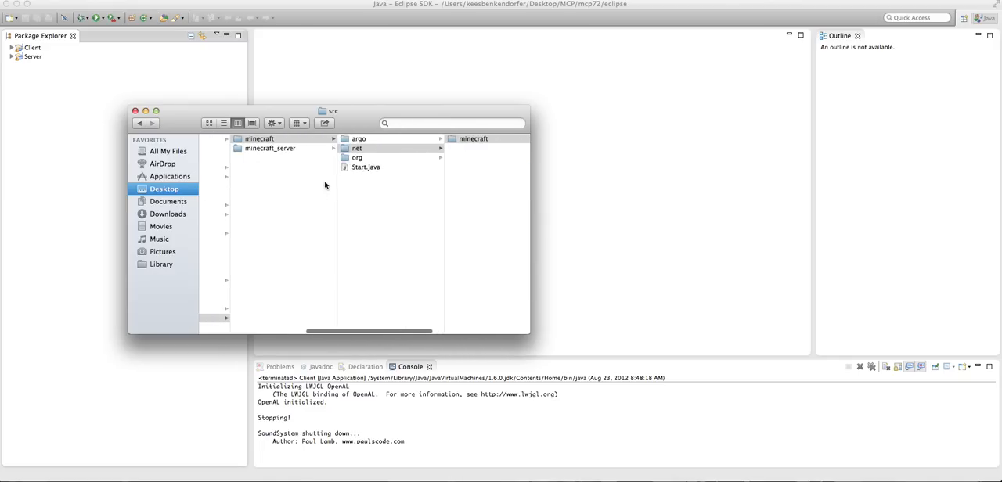
left_click(245, 232)
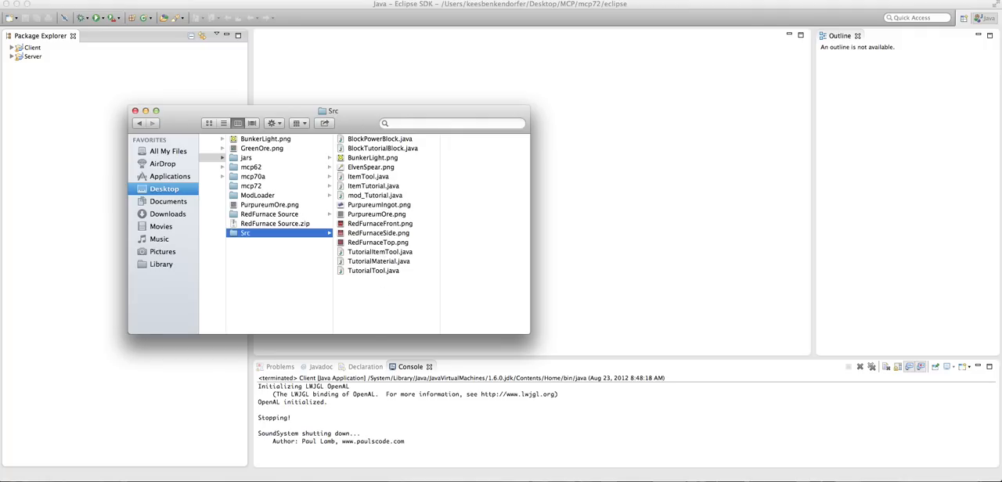
Select all Src files, then expand Client > src to the net.minecraft.src package in Eclipse.
key("cmd+a")
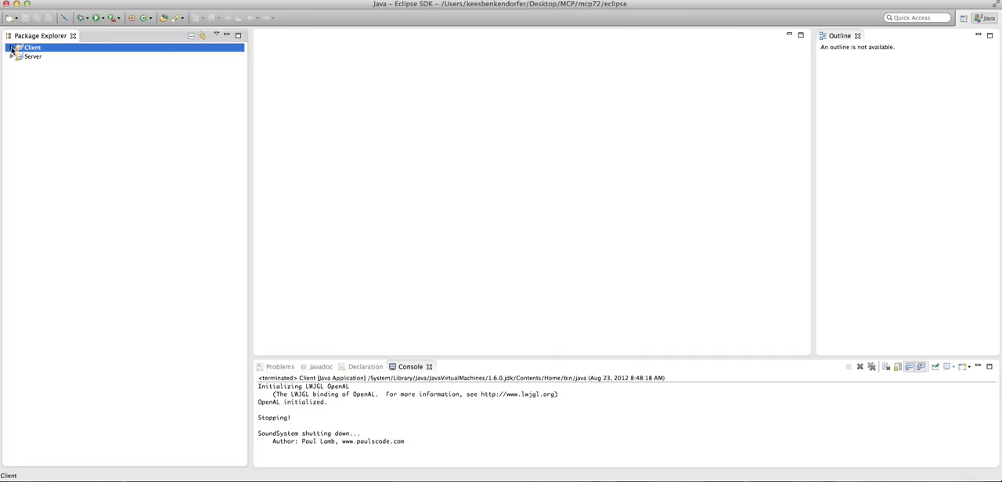
left_click(13, 48)
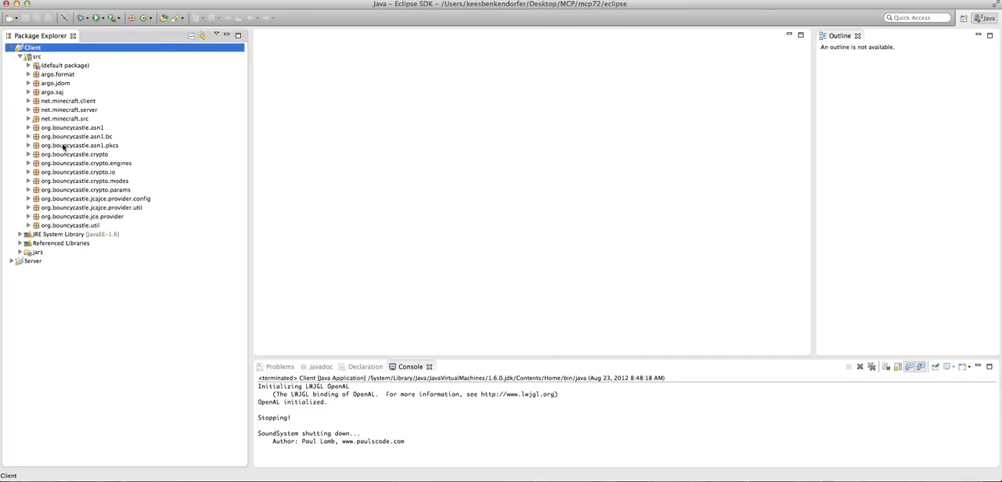
left_click(65, 118)
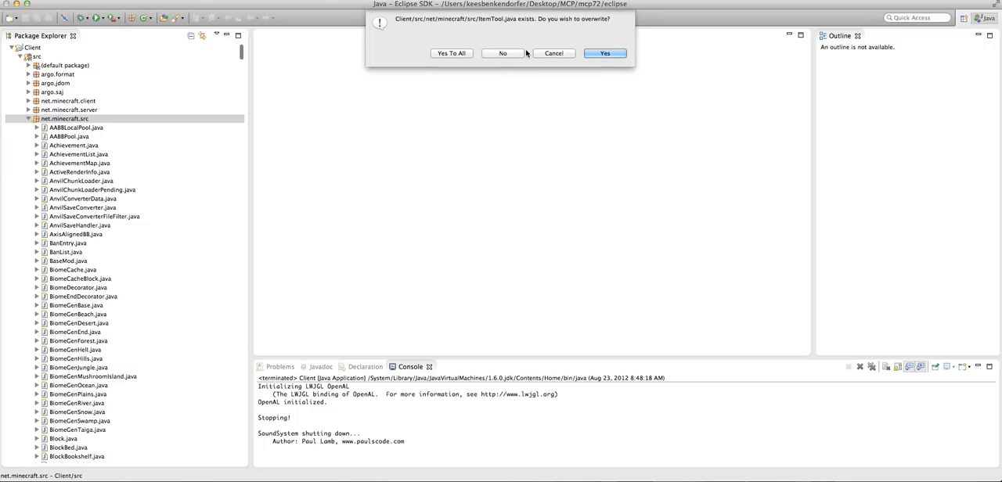
mouse_move(510, 29)
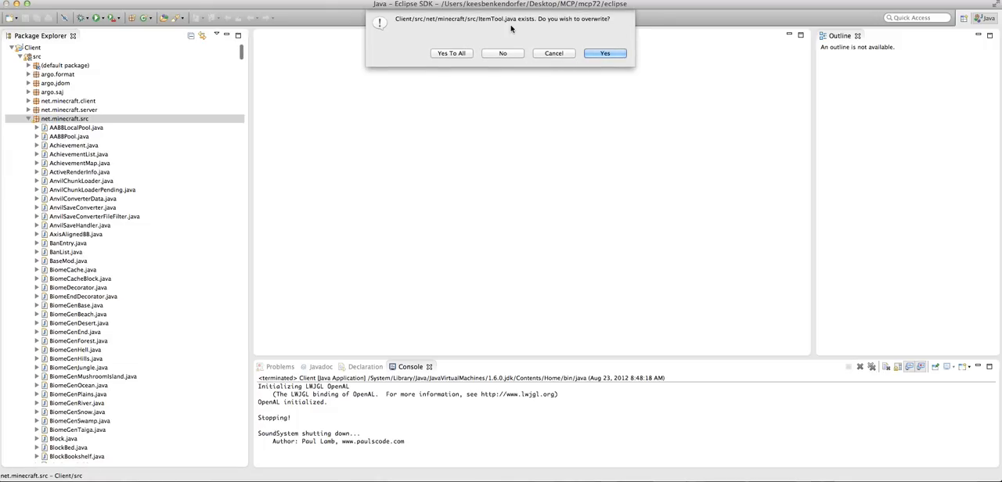
Decline overwriting ItemTool.java, preview TutorialMaterial.java and reselect all Src mod files.
left_click(605, 52)
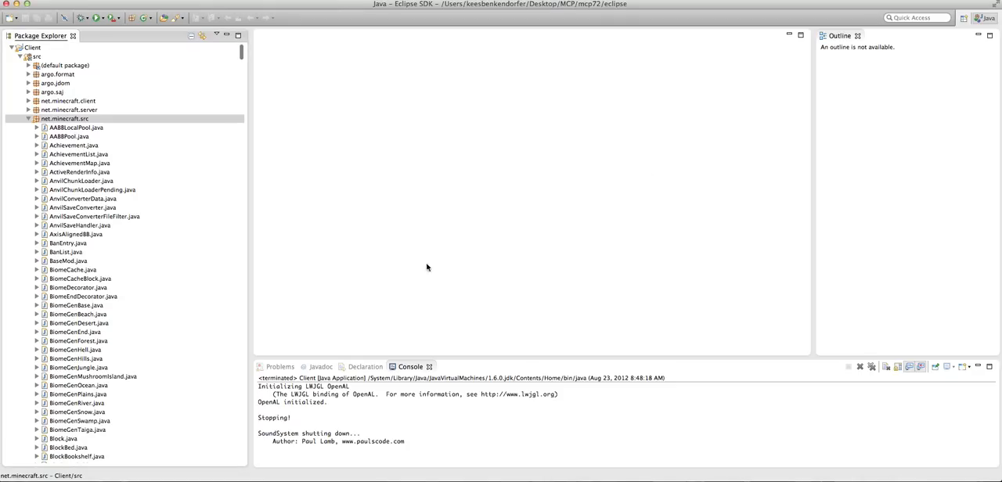
mouse_move(231, 405)
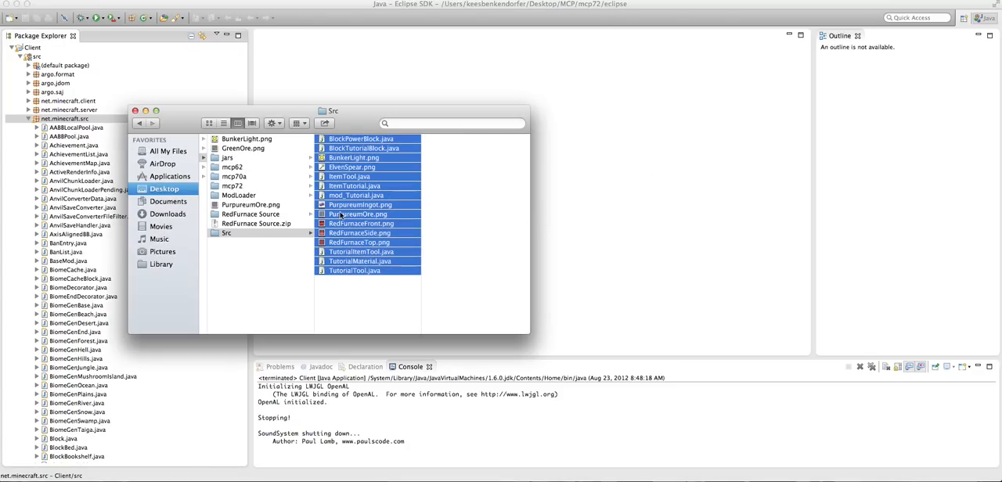
left_click(228, 233)
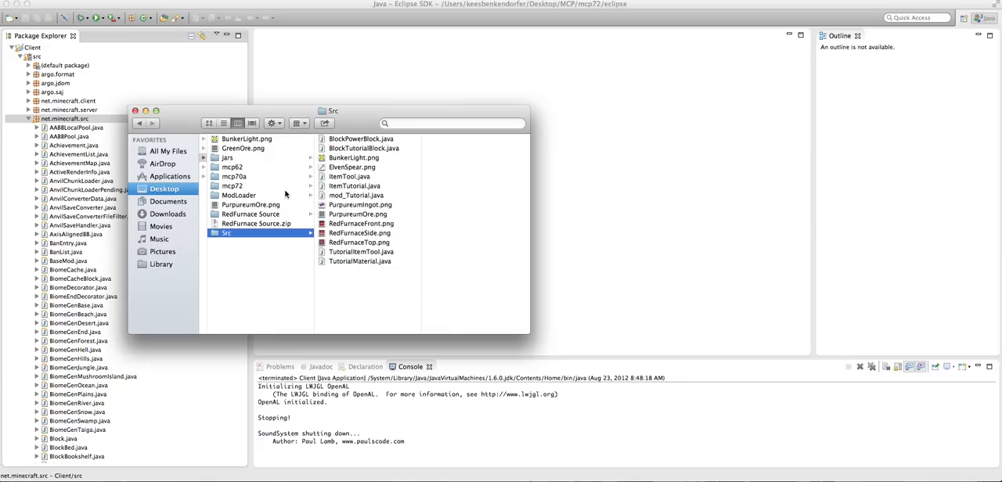
left_click(361, 261)
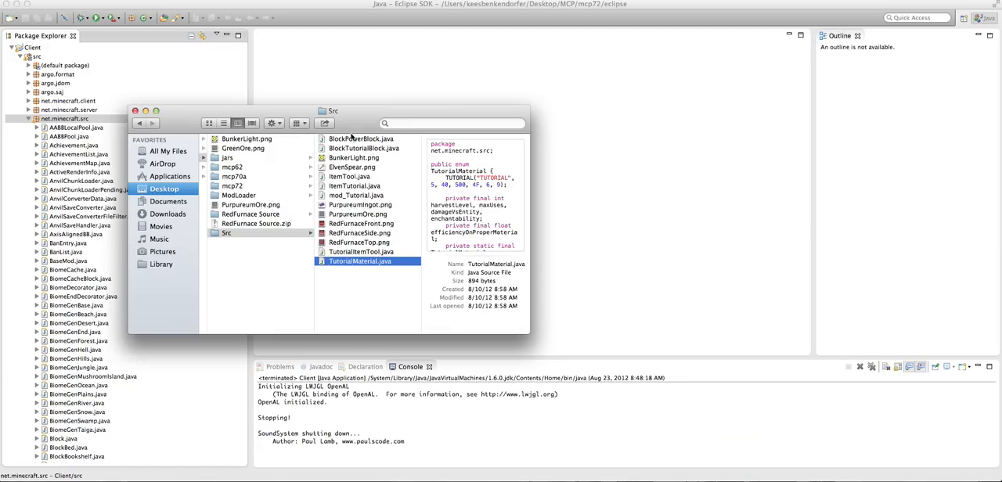
key("cmd+a")
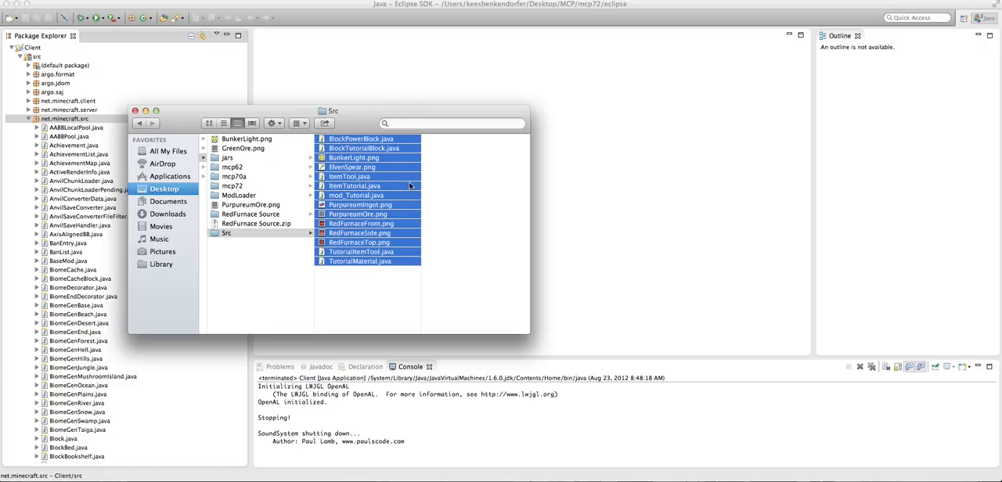
mouse_move(306, 223)
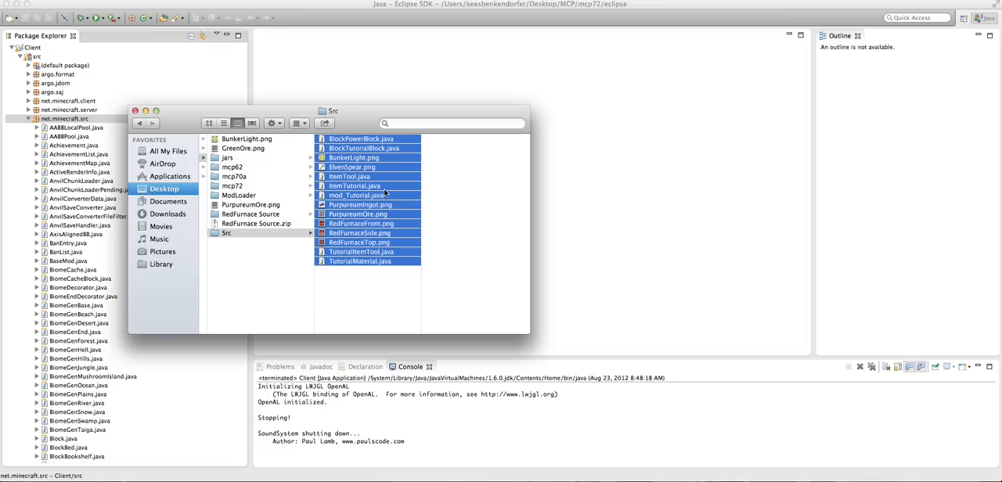
mouse_move(351, 117)
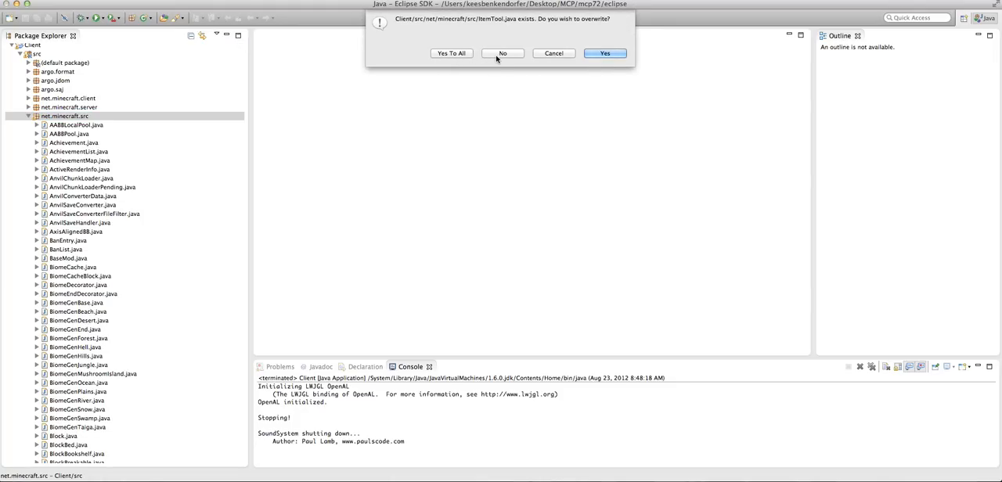
Decline the ItemTool.java overwrite again and drop the remaining Src files into net.minecraft.src.
left_click(605, 53)
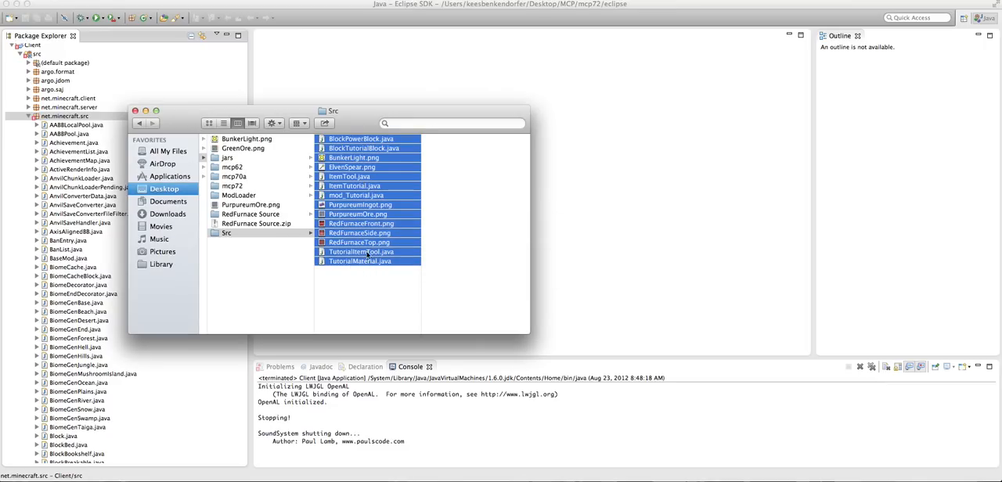
left_click(349, 176)
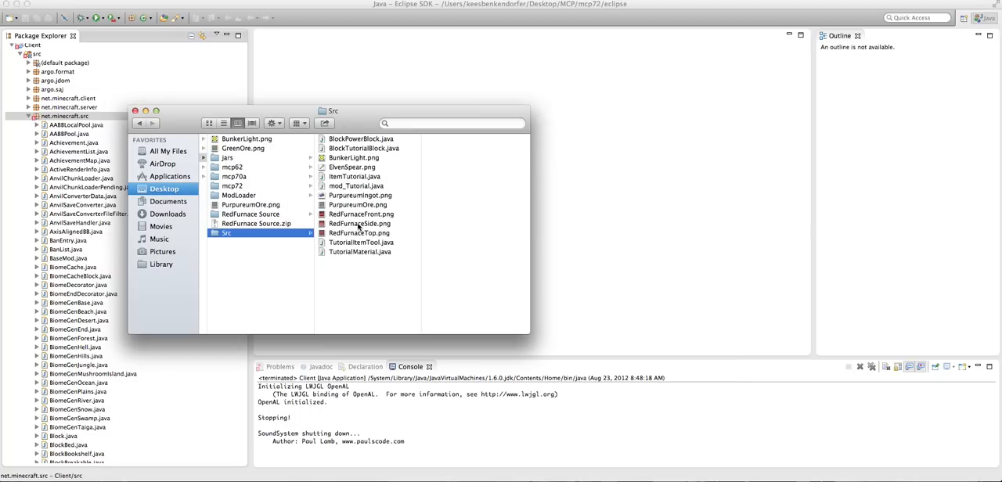
key("cmd+a")
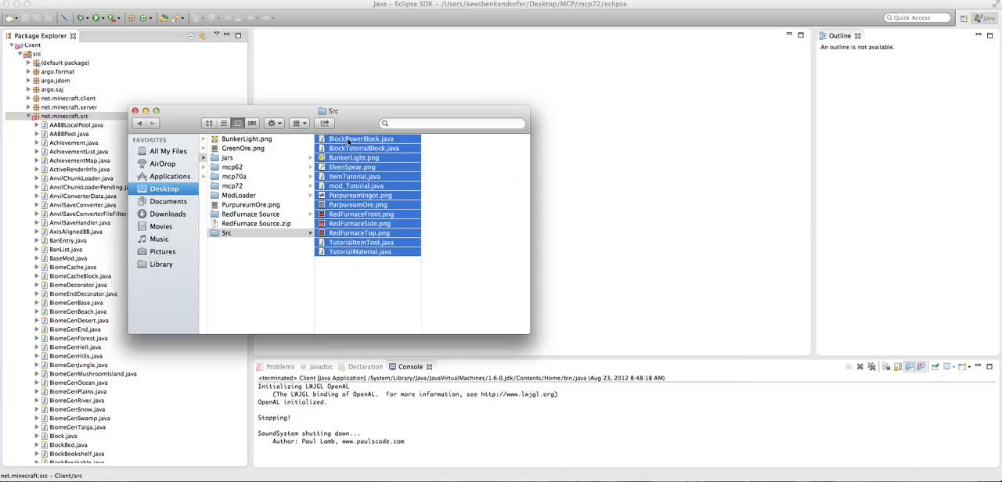
left_click(135, 110)
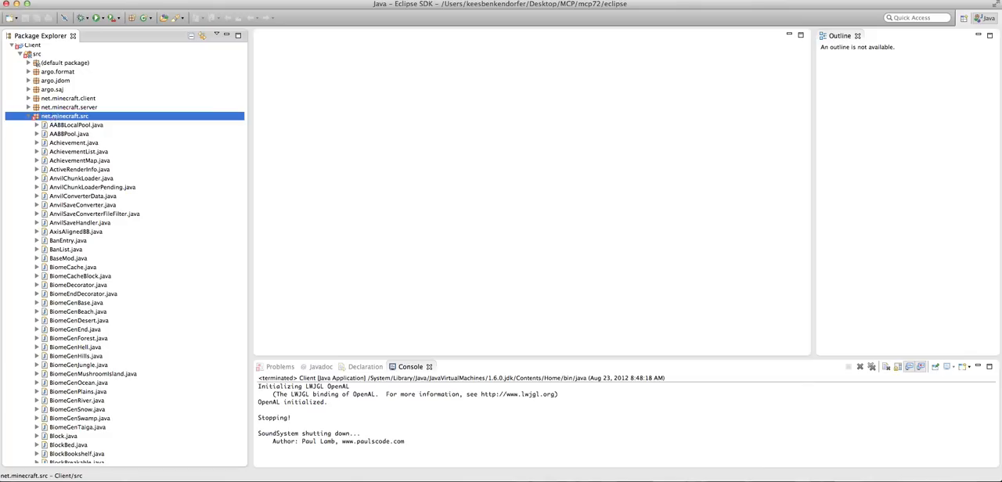
Jump from the Problems error list to line 14 of mod_Tutorial.java where TutorialTool is unresolved.
scroll("down", 3)
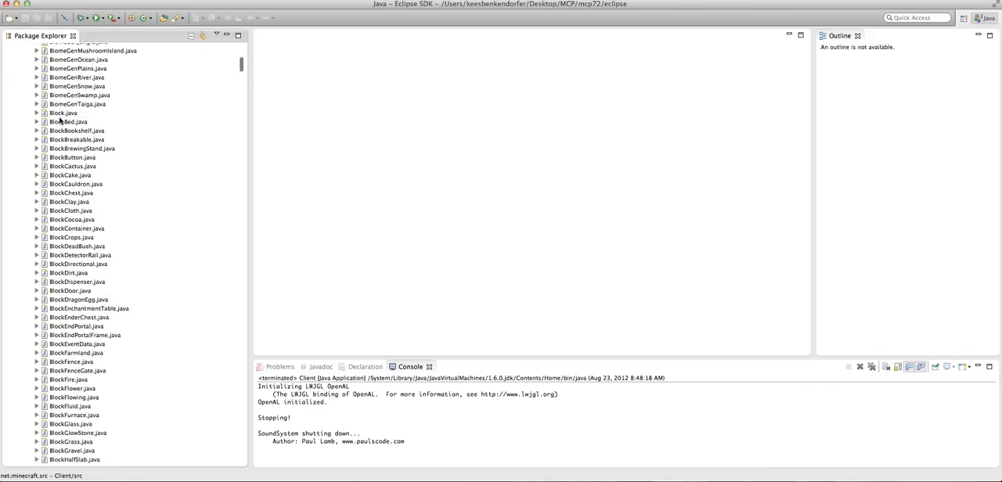
left_click(64, 119)
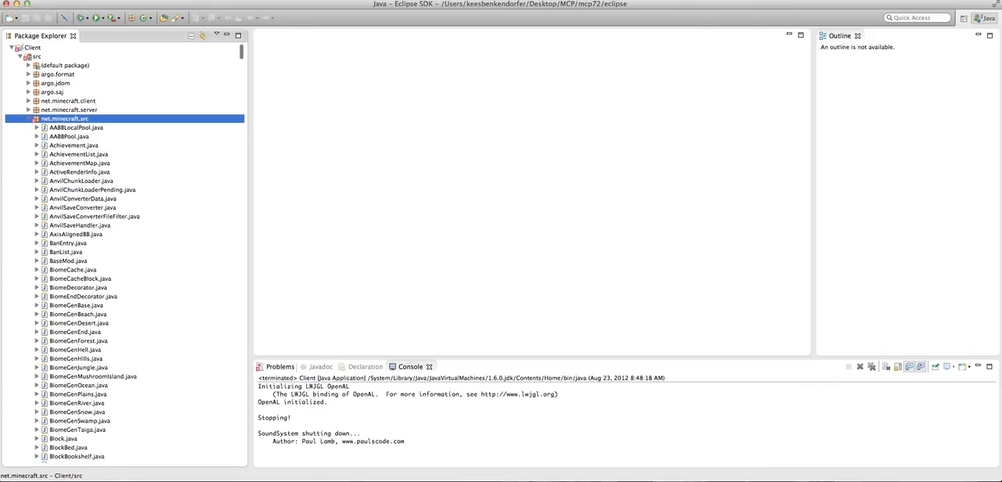
left_click(280, 367)
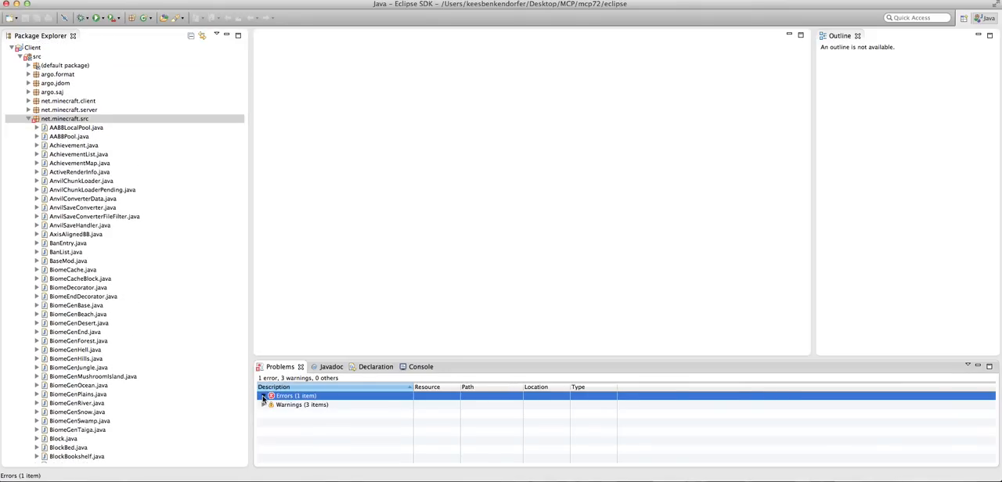
left_click(264, 396)
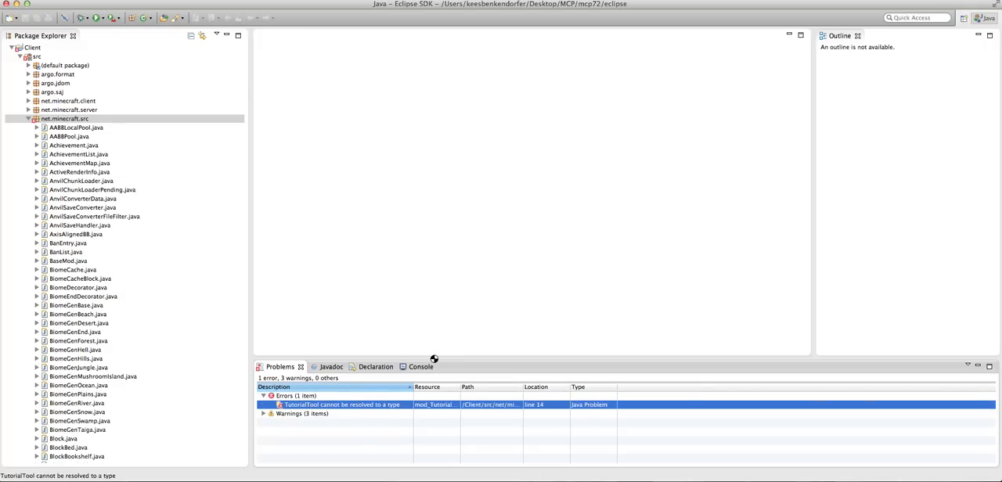
double_click(340, 405)
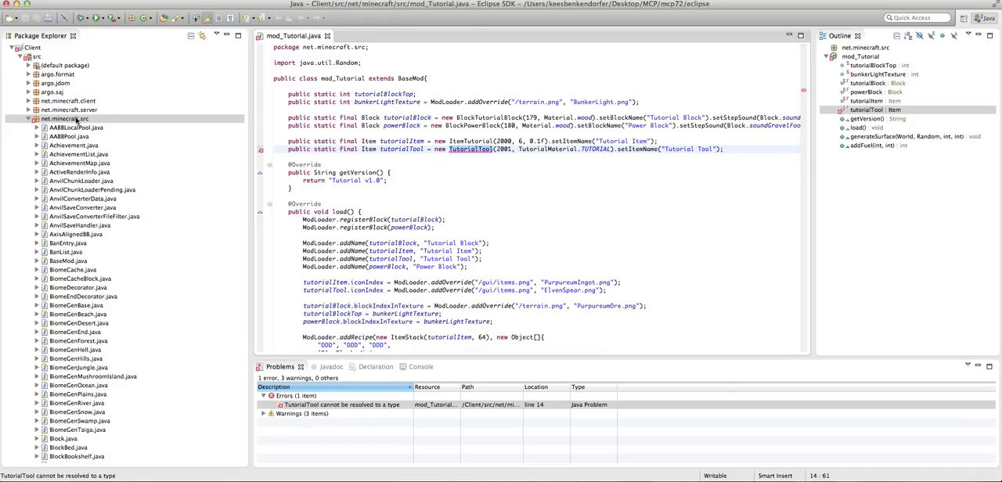
Restore TutorialTool.java from the Trash into net.minecraft.src, bringing Problems to 0 errors and 3 warnings.
left_click(71, 119)
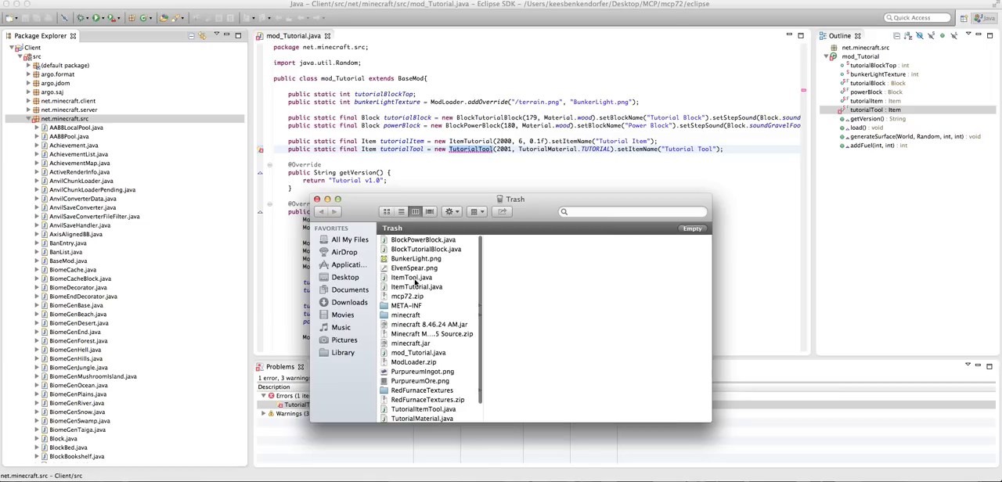
scroll("down", 3)
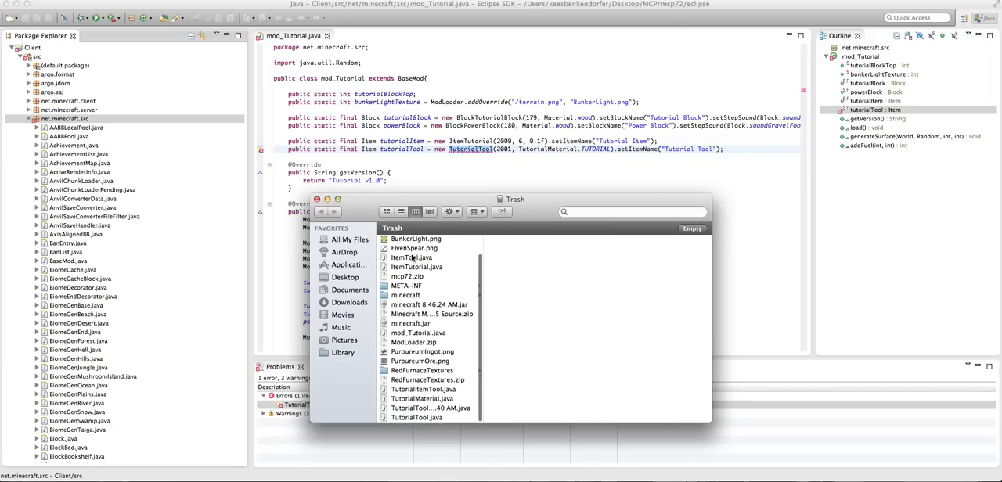
left_click(417, 417)
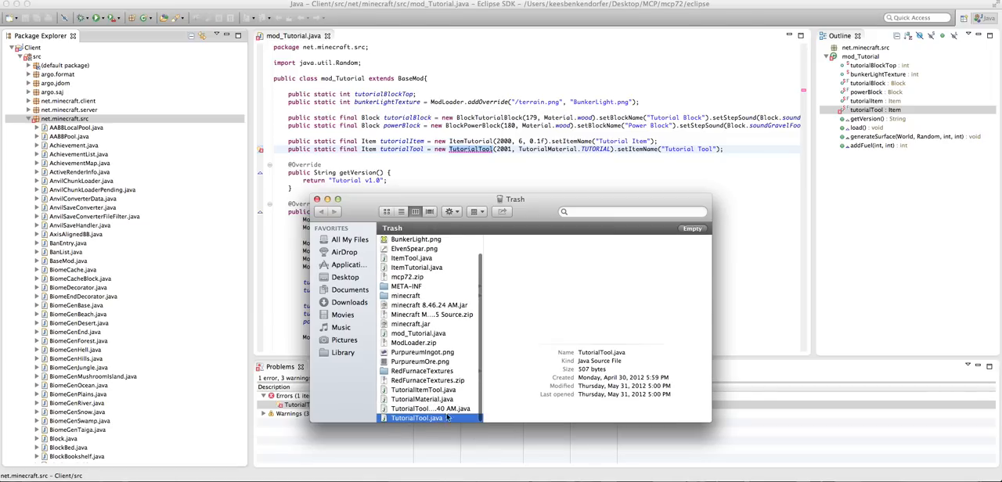
left_click(416, 418)
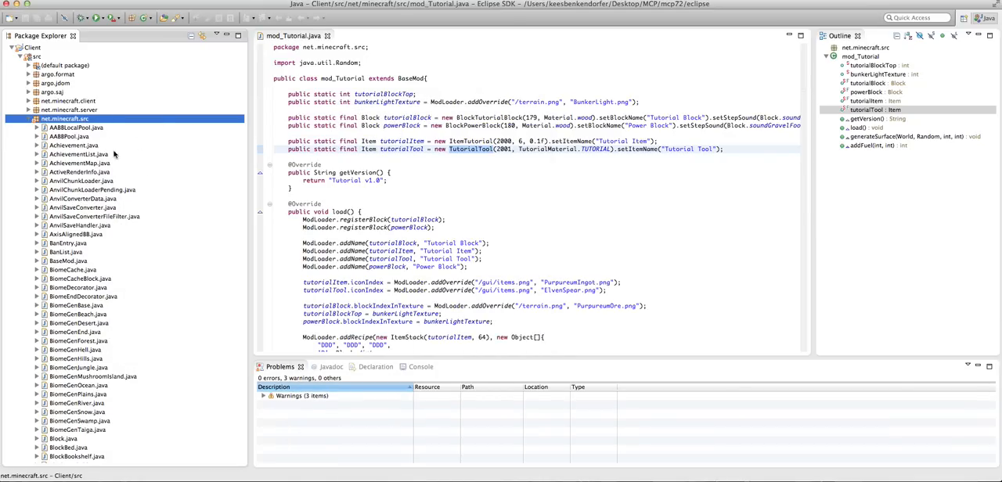
scroll("down", 3)
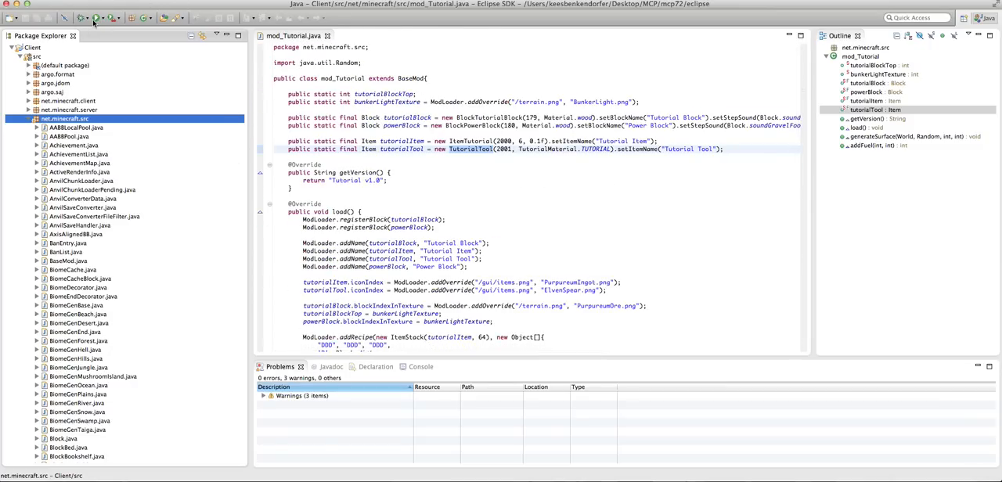
Run the modded client, create a Creative singleplayer world named New World and enter it.
left_click(95, 18)
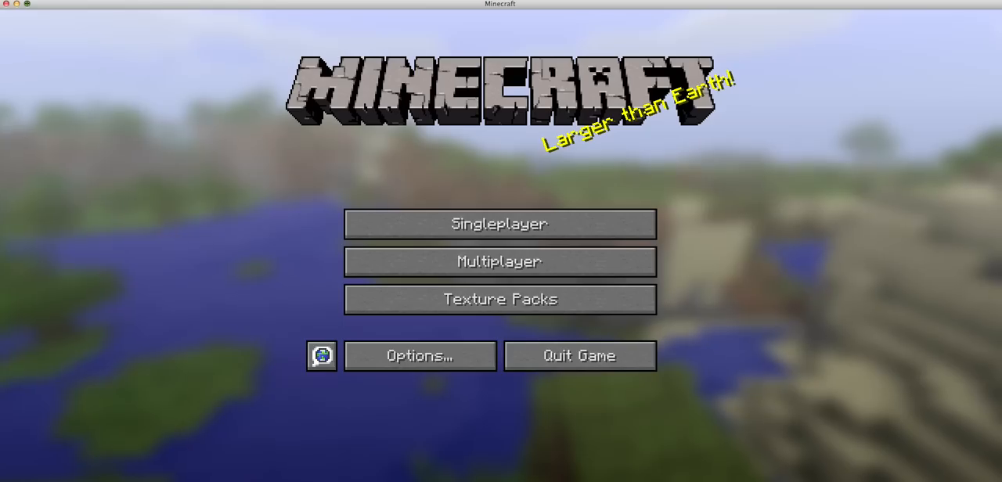
left_click(499, 223)
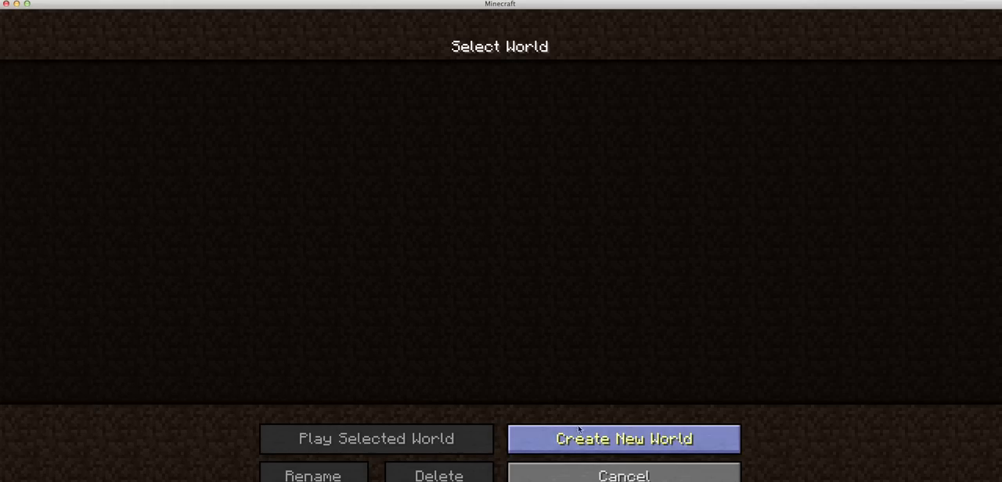
left_click(624, 438)
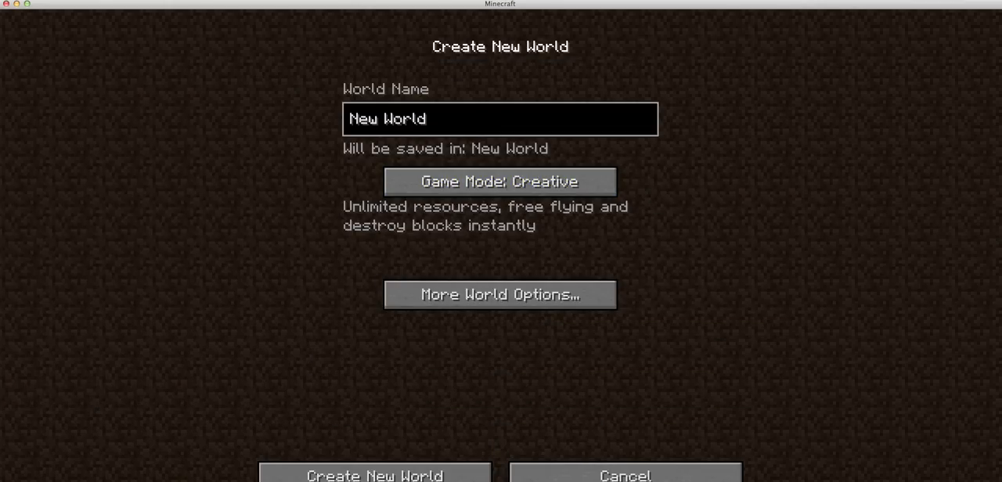
left_click(375, 476)
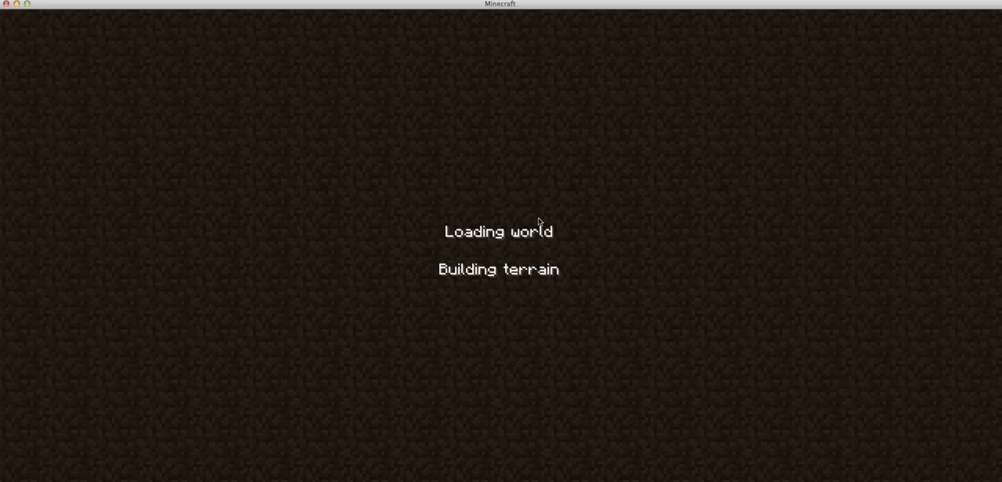
mouse_move(591, 220)
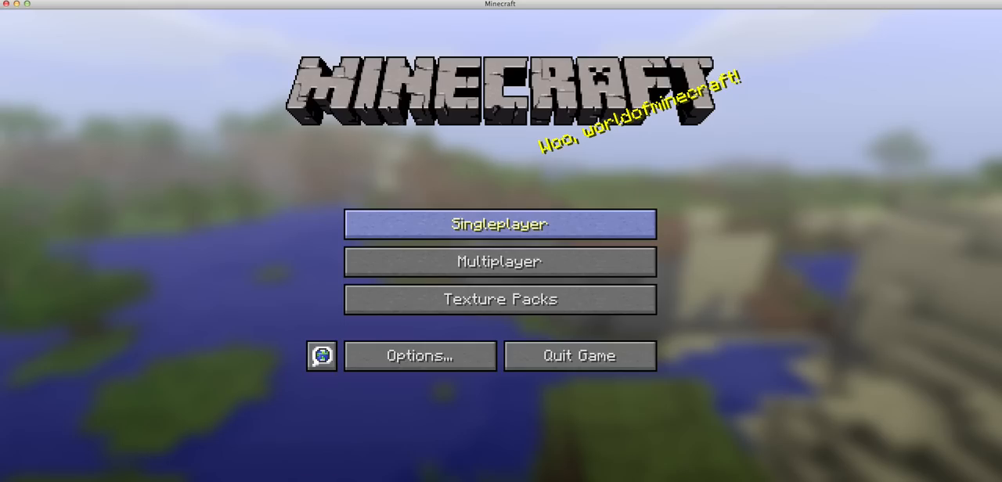
left_click(500, 224)
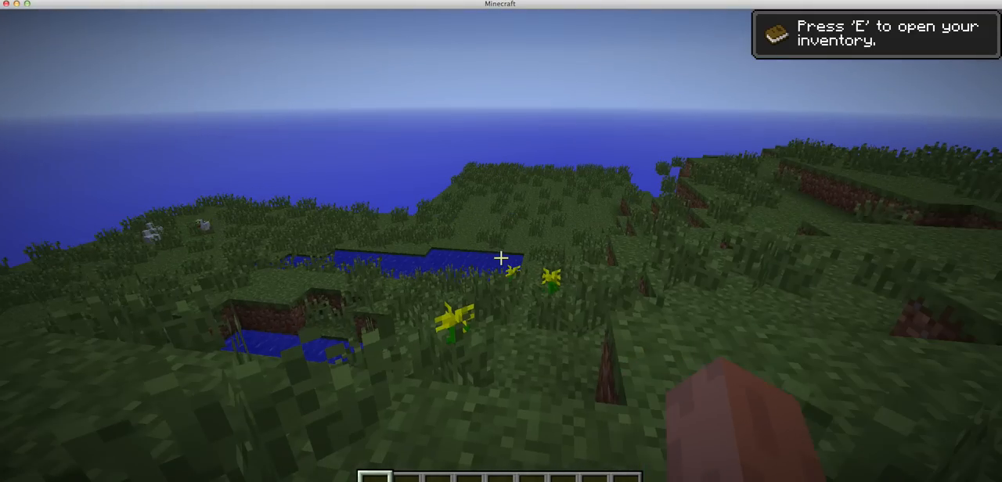
key("e")
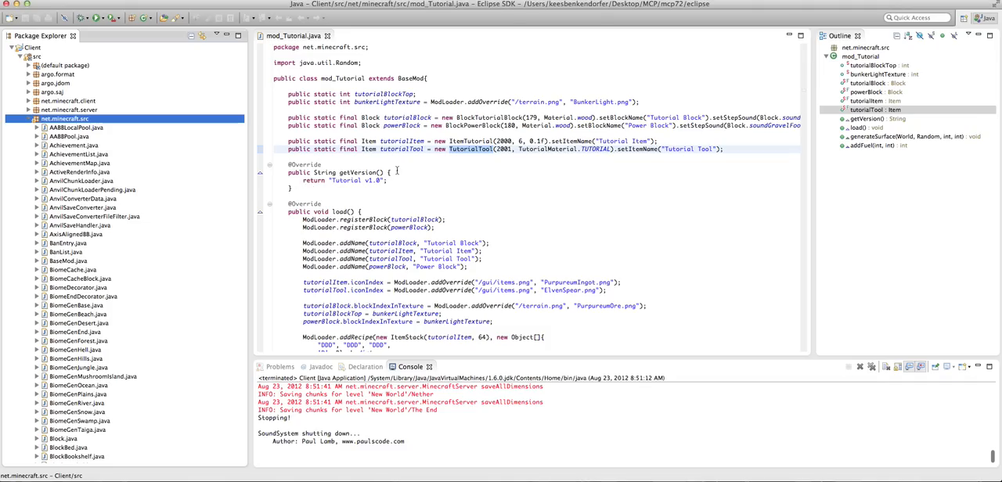
scroll("down", 3)
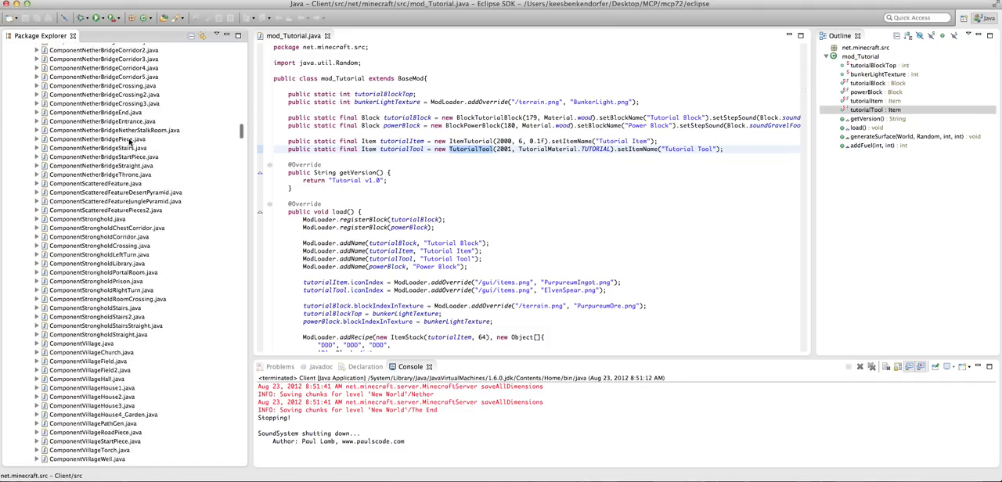
scroll("down", 3)
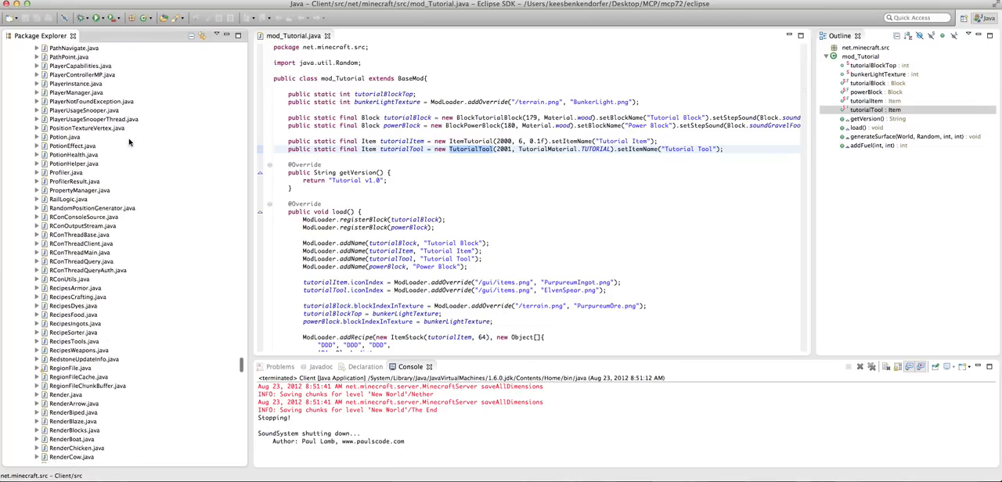
scroll("down", 3)
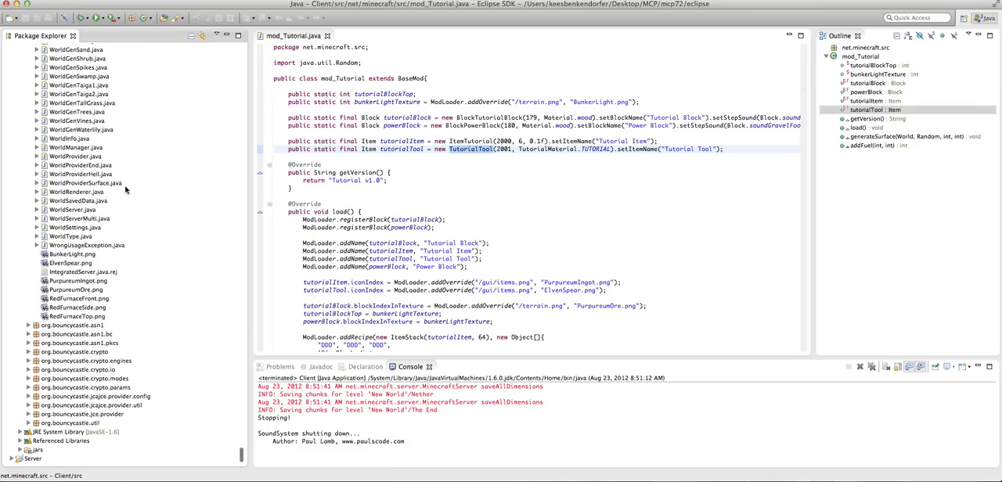
mouse_move(227, 310)
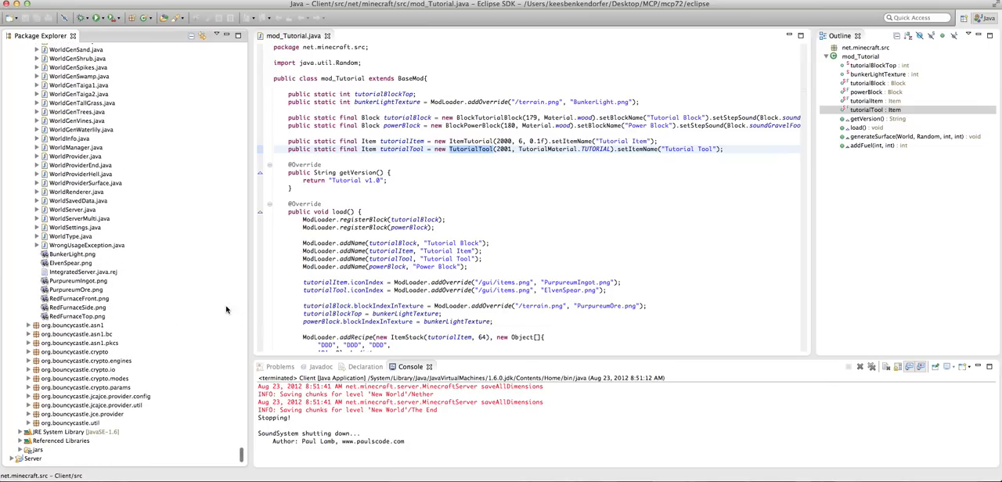
left_click(78, 298)
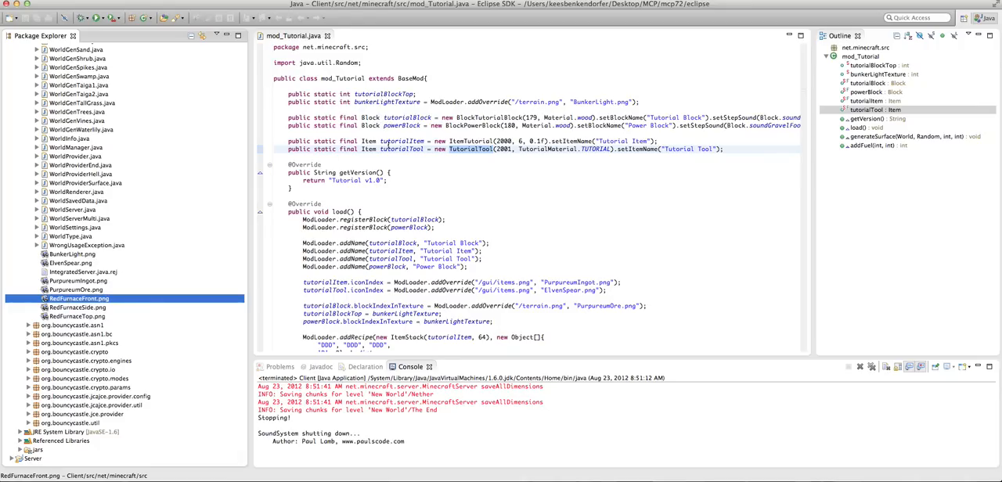
double_click(78, 298)
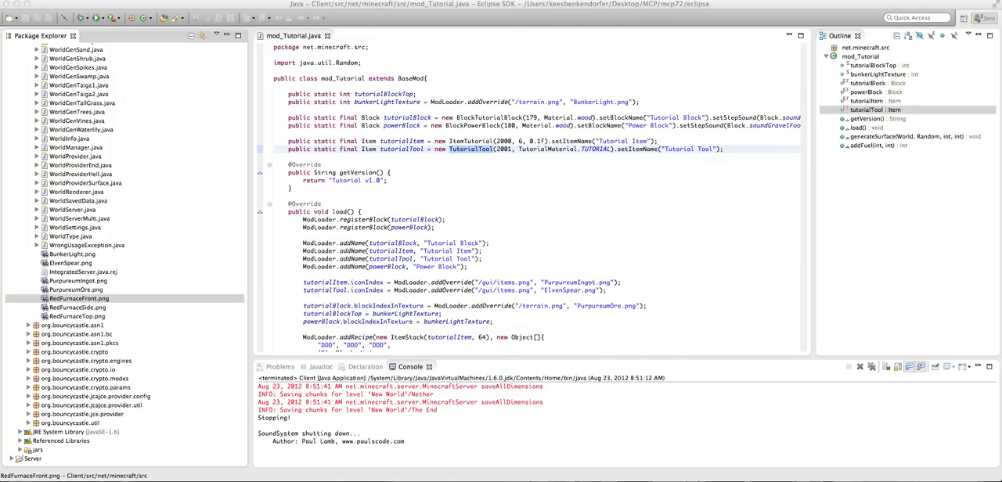
left_click(79, 298)
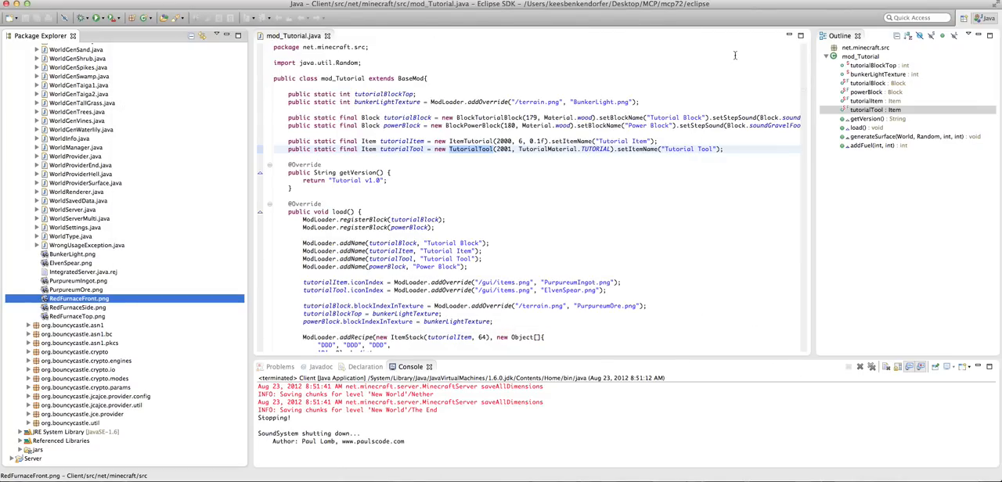